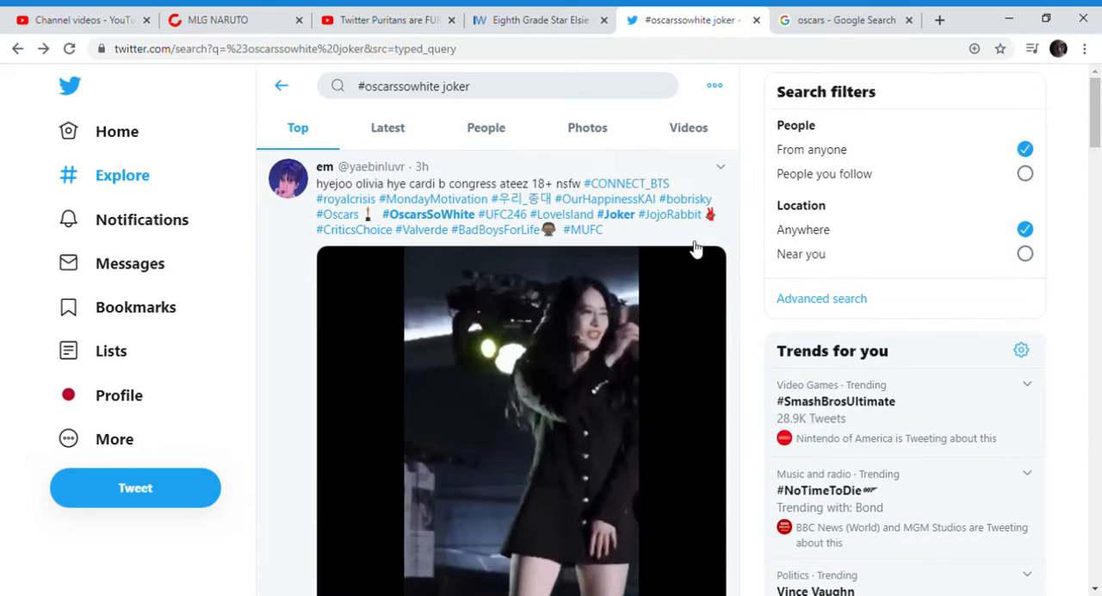
pyautogui.moveTo(531, 262)
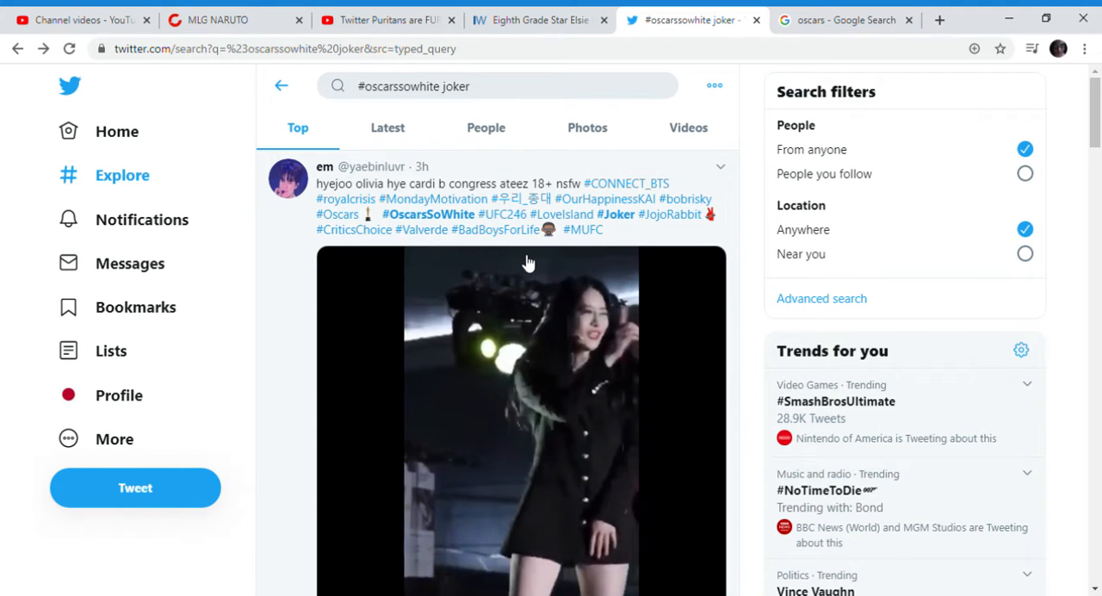
# Scroll the Top results down to Greg Carr's tweet proposing awards for everyone's art.
pyautogui.scroll(-3)
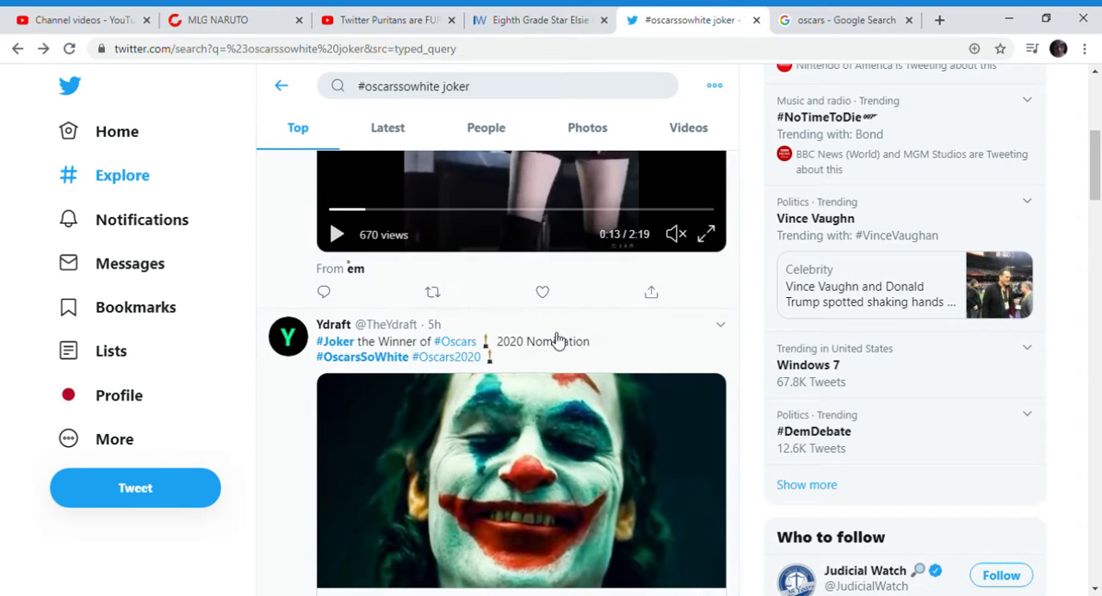
pyautogui.scroll(-3)
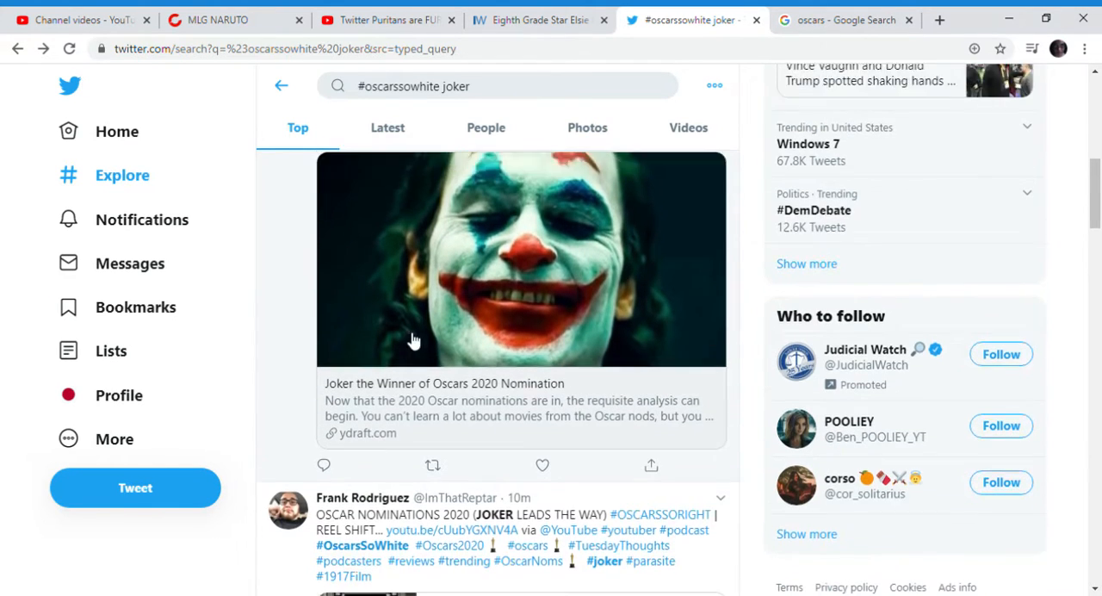
pyautogui.scroll(-3)
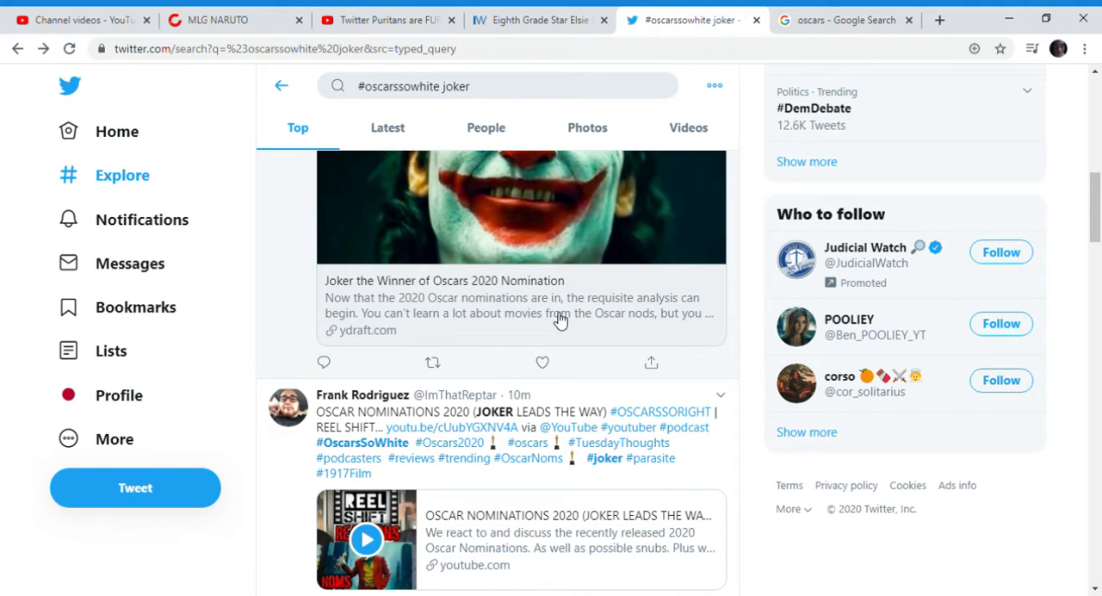
pyautogui.scroll(-3)
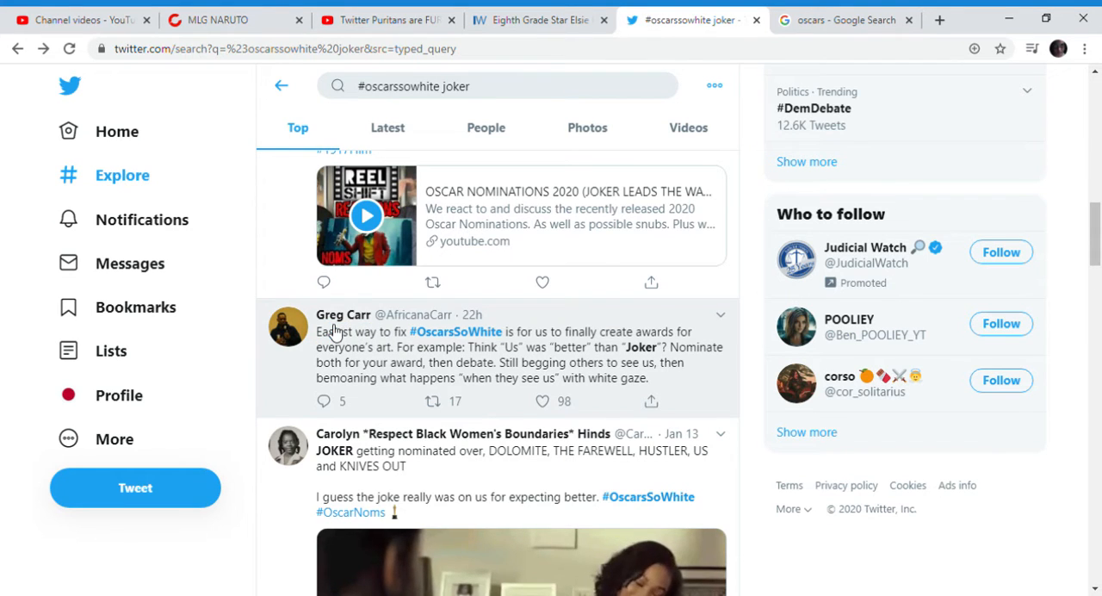
pyautogui.click(499, 353)
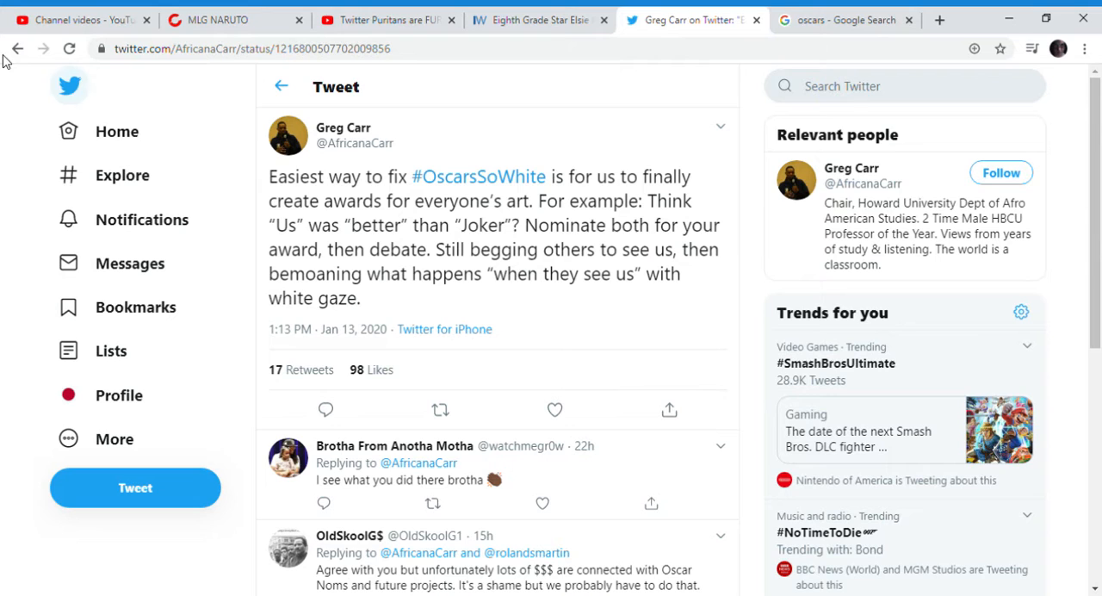
pyautogui.click(479, 175)
pyautogui.write('#oscarssowhite joker')
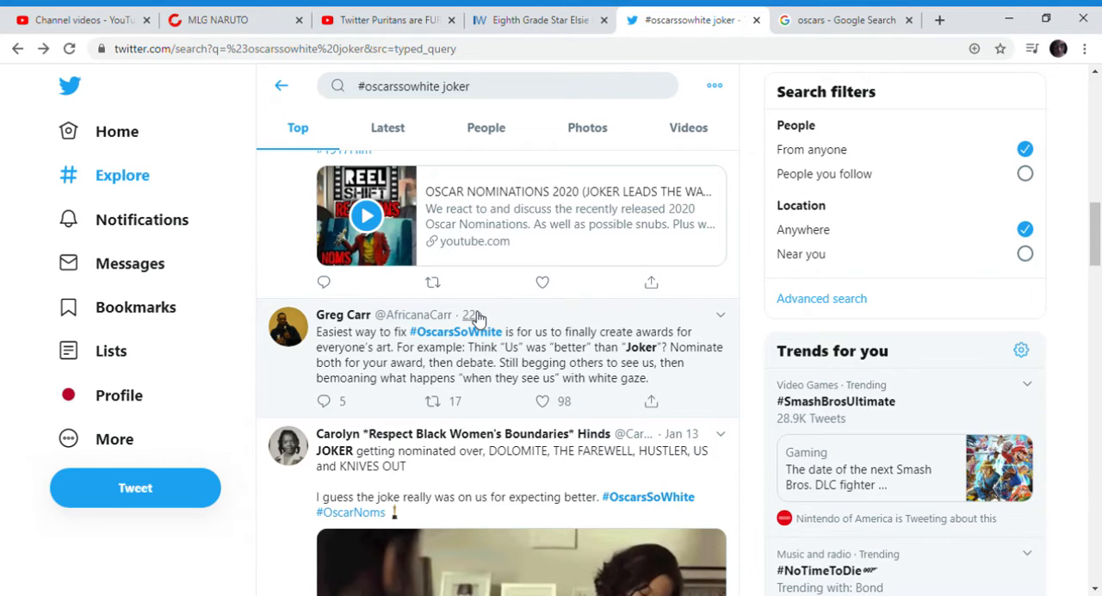
pyautogui.moveTo(347, 337)
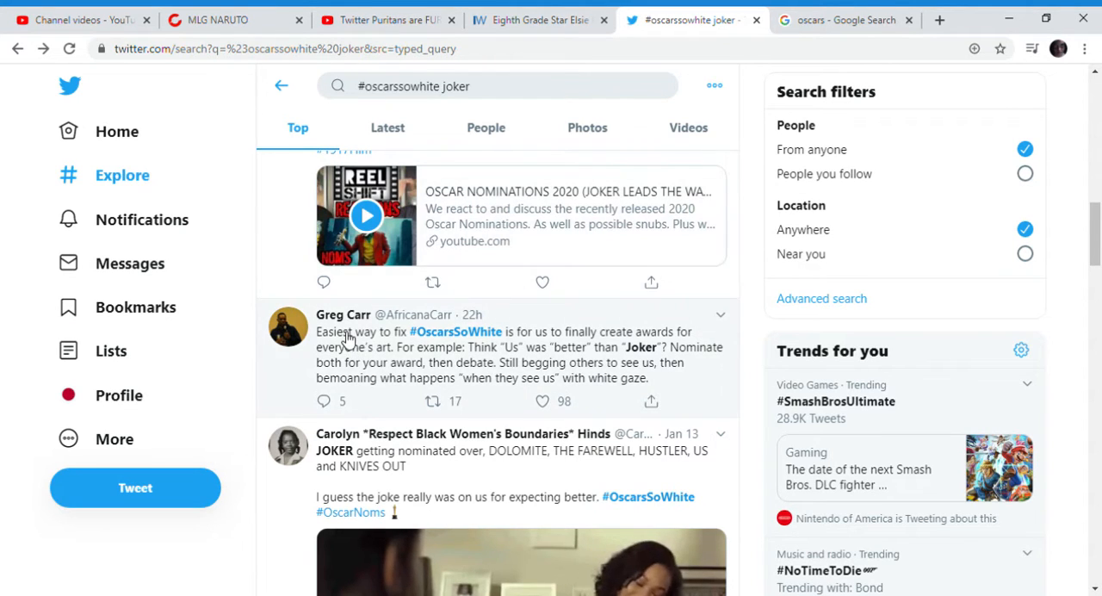
# Select the tweet text from “than Joker” through “white gaze.”.
pyautogui.moveTo(344, 331); pyautogui.dragTo(671, 331)
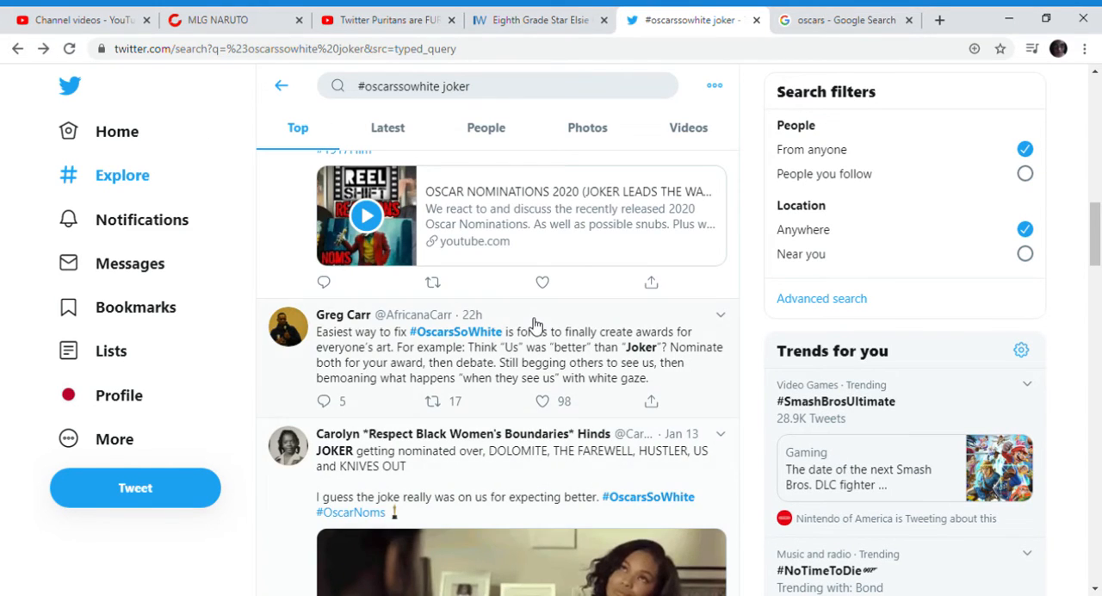
pyautogui.moveTo(405, 353)
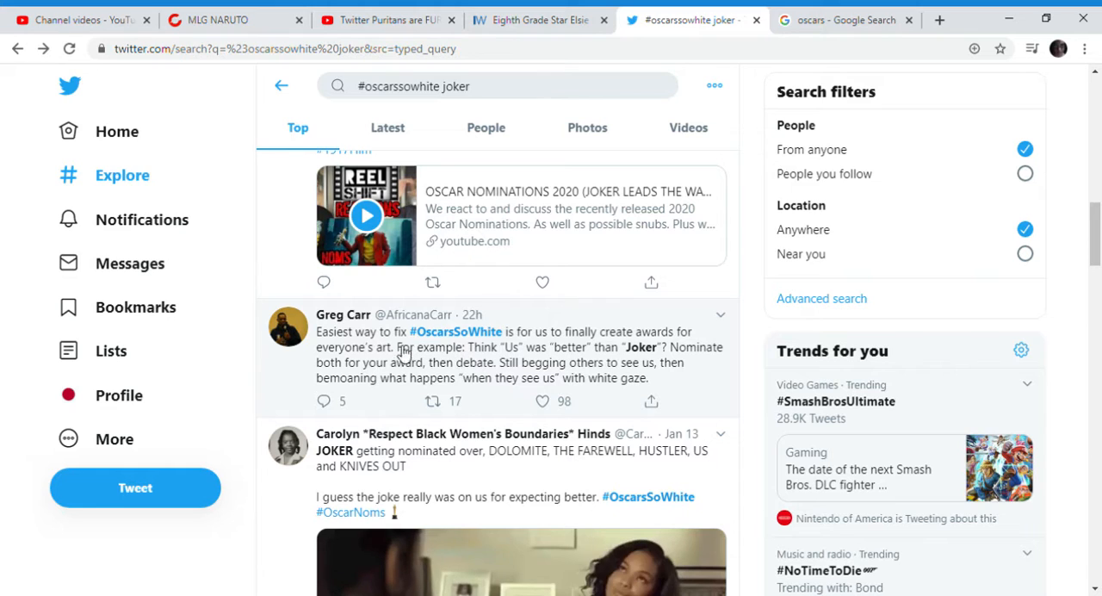
pyautogui.moveTo(393, 347); pyautogui.dragTo(592, 348)
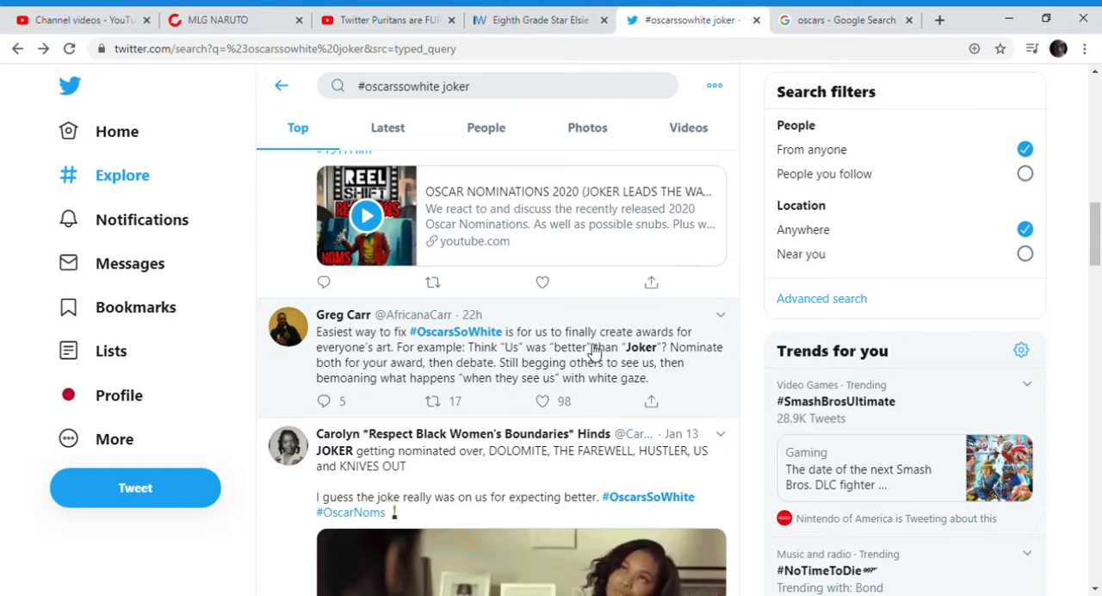
pyautogui.moveTo(589, 348); pyautogui.dragTo(551, 379)
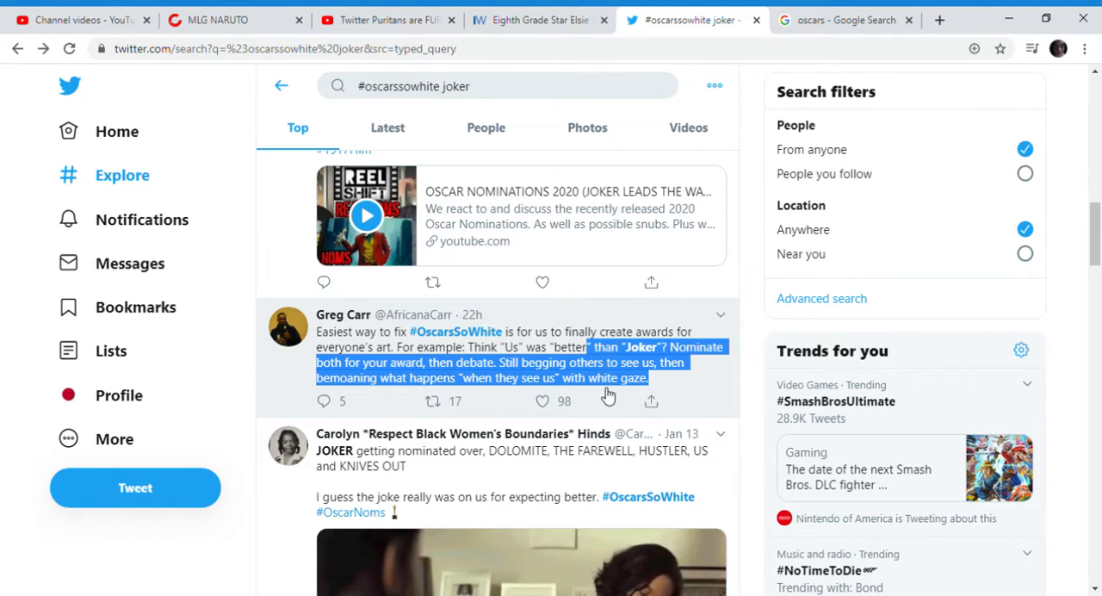
pyautogui.moveTo(527, 325)
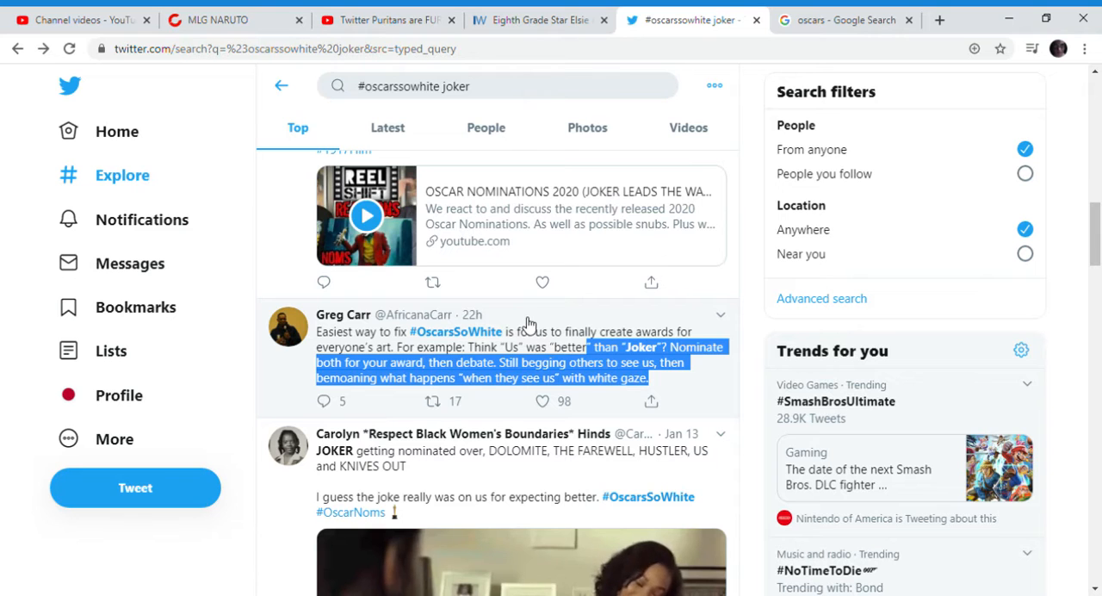
pyautogui.click(499, 353)
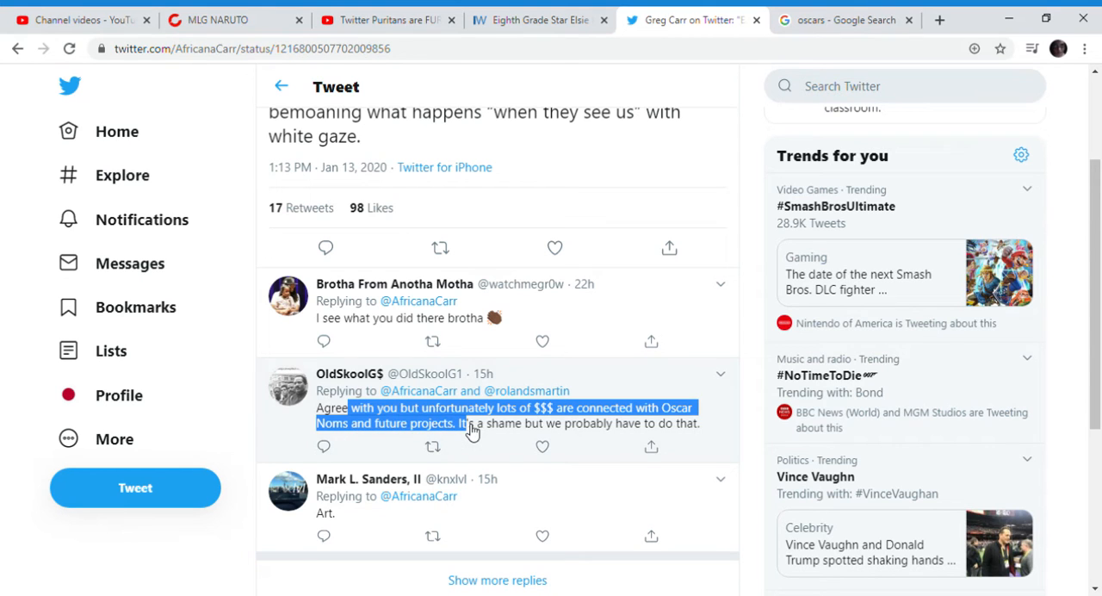
pyautogui.click(17, 48)
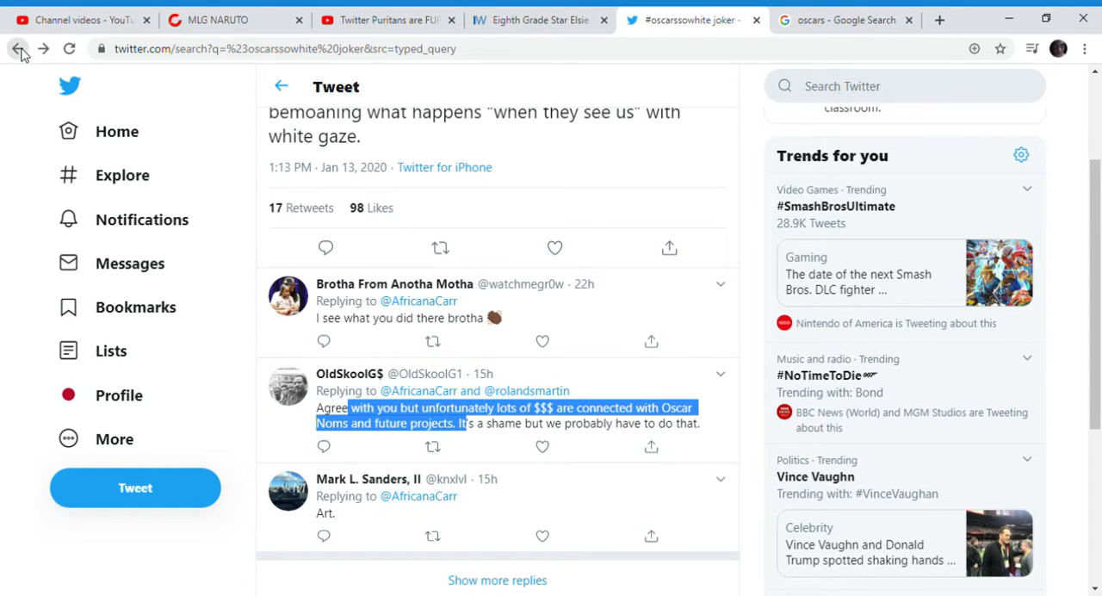
pyautogui.click(19, 48)
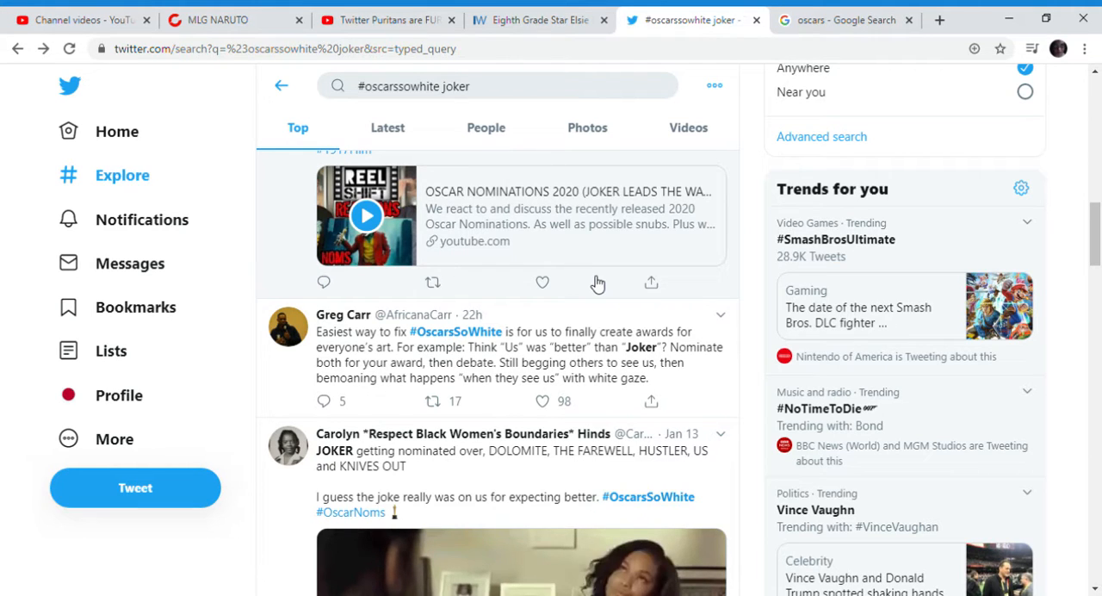
pyautogui.moveTo(571, 348)
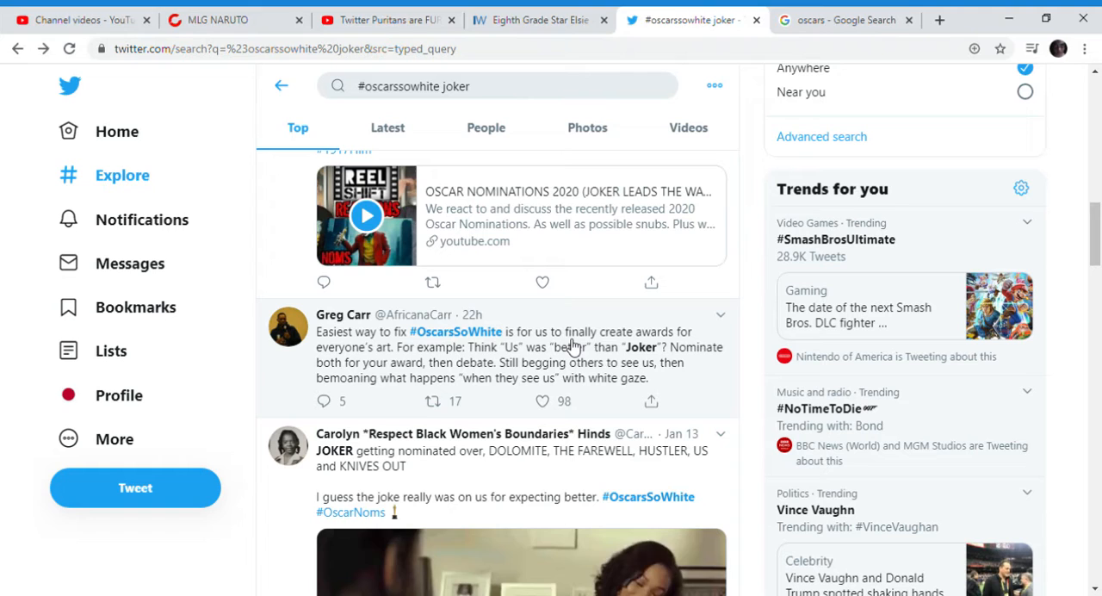
# Highlight Carolyn Hinds' tweet about JOKER being nominated over DOLOMITE and other films.
pyautogui.scroll(-3)
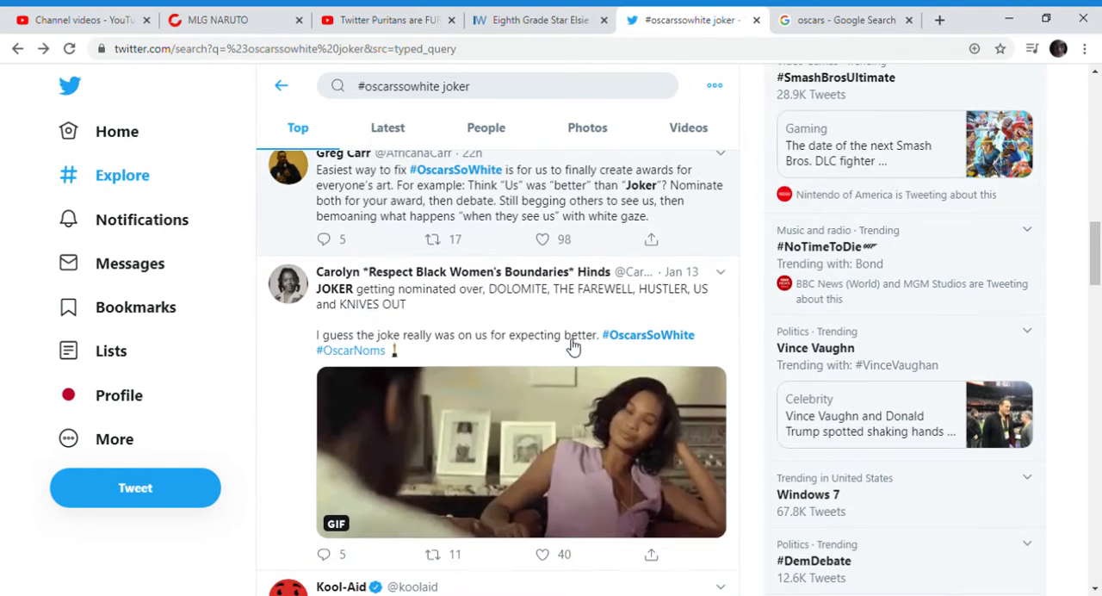
pyautogui.moveTo(317, 289); pyautogui.dragTo(523, 290)
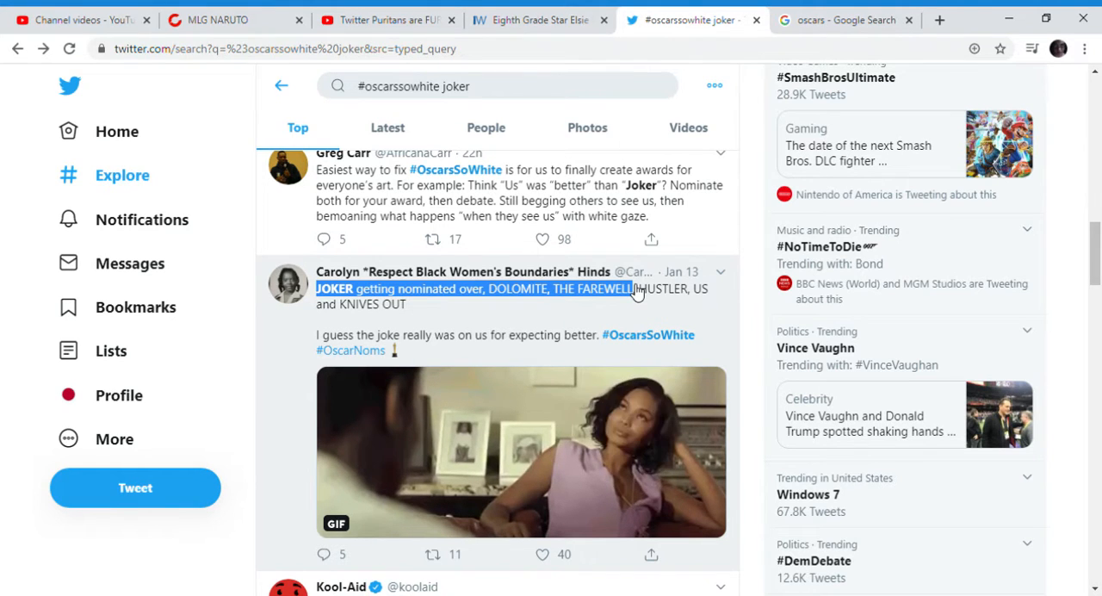
pyautogui.moveTo(664, 289)
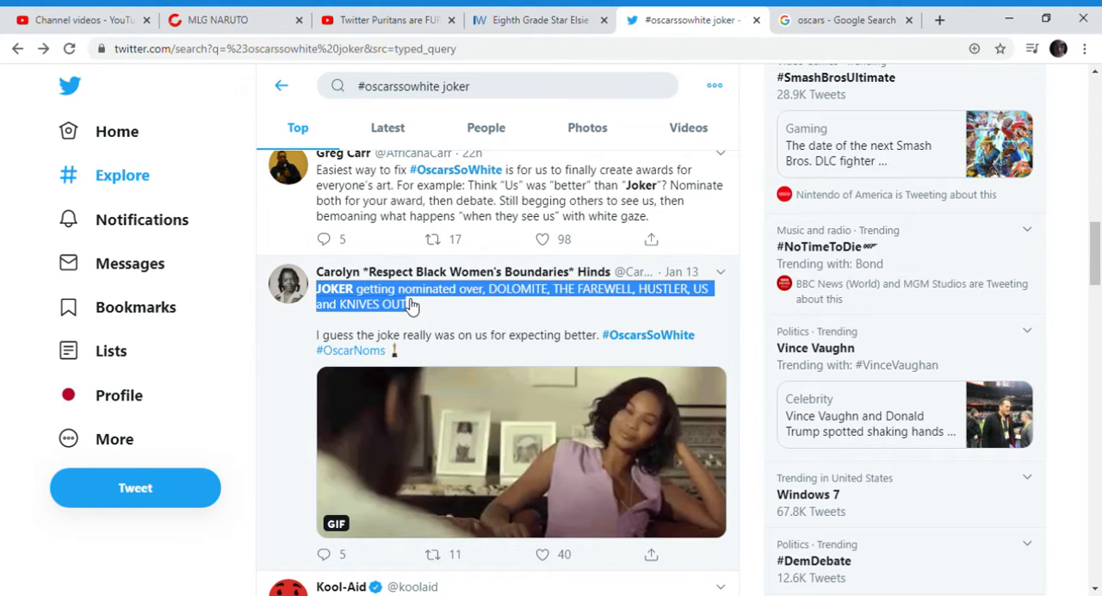
pyautogui.moveTo(414, 303); pyautogui.dragTo(394, 334)
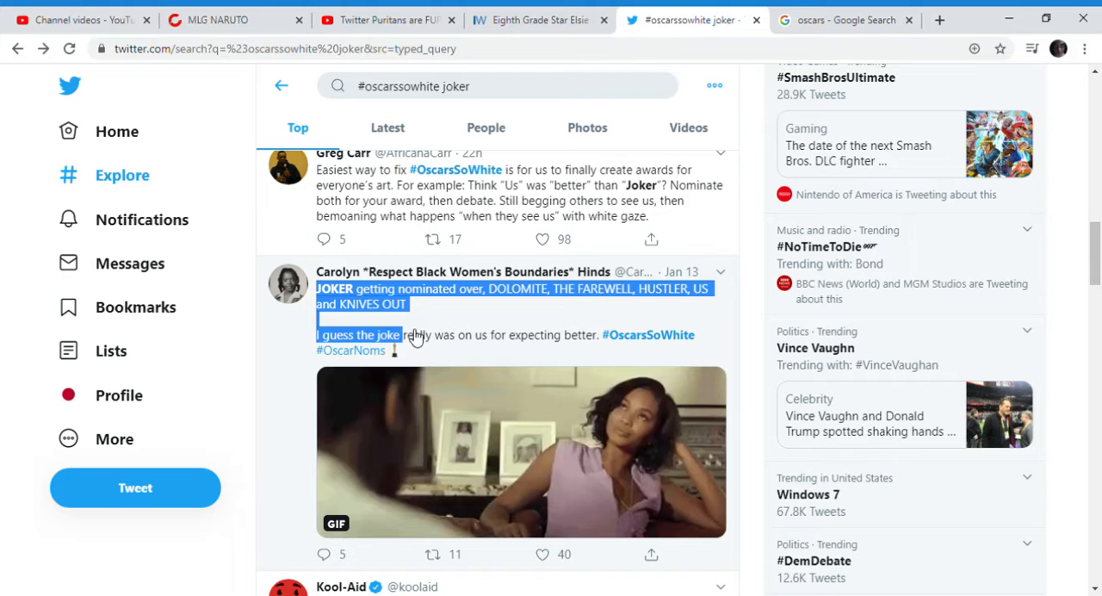
pyautogui.scroll(-3)
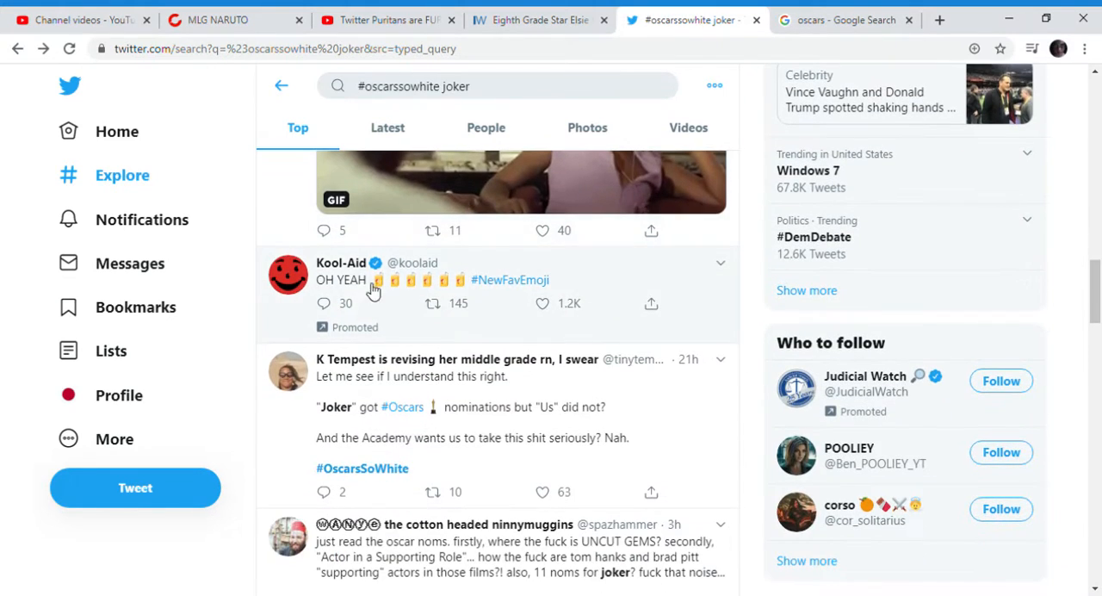
# Highlight the full UNCUT GEMS tweet criticising the nominations, through Actor in a Supporting Role.
pyautogui.scroll(-3)
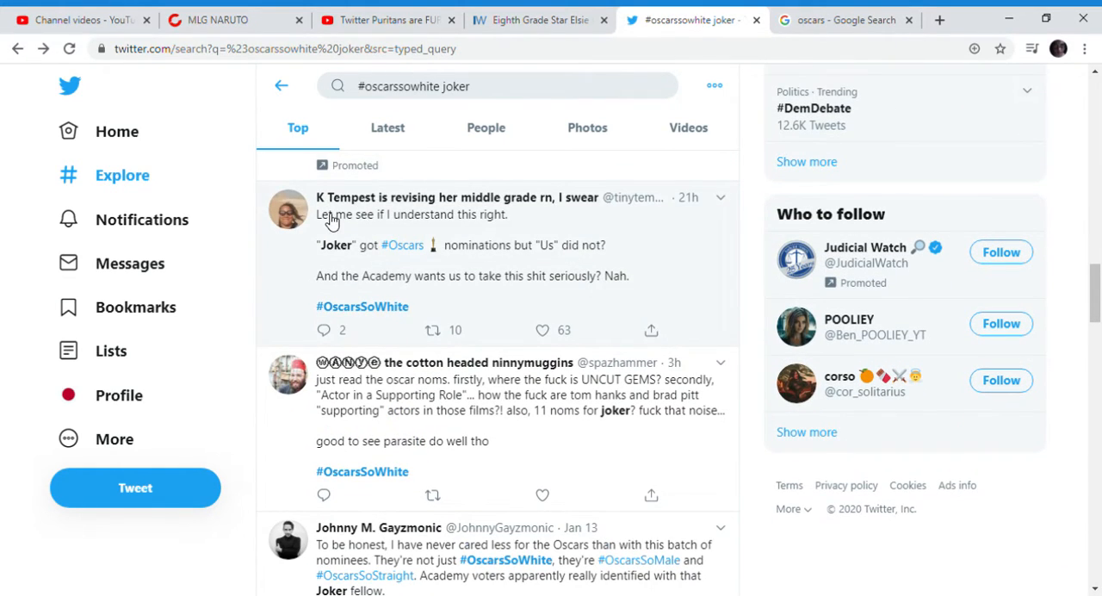
pyautogui.moveTo(327, 214); pyautogui.dragTo(486, 244)
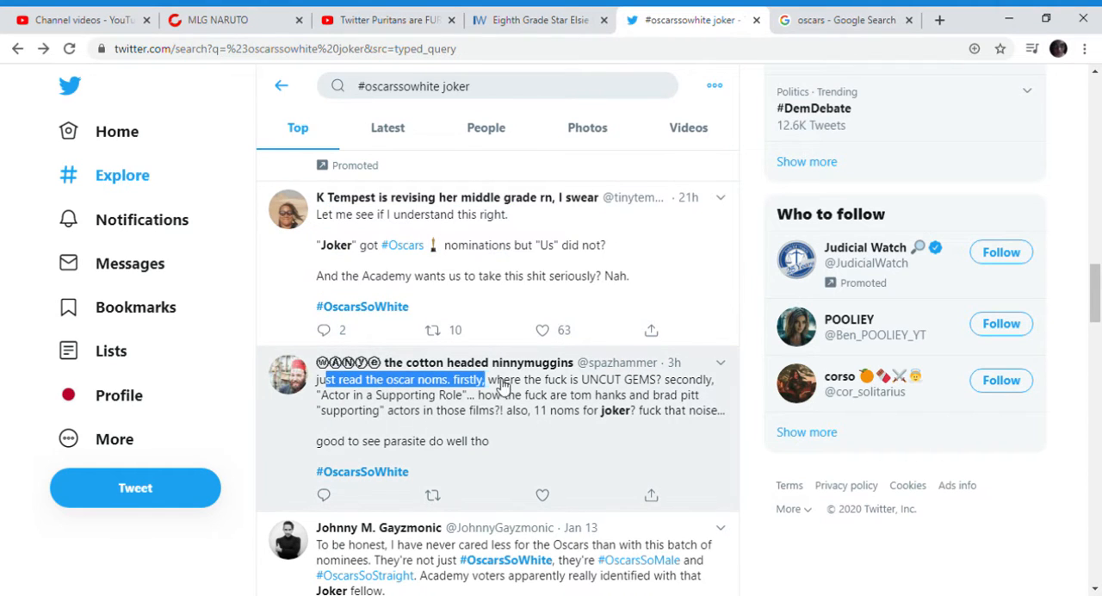
pyautogui.moveTo(482, 379); pyautogui.dragTo(468, 394)
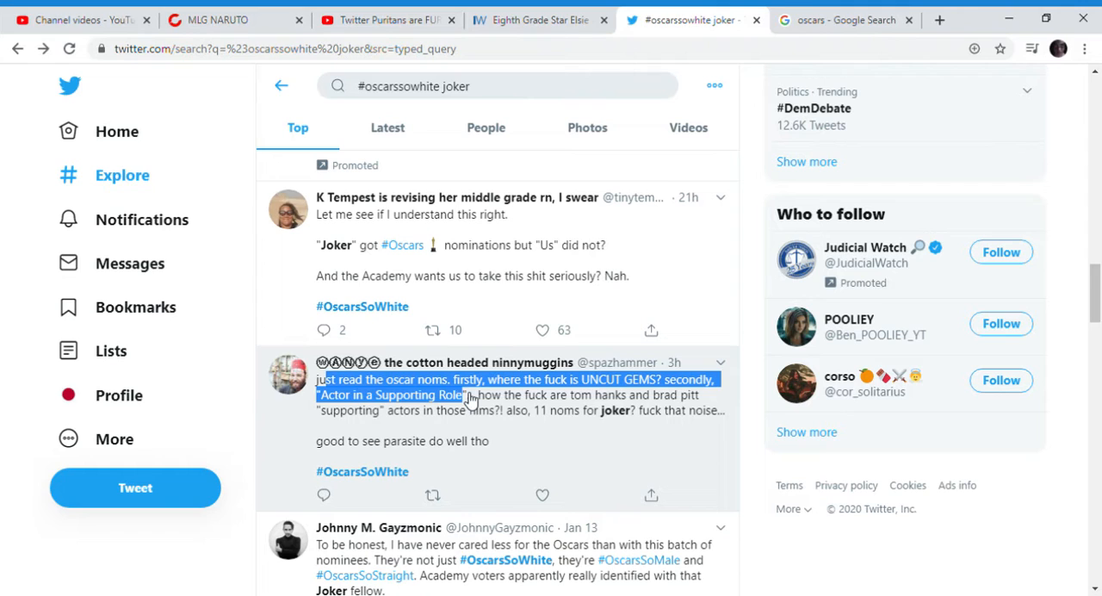
pyautogui.moveTo(468, 394); pyautogui.dragTo(454, 410)
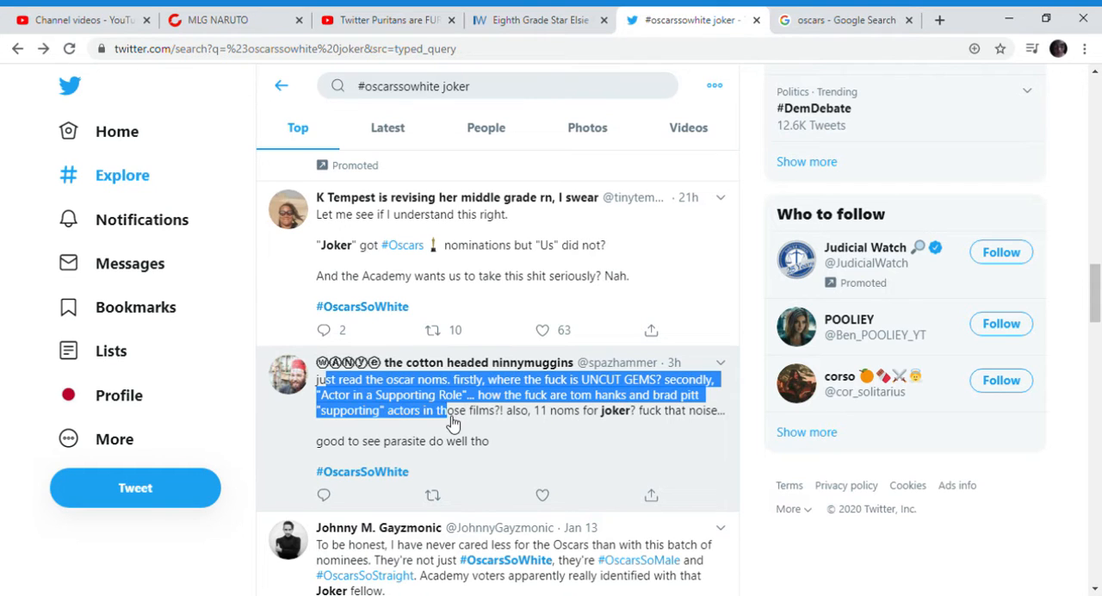
pyautogui.moveTo(454, 423); pyautogui.dragTo(486, 441)
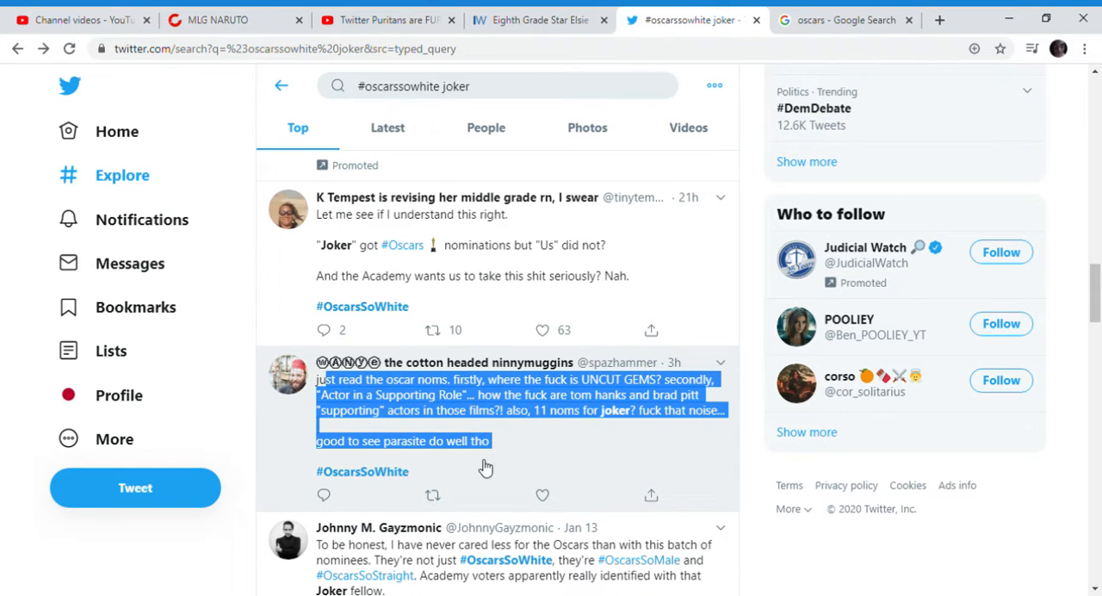
pyautogui.scroll(-3)
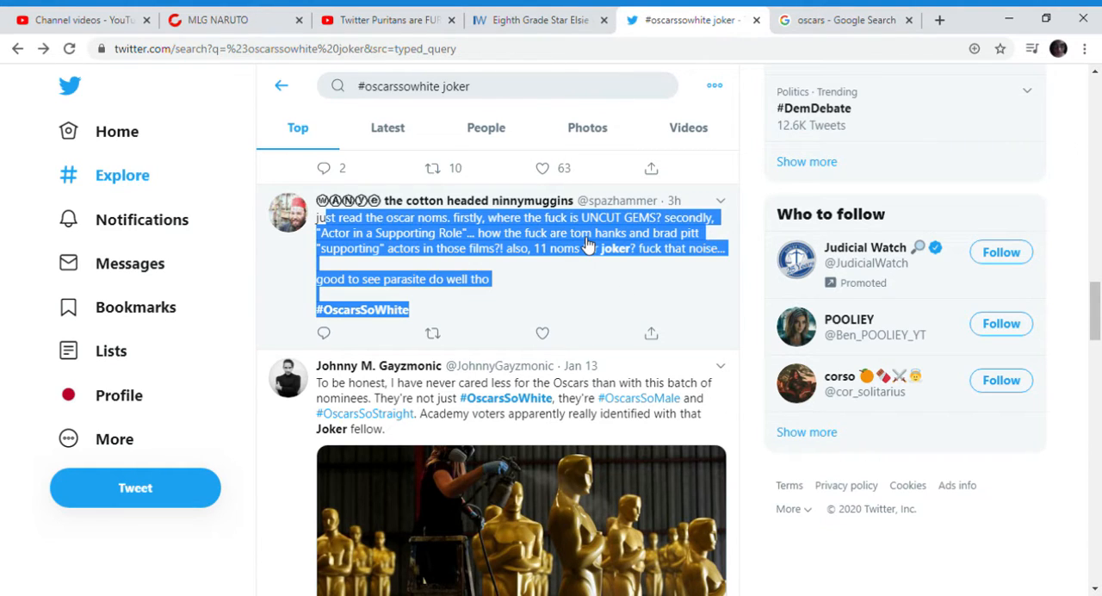
pyautogui.moveTo(411, 413)
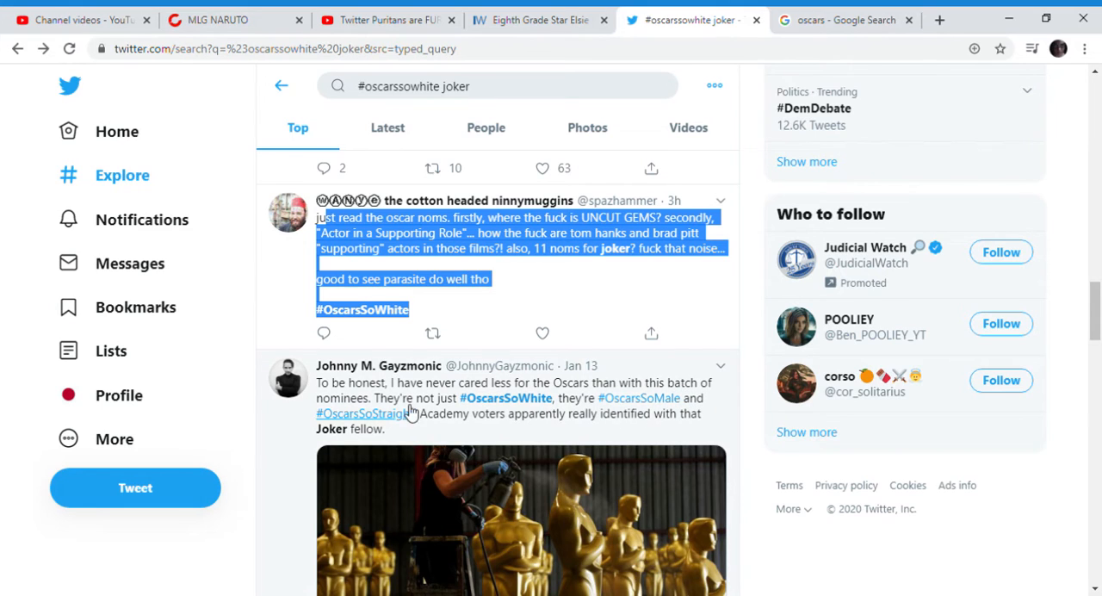
pyautogui.moveTo(362, 416)
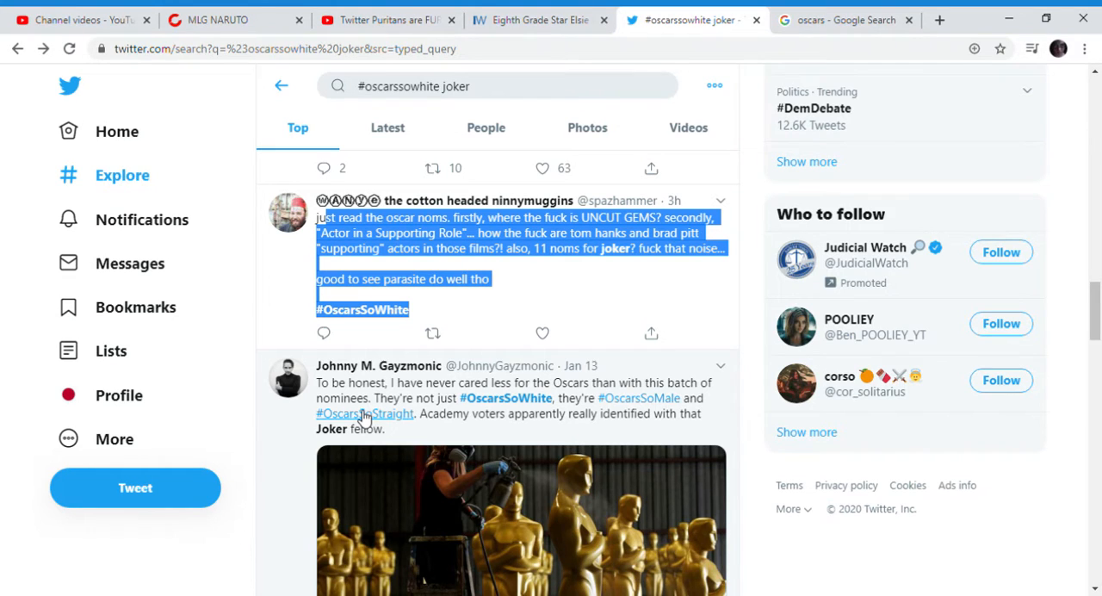
# Highlight the whole Cardell tweet listing Joker and two other mediocre nominated films.
pyautogui.scroll(-3)
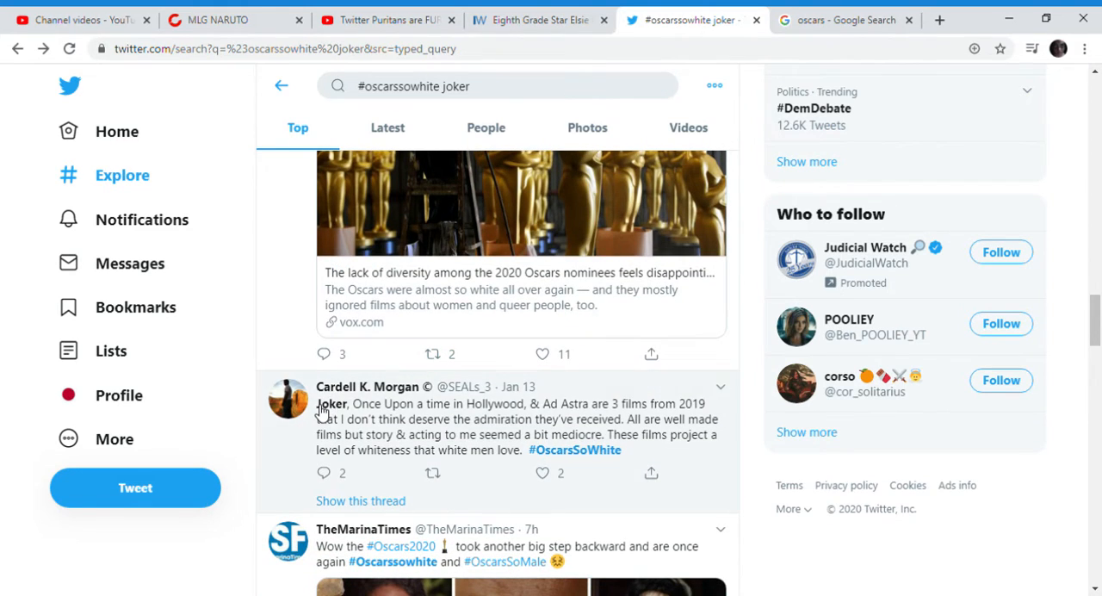
pyautogui.doubleClick(330, 403)
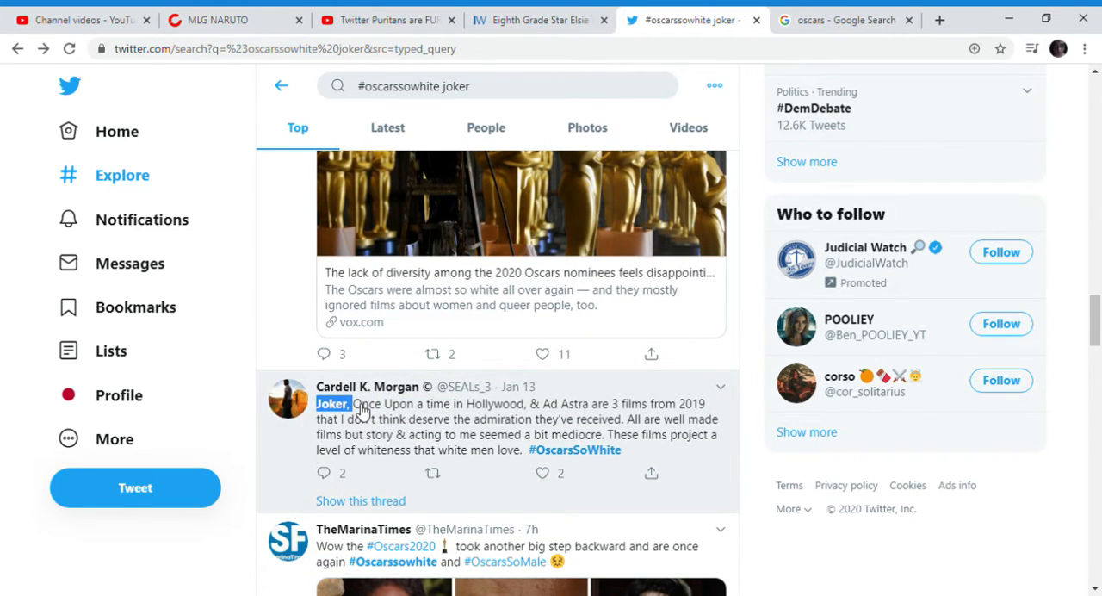
pyautogui.moveTo(352, 403); pyautogui.dragTo(417, 402)
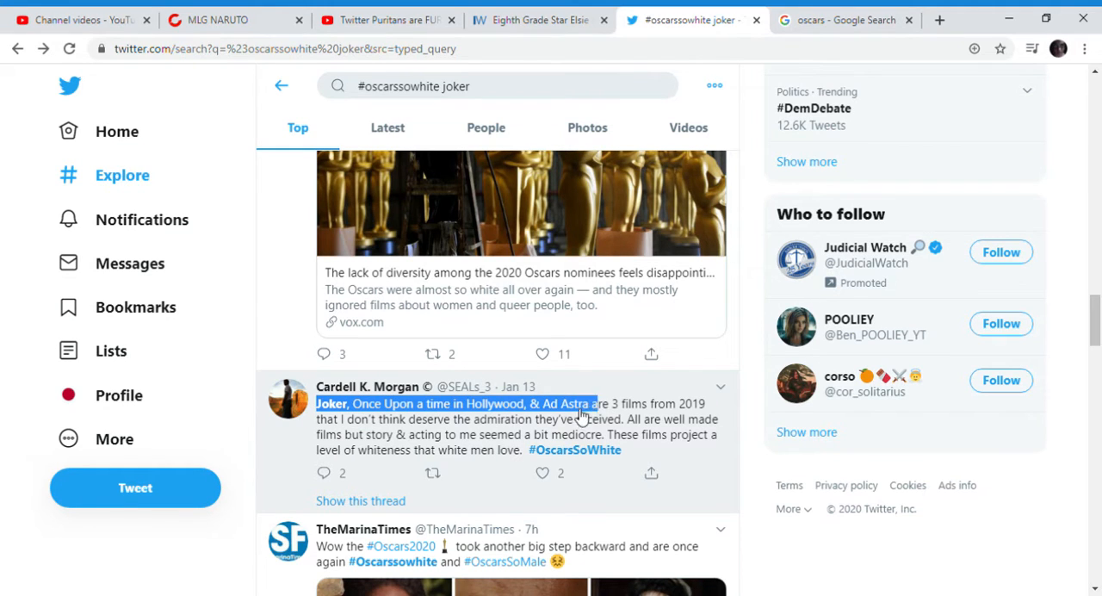
pyautogui.moveTo(594, 402); pyautogui.dragTo(629, 420)
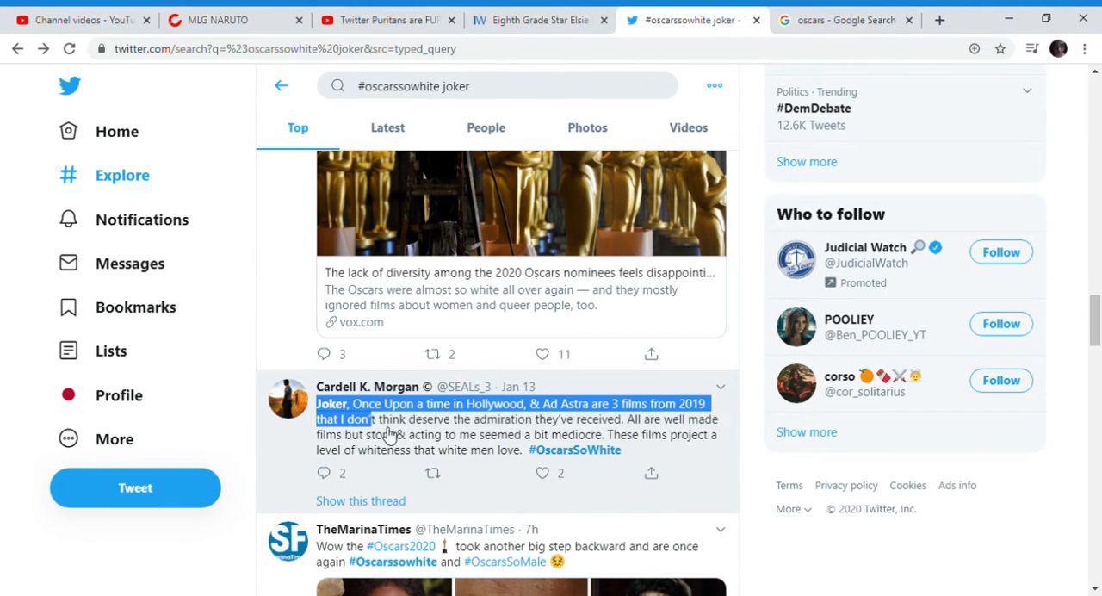
pyautogui.moveTo(372, 420); pyautogui.dragTo(455, 434)
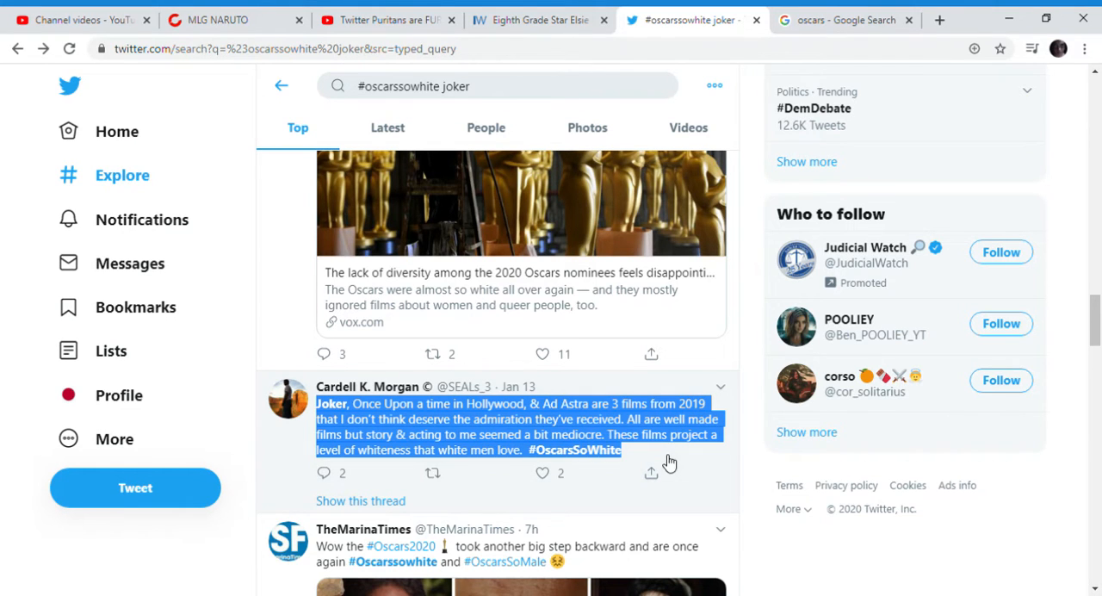
pyautogui.moveTo(618, 434)
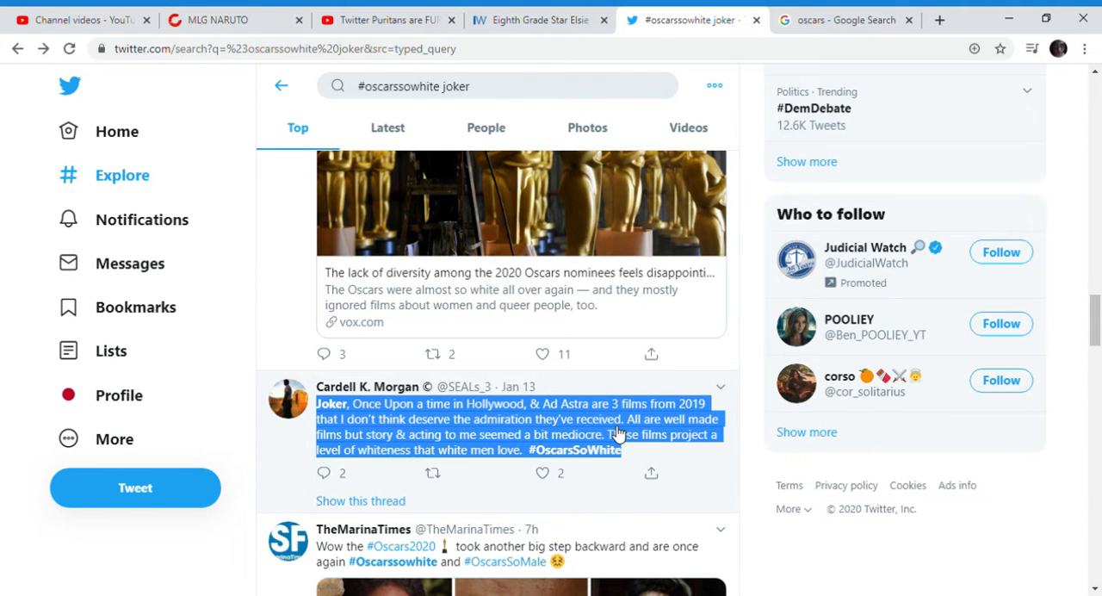
pyautogui.scroll(-3)
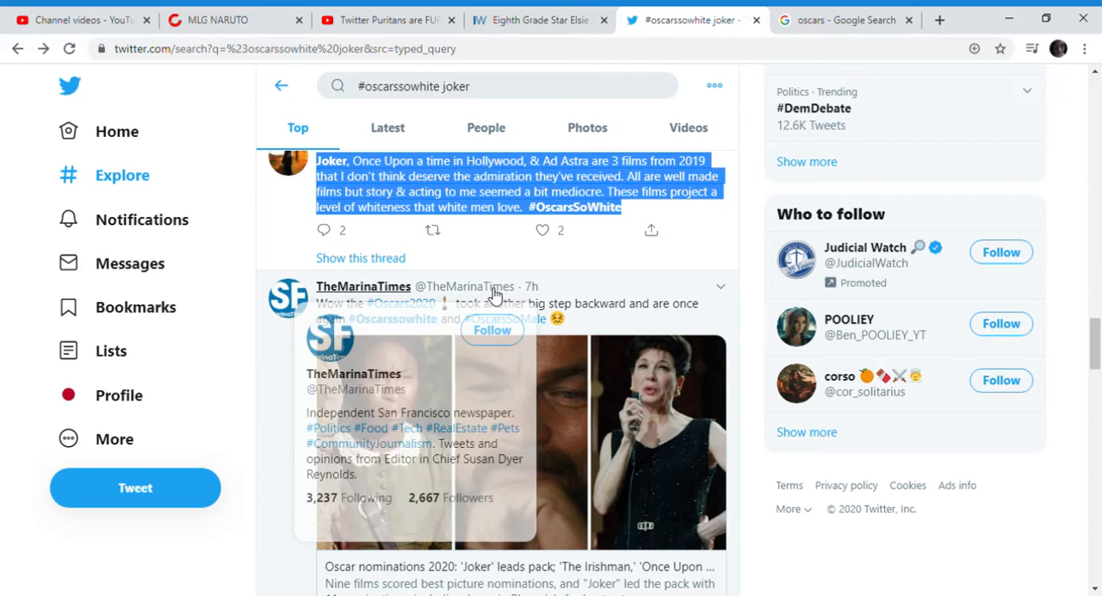
pyautogui.moveTo(665, 334)
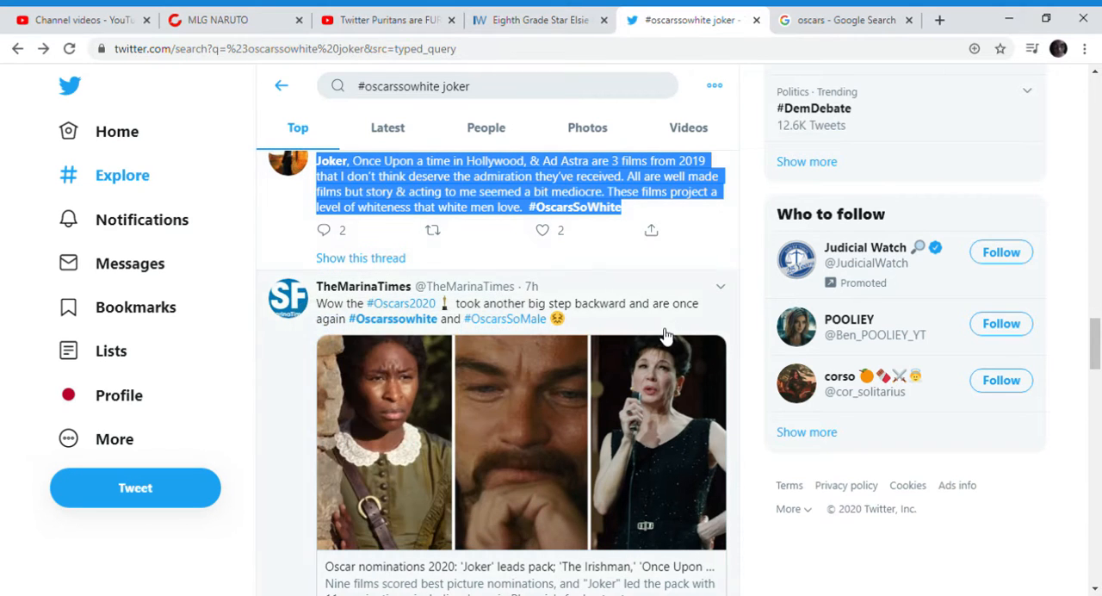
pyautogui.scroll(-3)
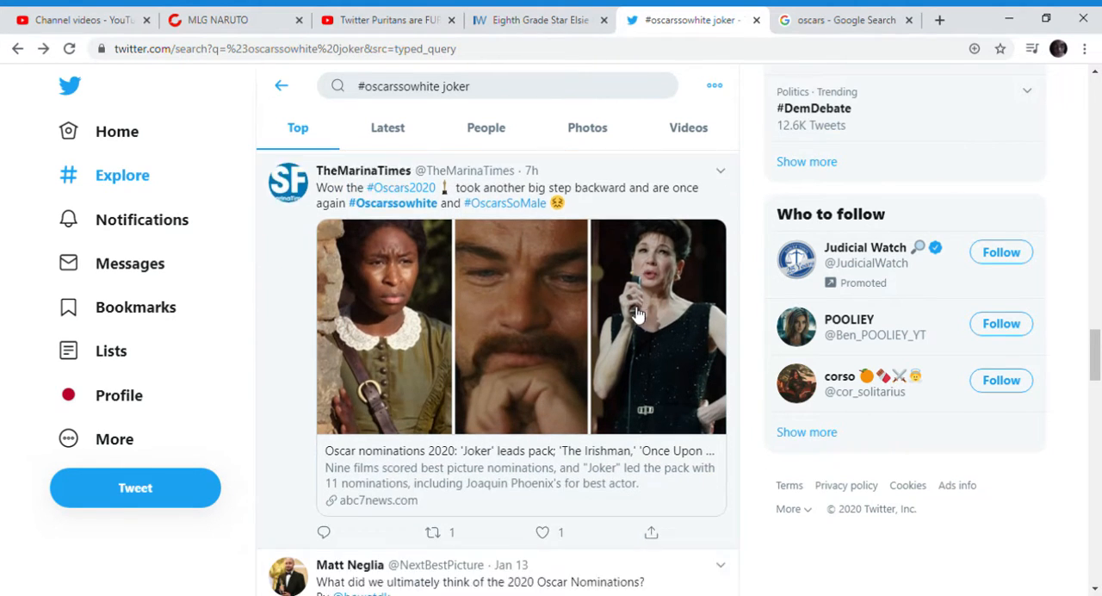
pyautogui.scroll(-3)
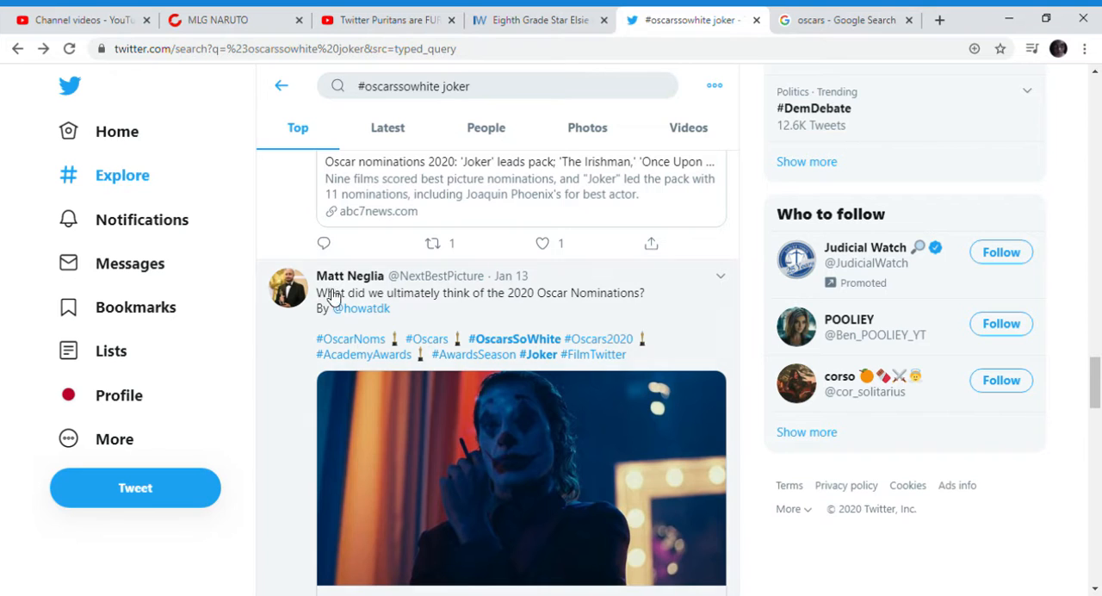
pyautogui.scroll(-3)
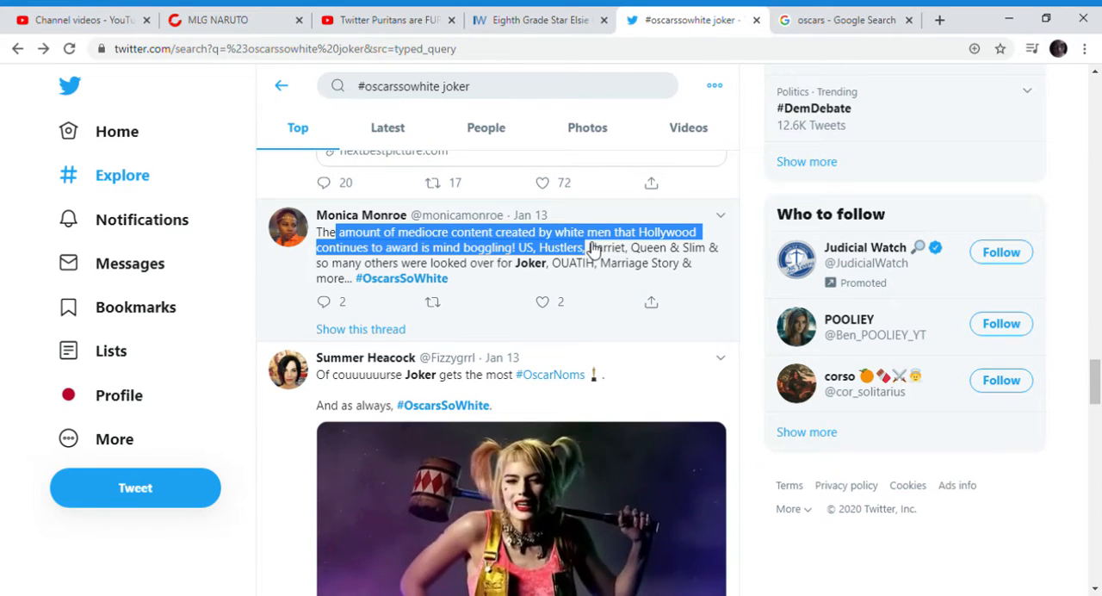
pyautogui.scroll(-3)
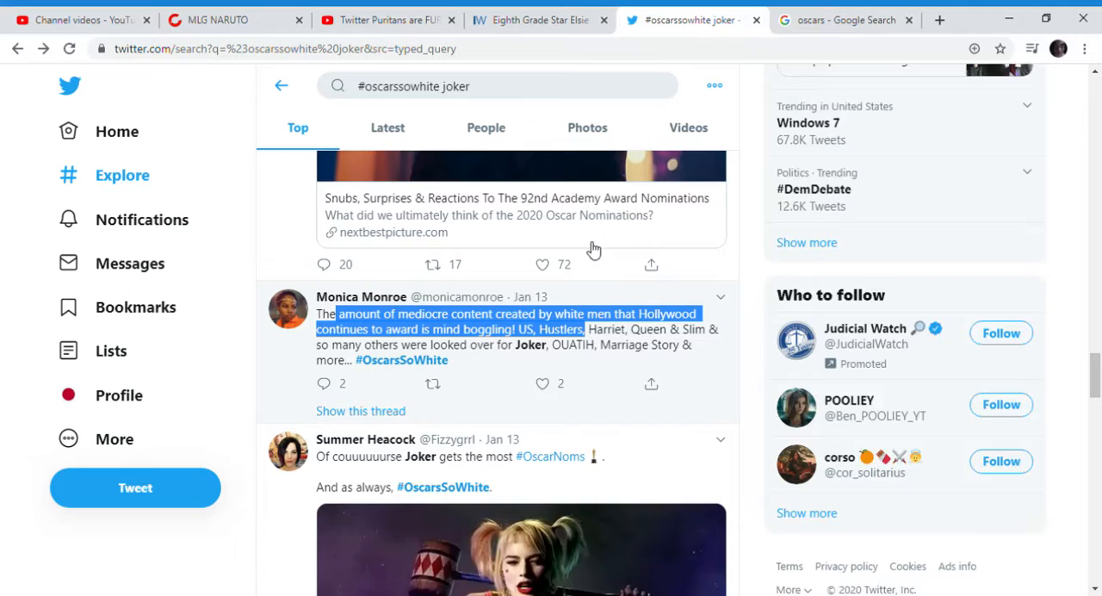
pyautogui.scroll(-3)
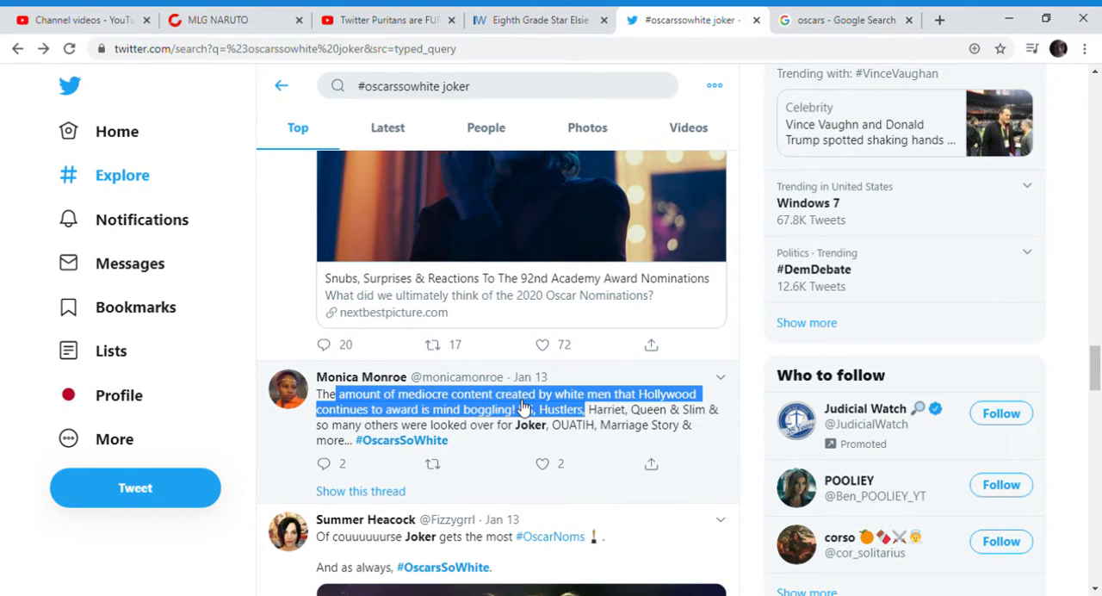
pyautogui.scroll(-3)
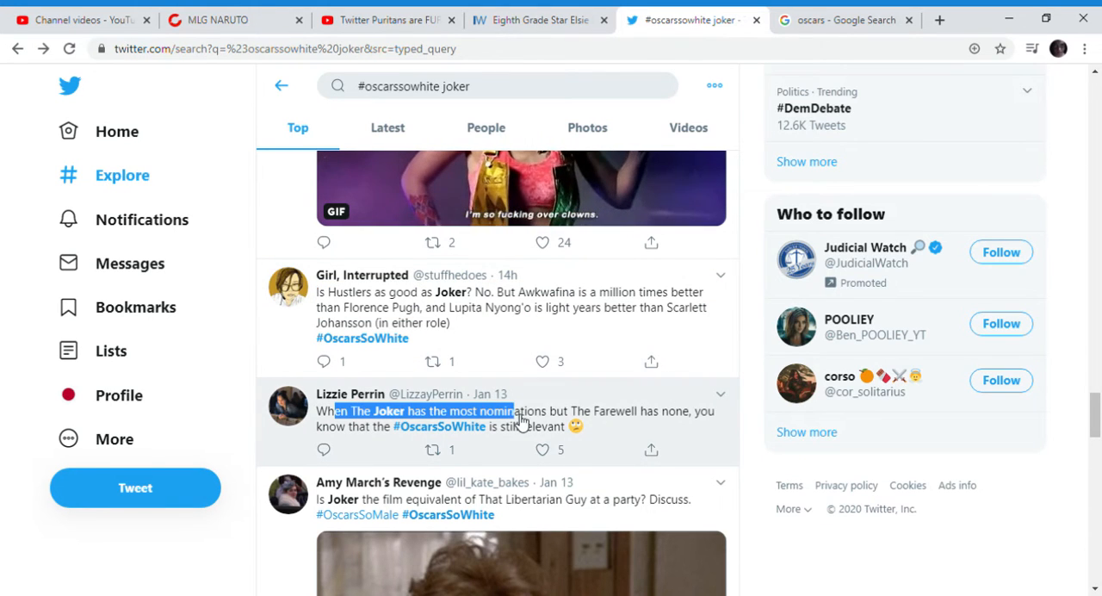
# Highlight Lizzie Perrin's The Farewell tweet and Grant Stern's Frozen 2 snub tweet, then read on.
pyautogui.moveTo(513, 410); pyautogui.dragTo(388, 427)
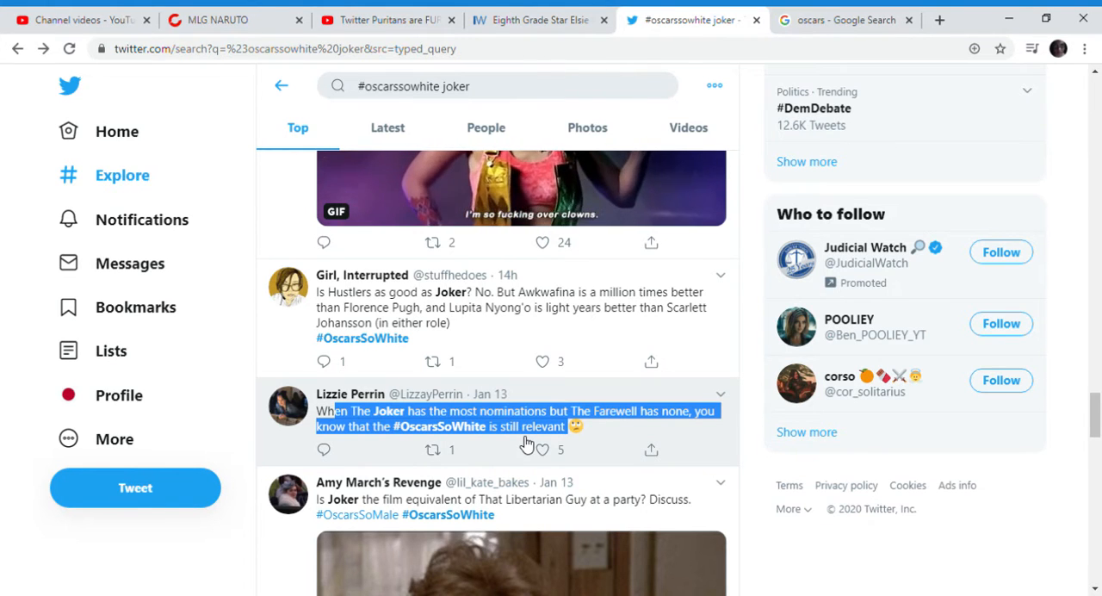
pyautogui.scroll(-3)
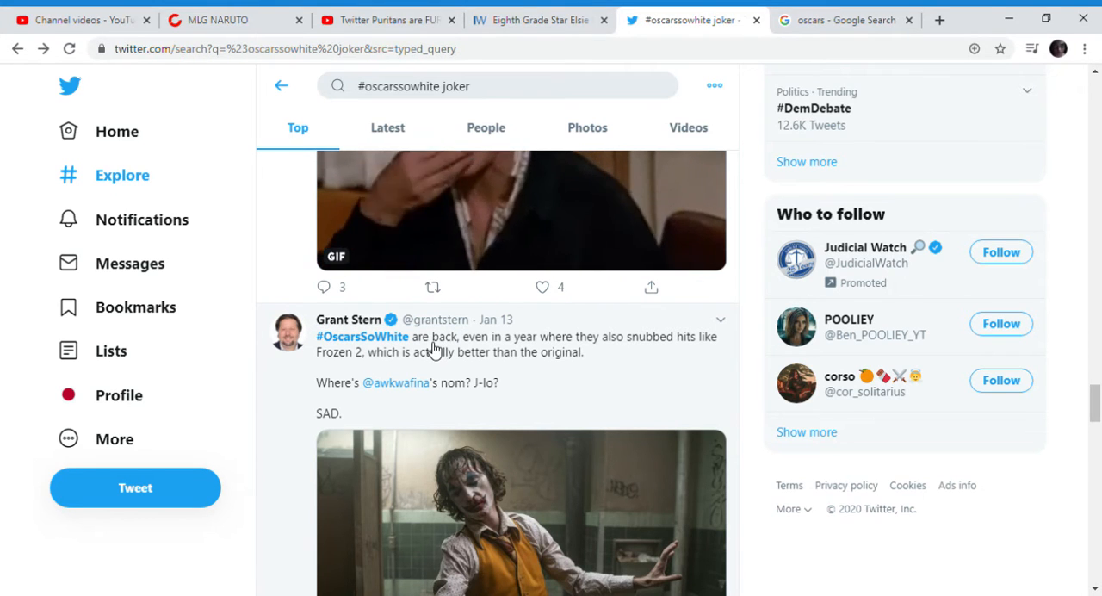
pyautogui.moveTo(412, 335); pyautogui.dragTo(387, 351)
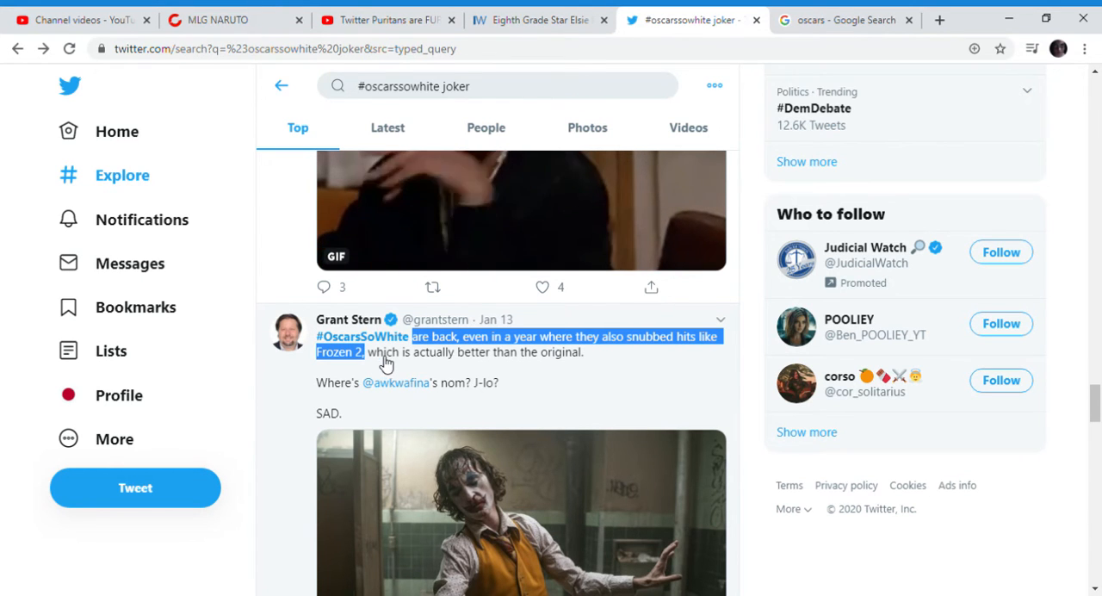
pyautogui.scroll(-3)
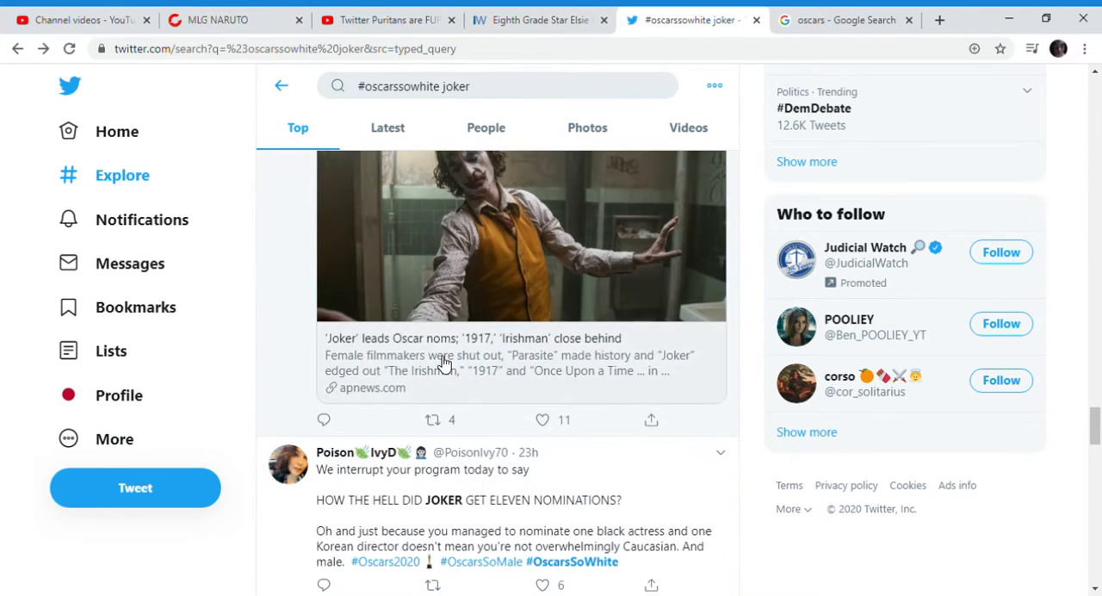
pyautogui.scroll(-3)
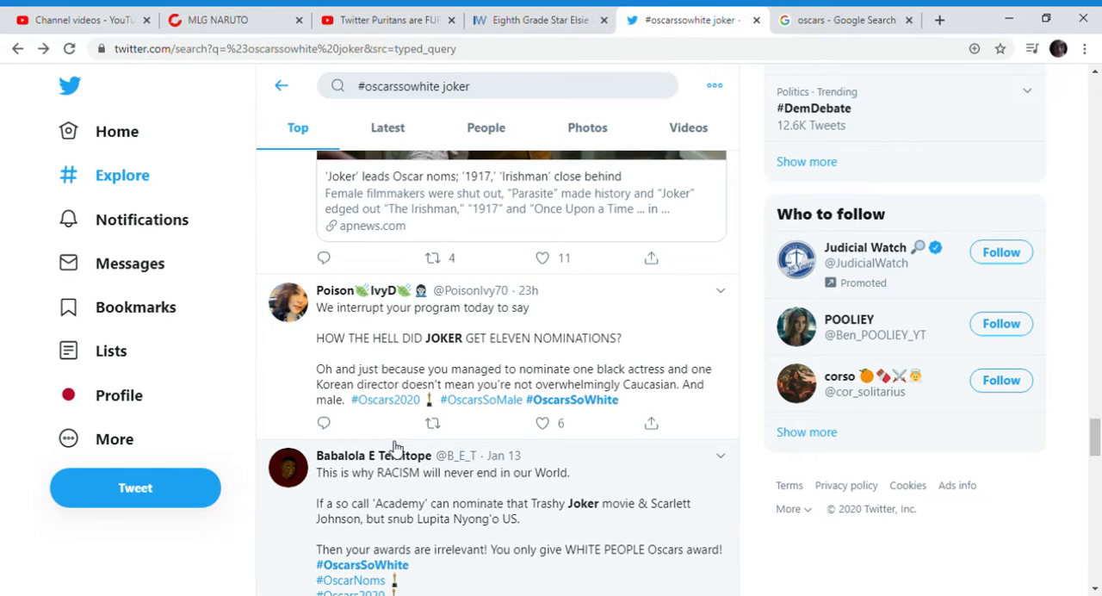
pyautogui.scroll(-3)
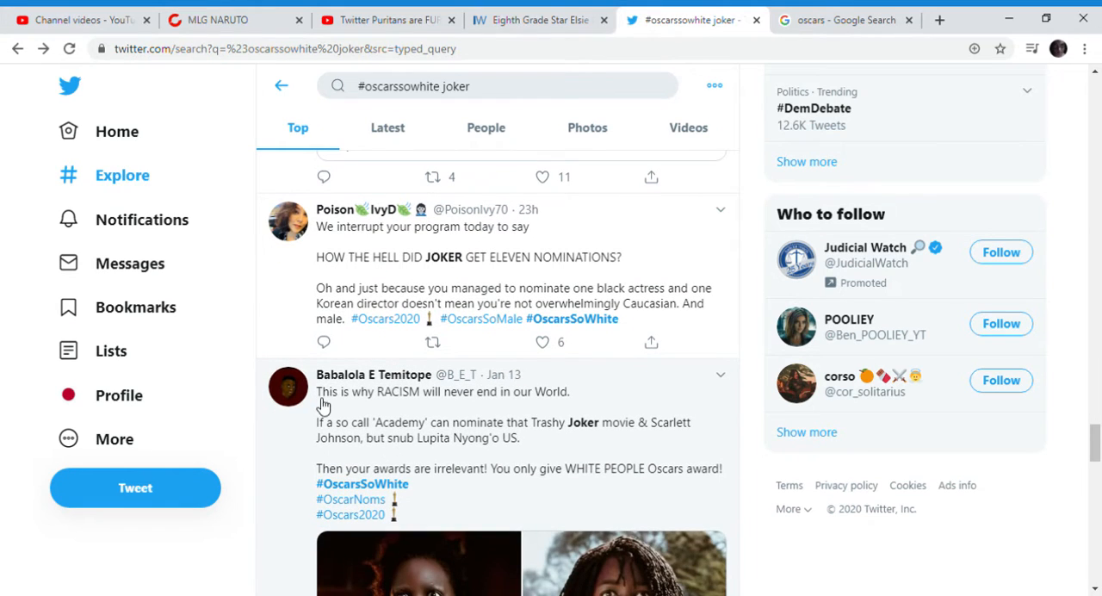
pyautogui.doubleClick(336, 391)
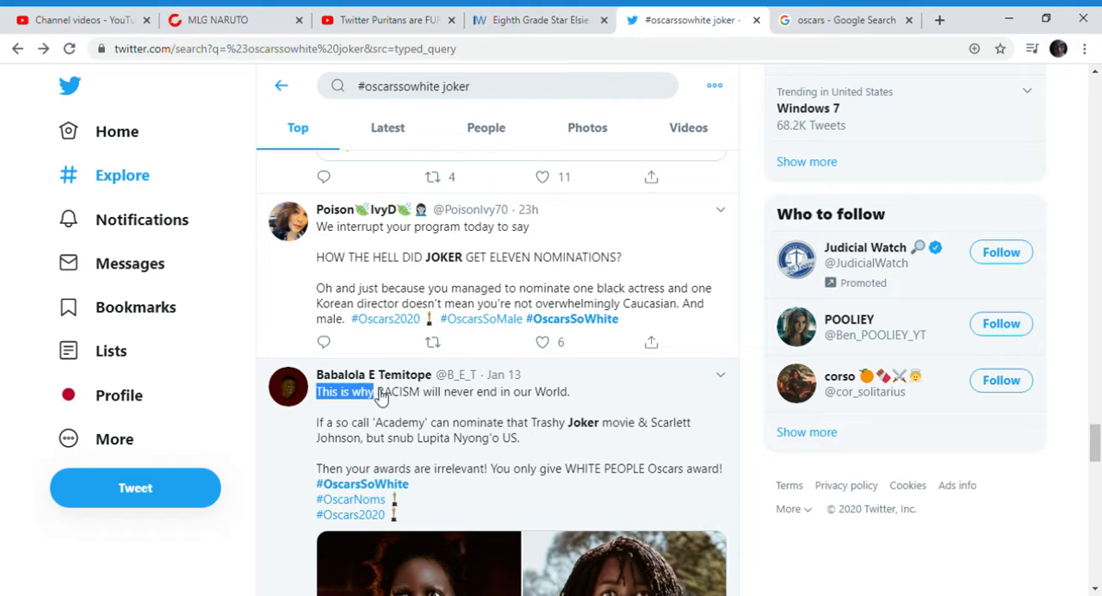
pyautogui.scroll(-3)
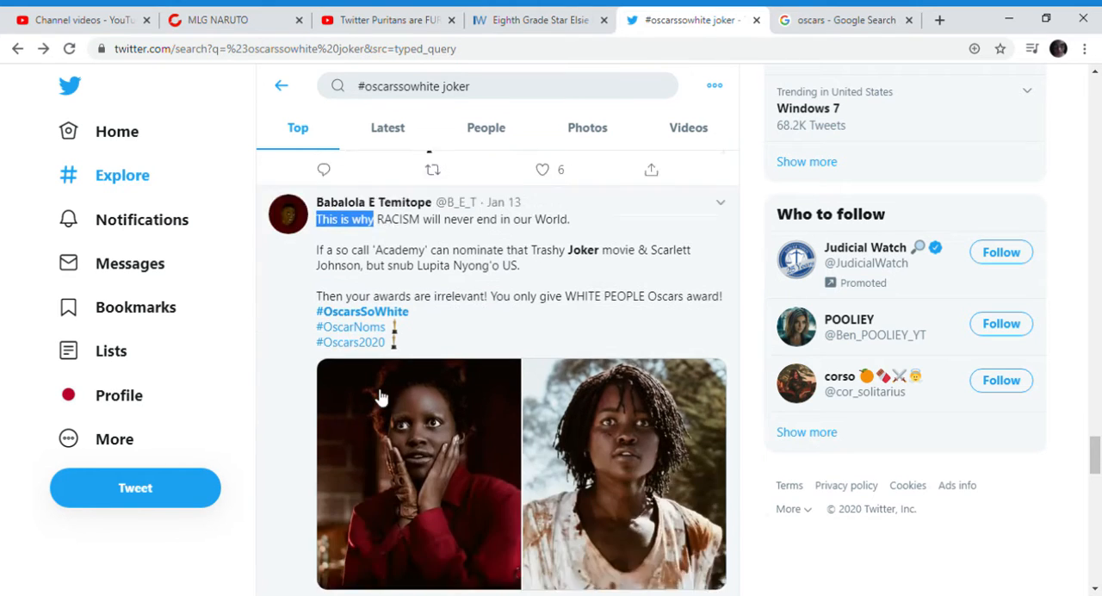
pyautogui.scroll(-3)
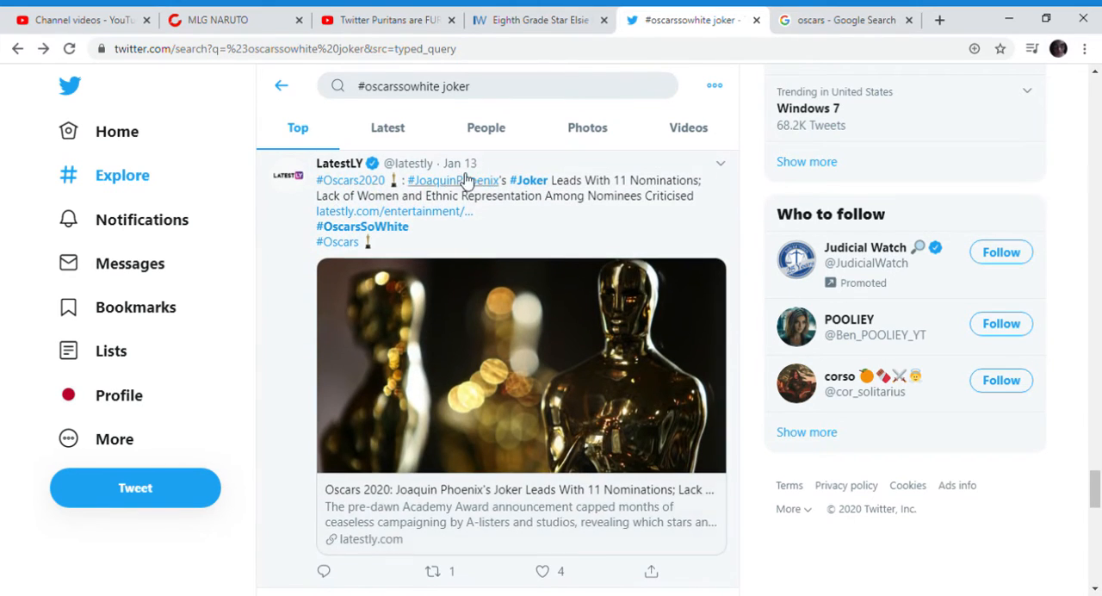
pyautogui.moveTo(317, 179); pyautogui.dragTo(465, 196)
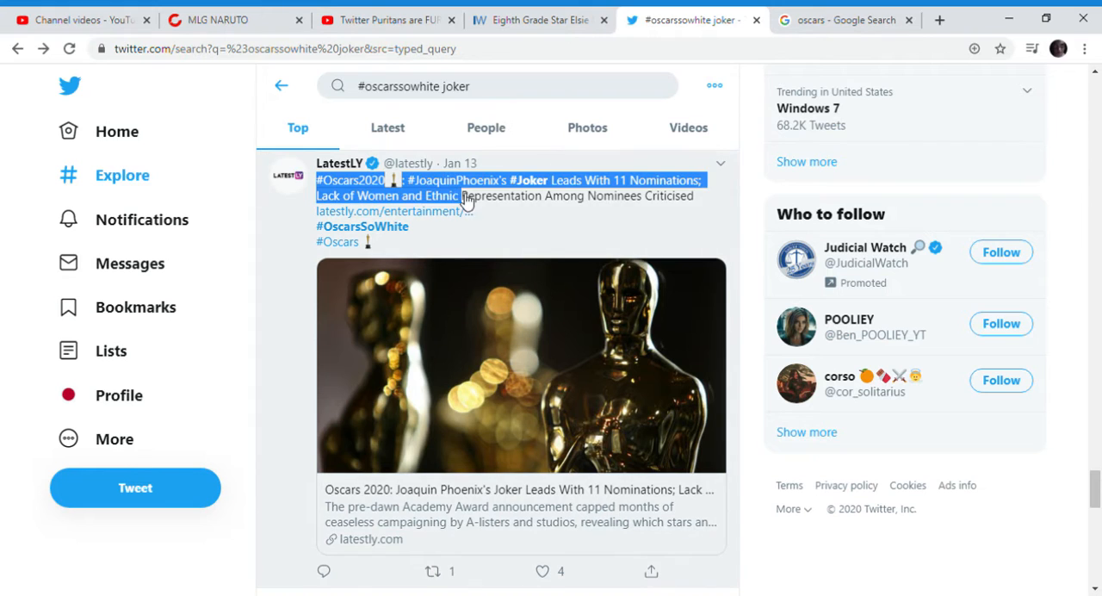
pyautogui.moveTo(464, 203); pyautogui.dragTo(526, 226)
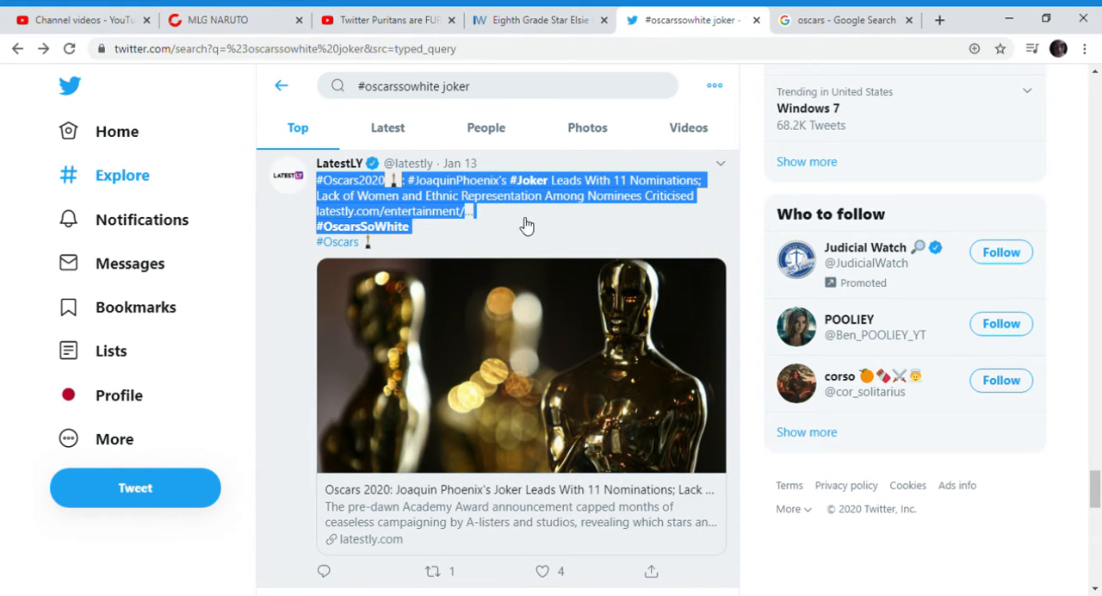
pyautogui.scroll(-3)
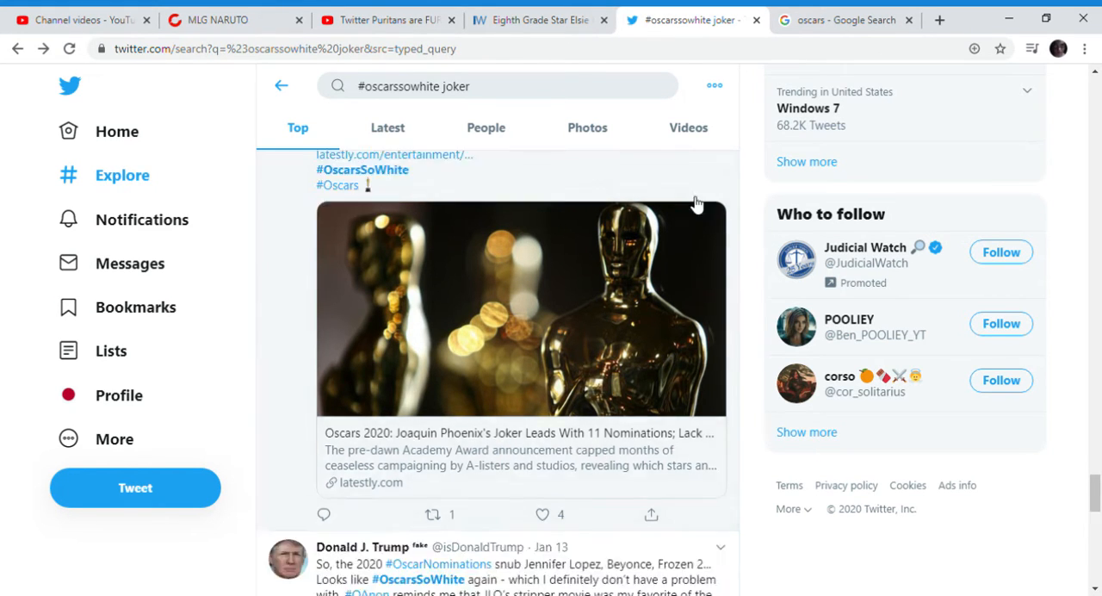
pyautogui.scroll(-3)
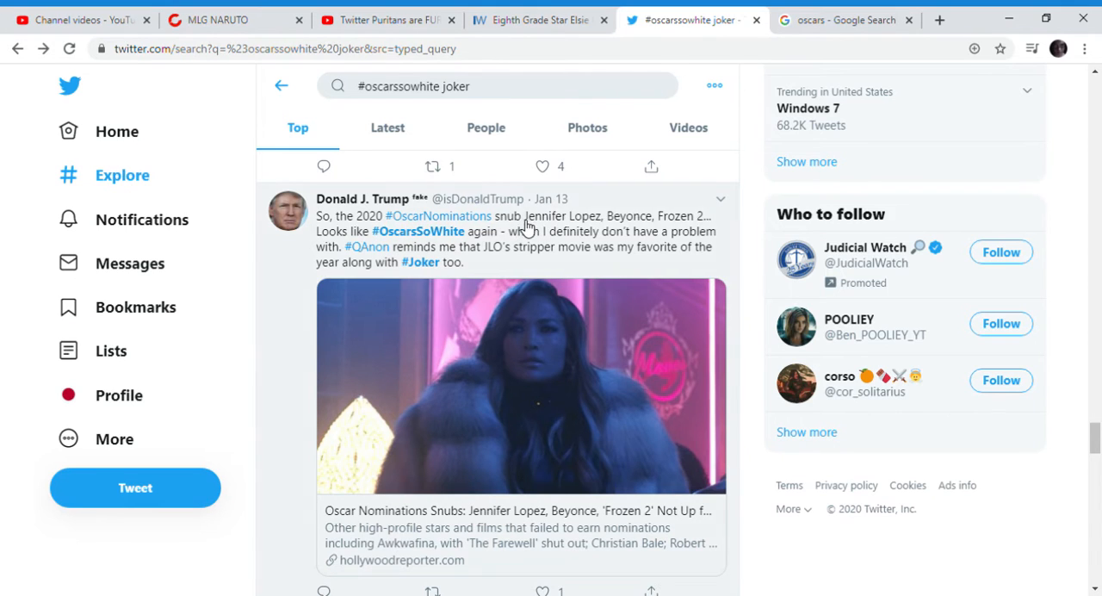
pyautogui.moveTo(513, 215); pyautogui.dragTo(547, 230)
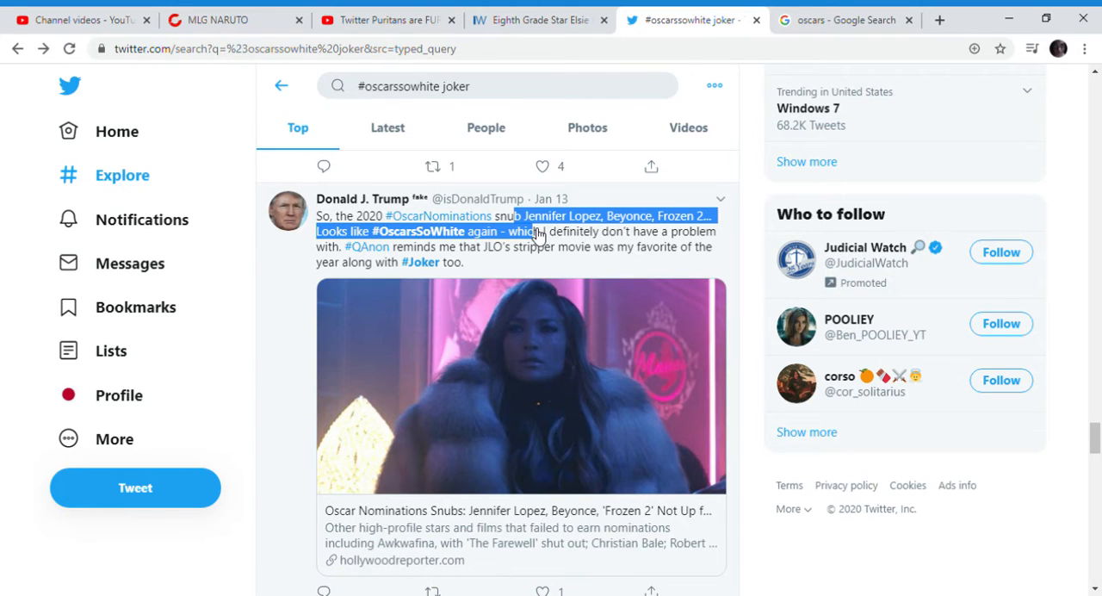
pyautogui.scroll(-3)
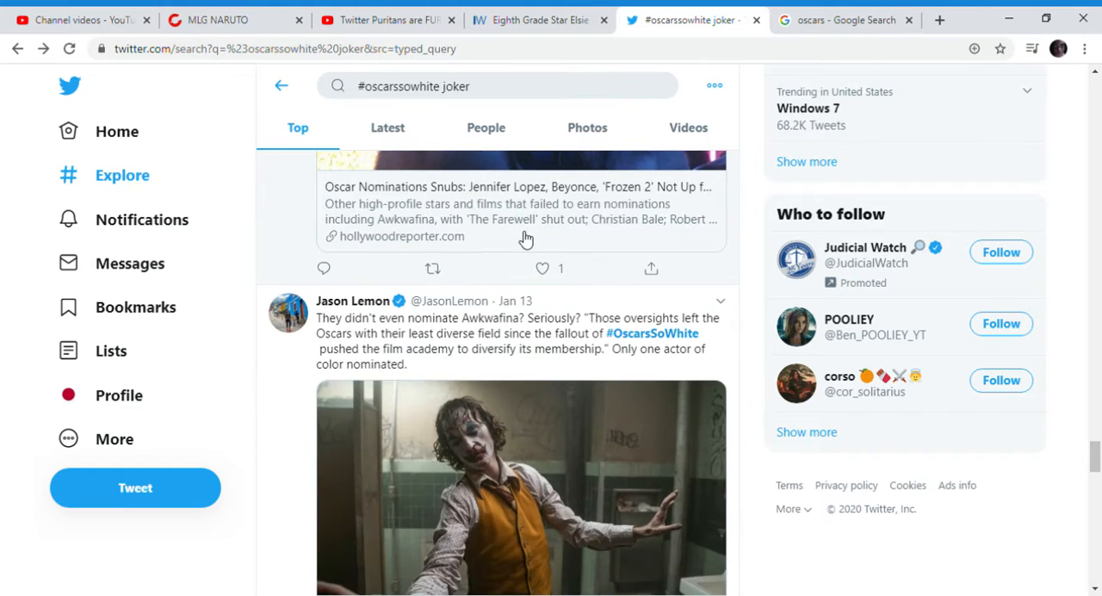
pyautogui.scroll(-3)
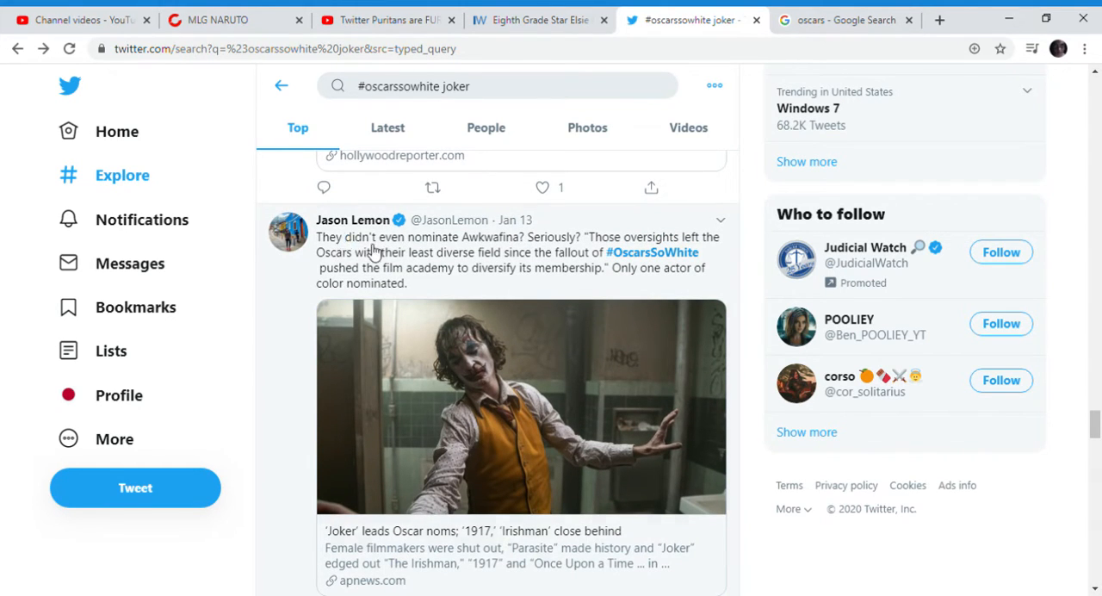
pyautogui.moveTo(343, 237); pyautogui.dragTo(516, 238)
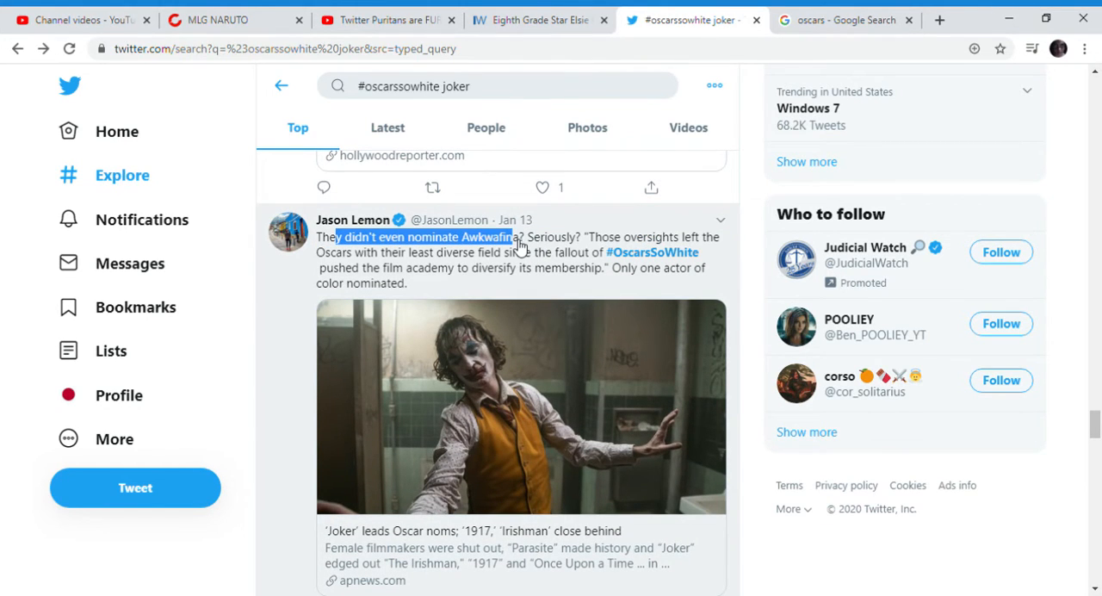
pyautogui.scroll(-3)
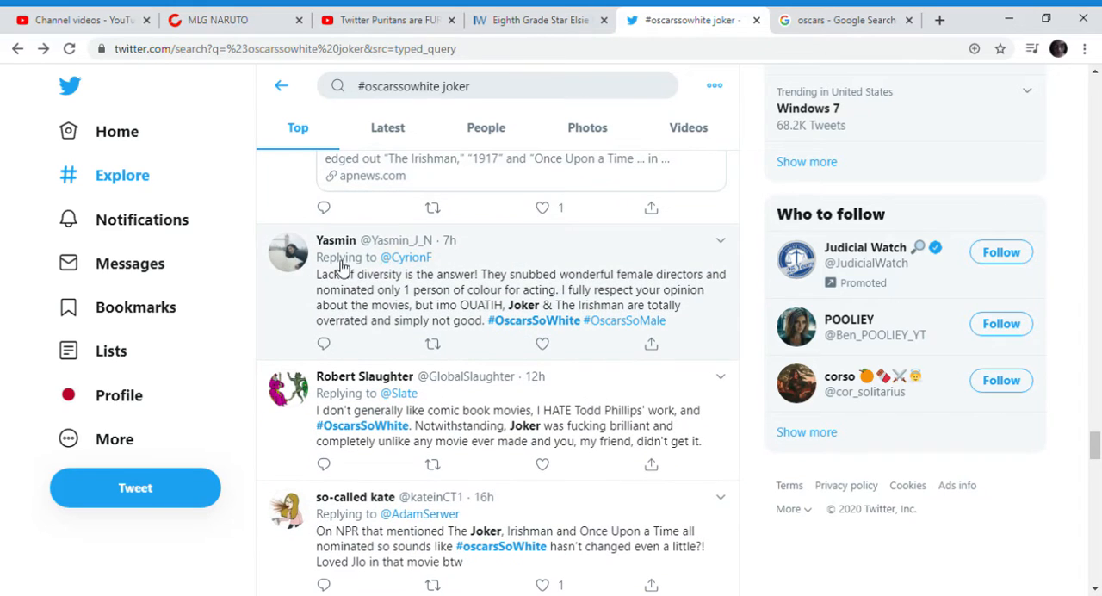
pyautogui.moveTo(317, 273); pyautogui.dragTo(530, 289)
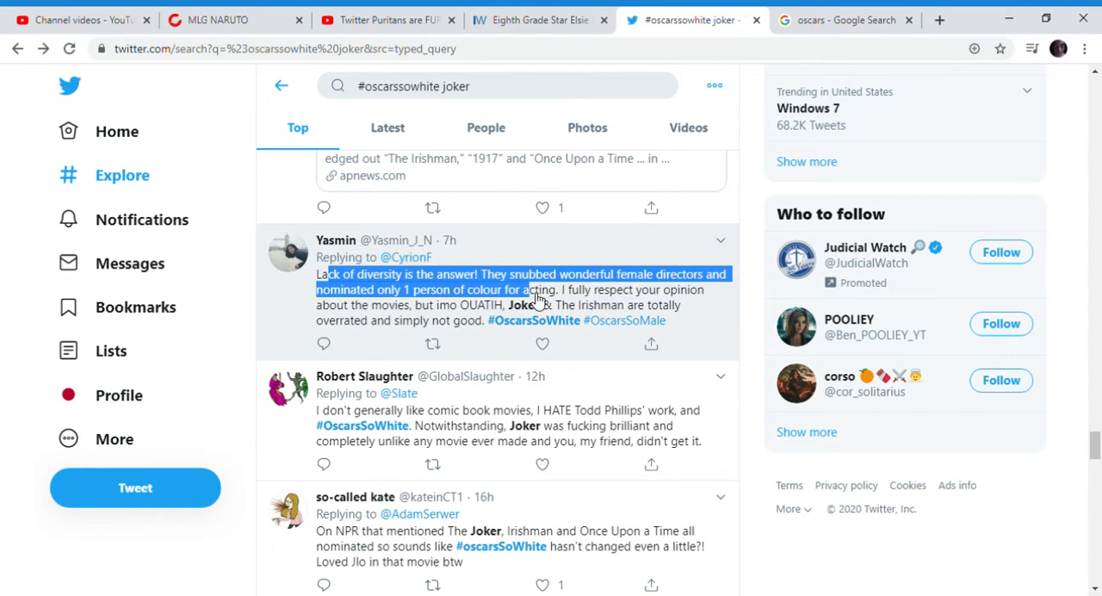
pyautogui.moveTo(537, 296); pyautogui.dragTo(520, 307)
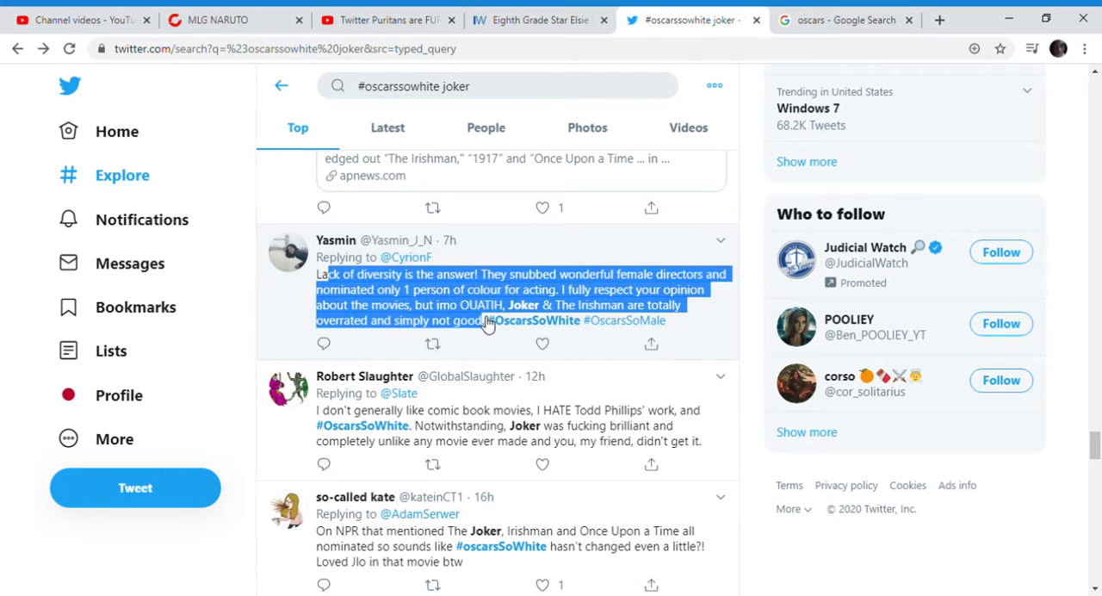
pyautogui.scroll(-3)
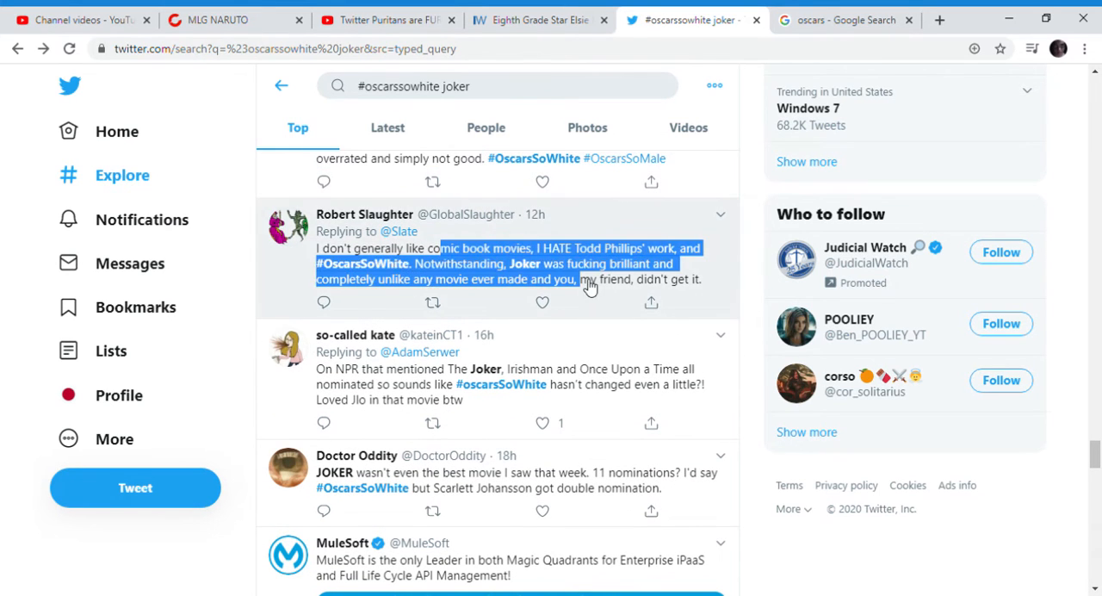
pyautogui.scroll(-3)
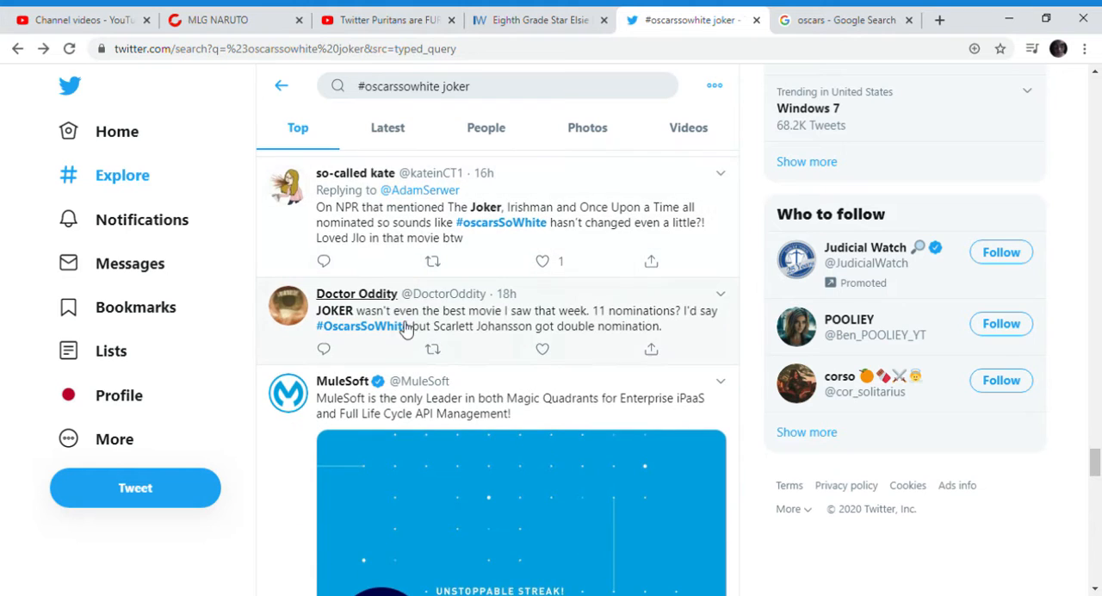
pyautogui.moveTo(354, 310); pyautogui.dragTo(543, 325)
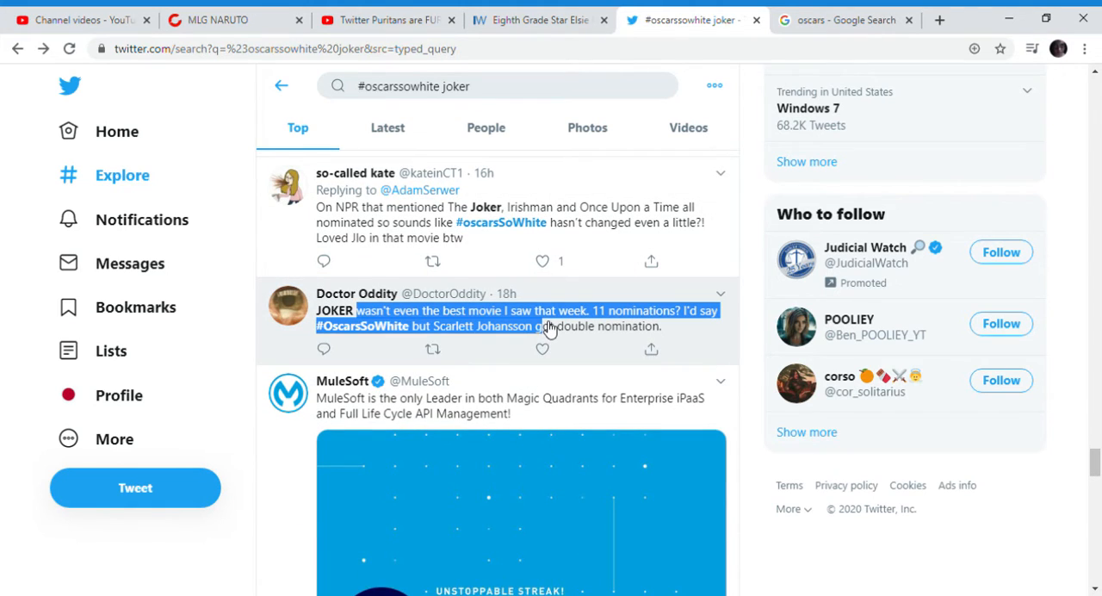
pyautogui.moveTo(544, 328)
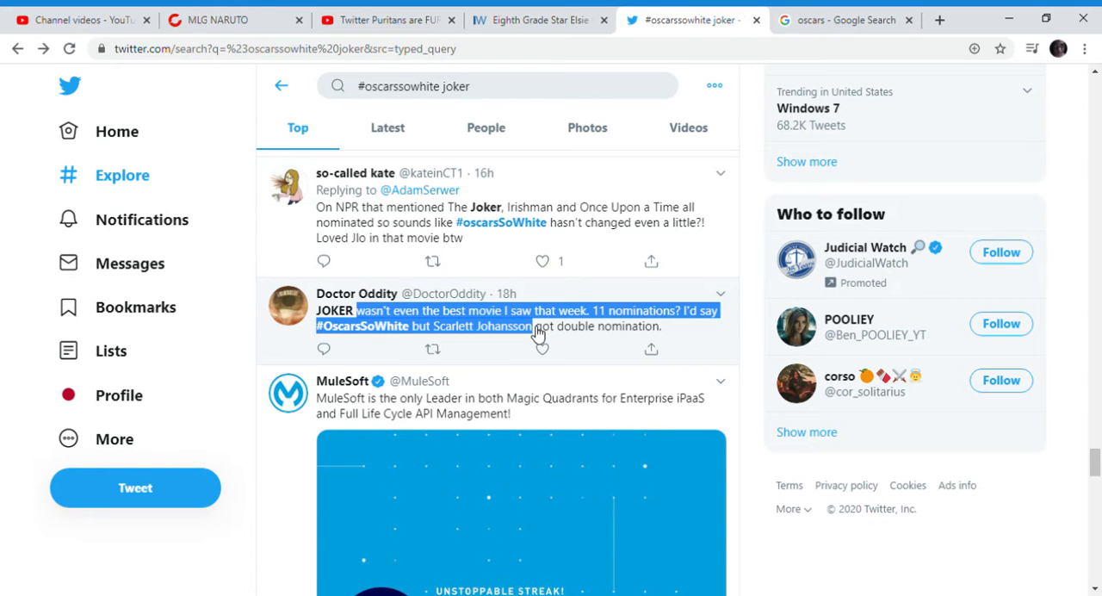
pyautogui.scroll(-3)
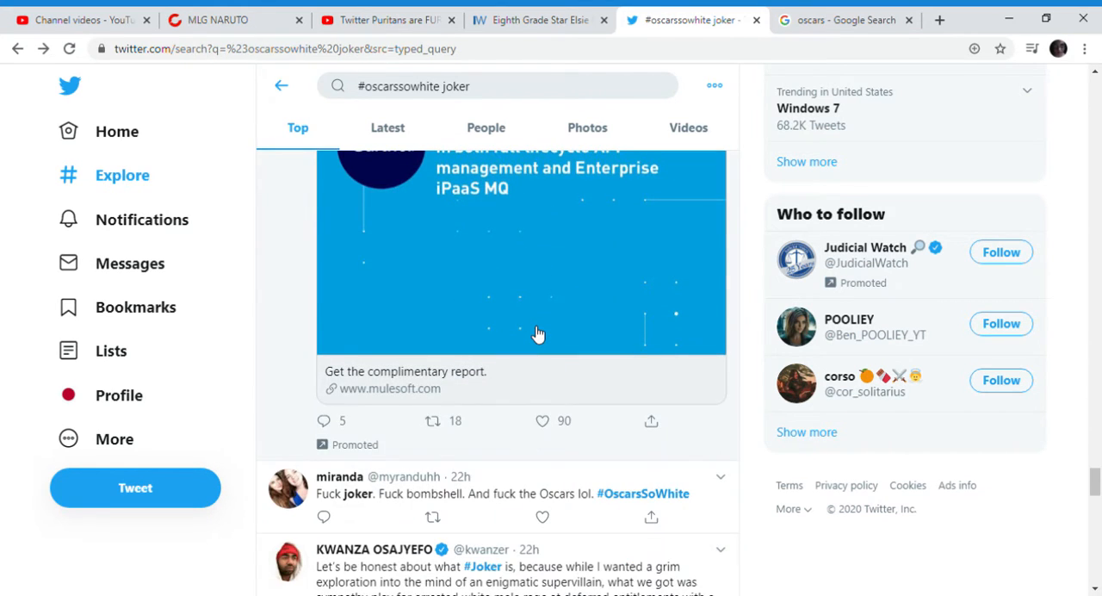
pyautogui.scroll(-3)
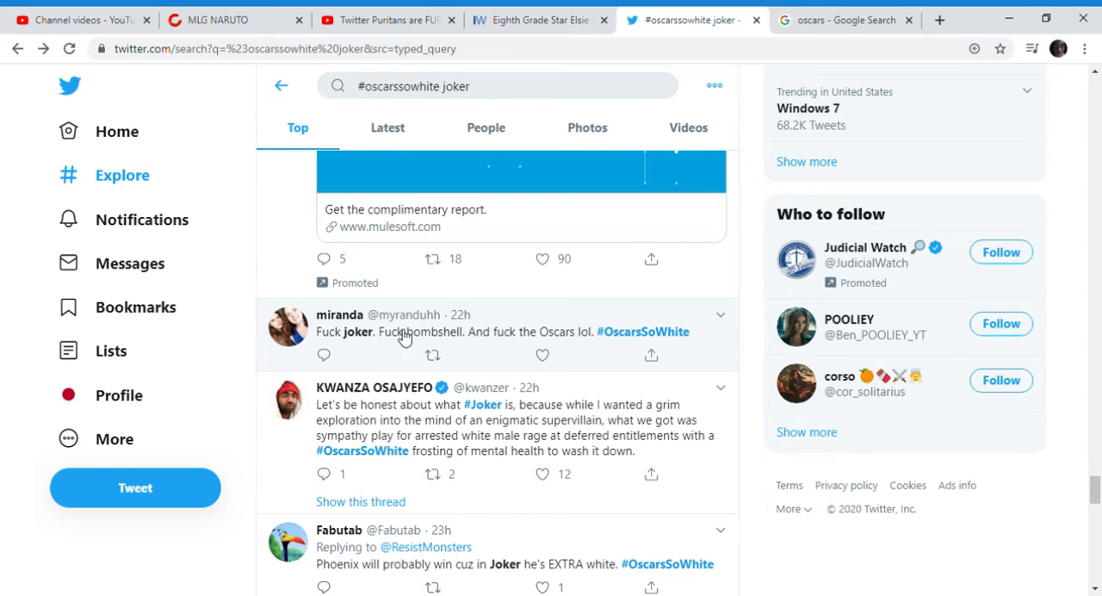
pyautogui.scroll(-3)
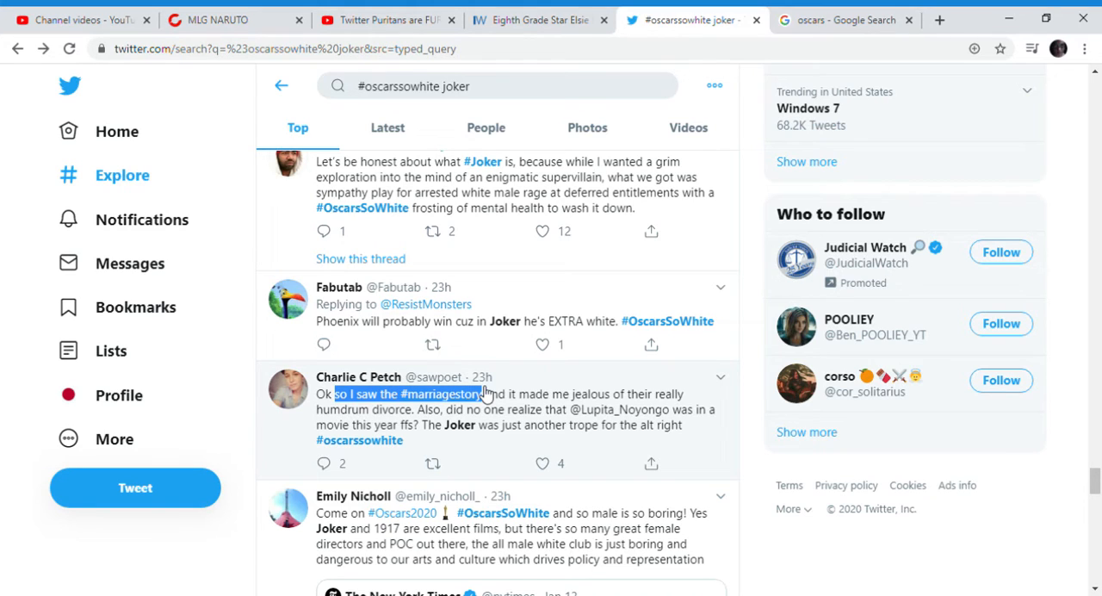
pyautogui.moveTo(503, 461)
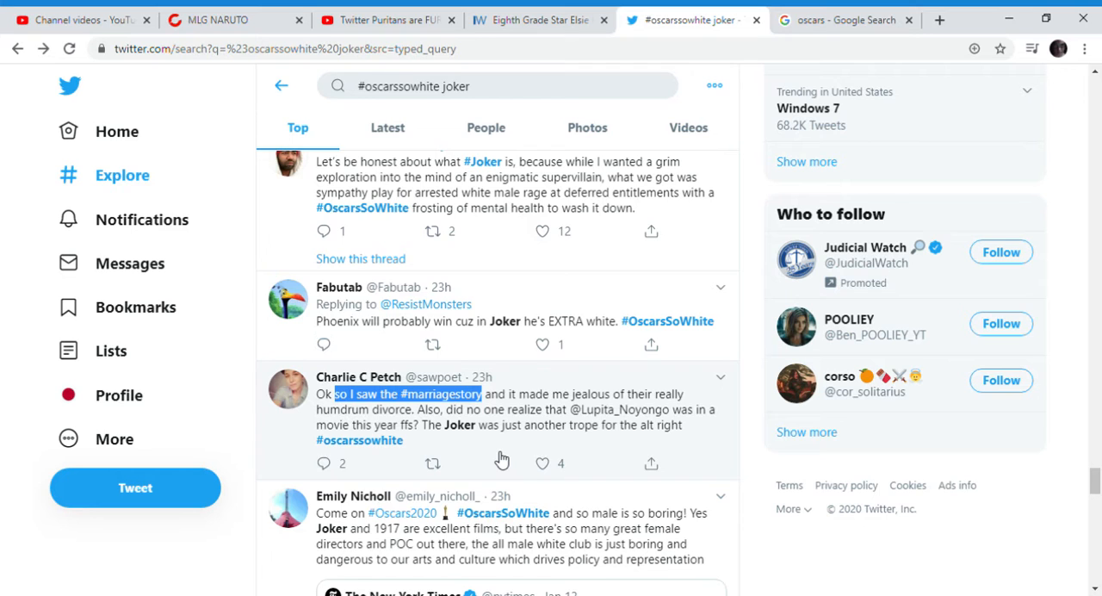
pyautogui.scroll(-3)
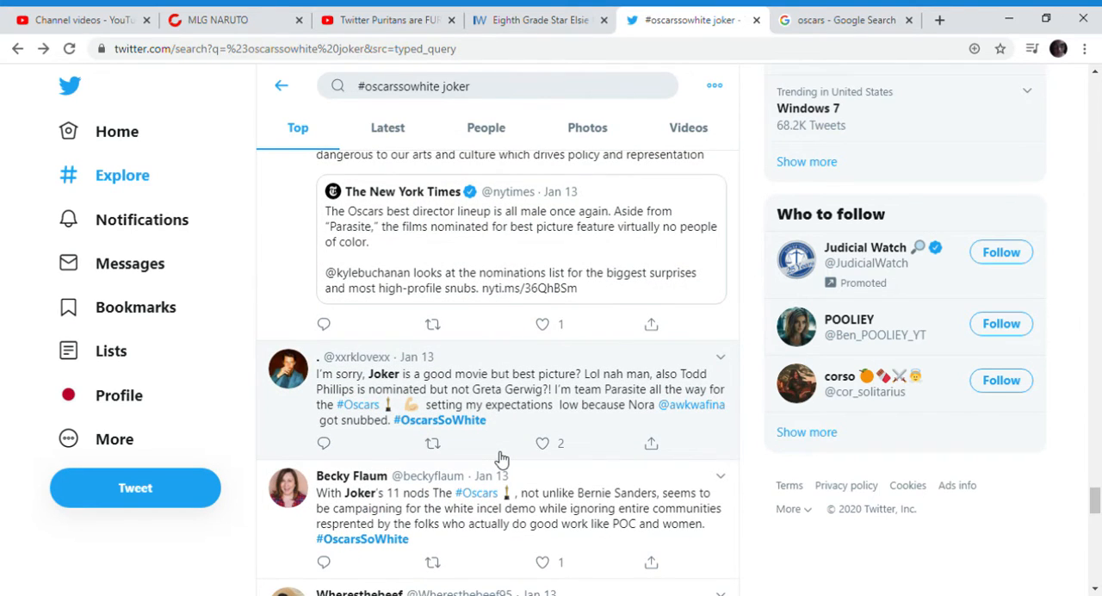
pyautogui.scroll(-3)
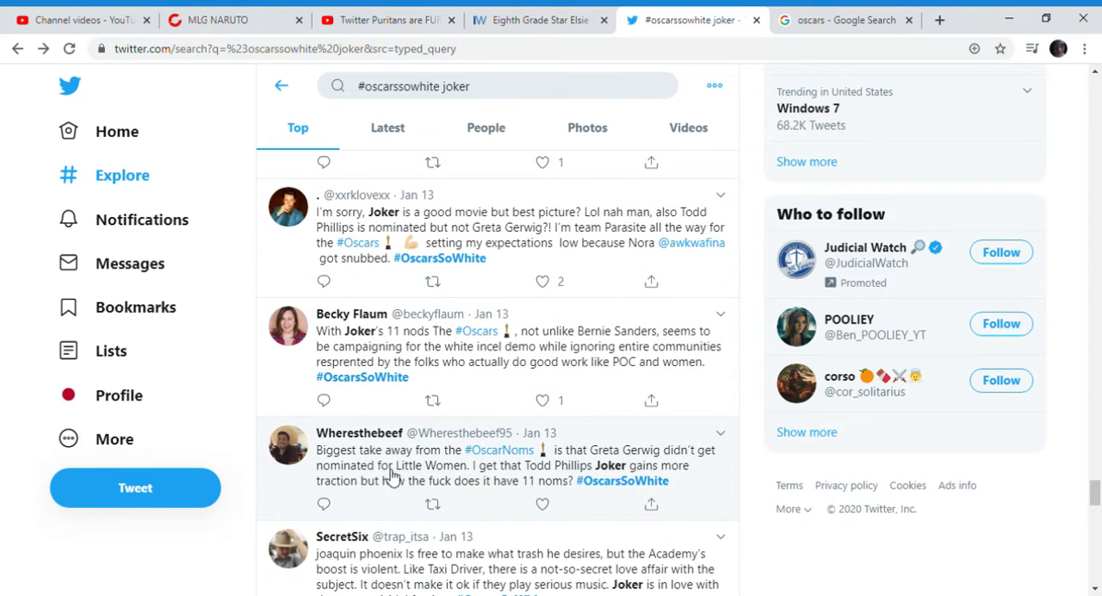
pyautogui.moveTo(364, 449); pyautogui.dragTo(469, 465)
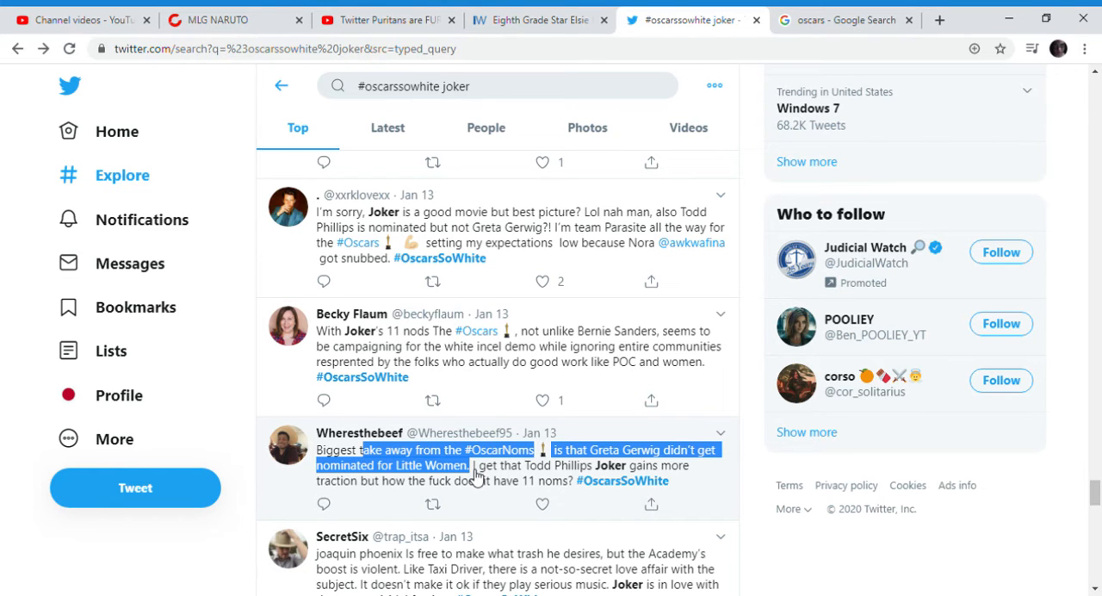
pyautogui.scroll(-3)
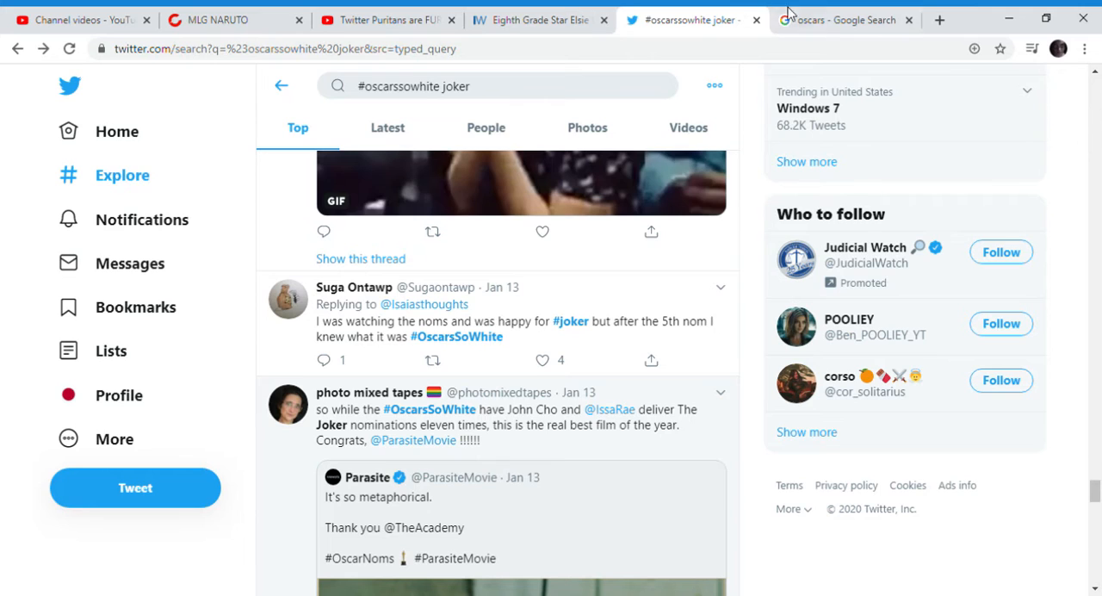
pyautogui.click(847, 19)
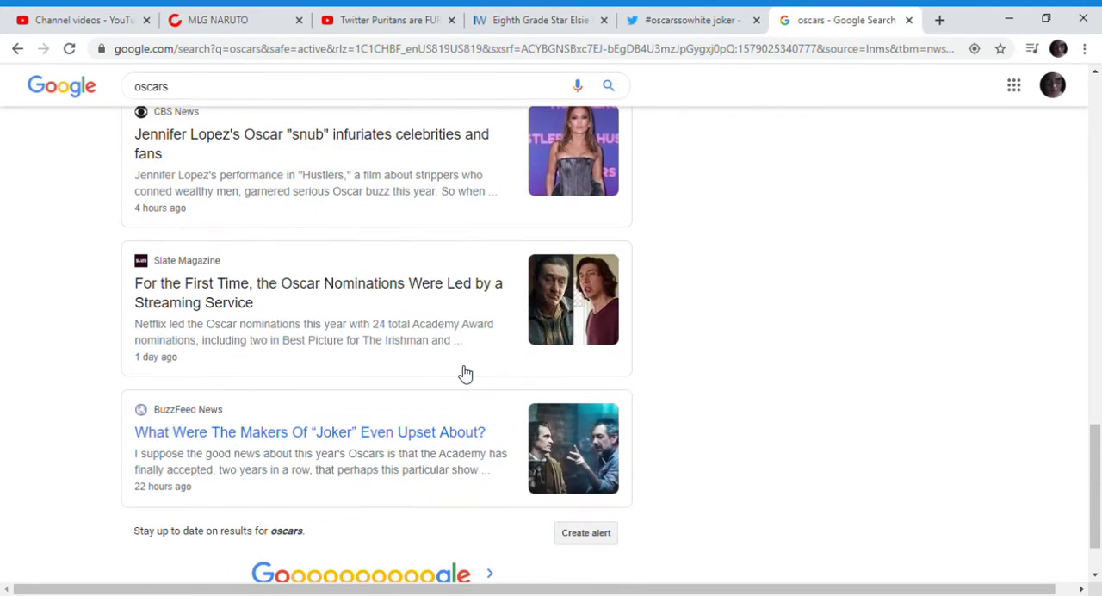
pyautogui.scroll(3)
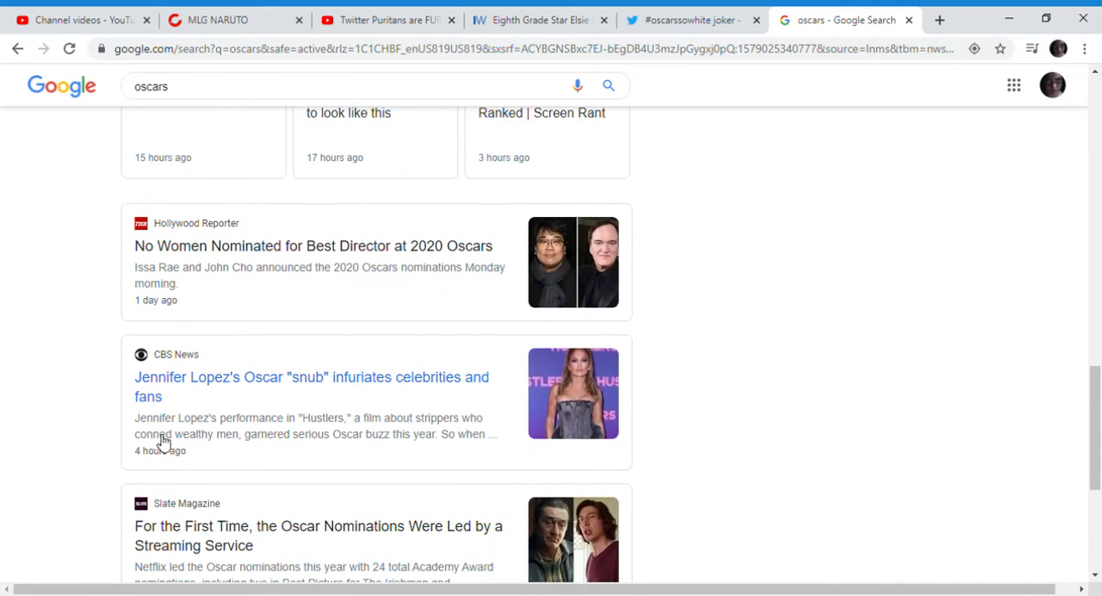
pyautogui.moveTo(207, 397)
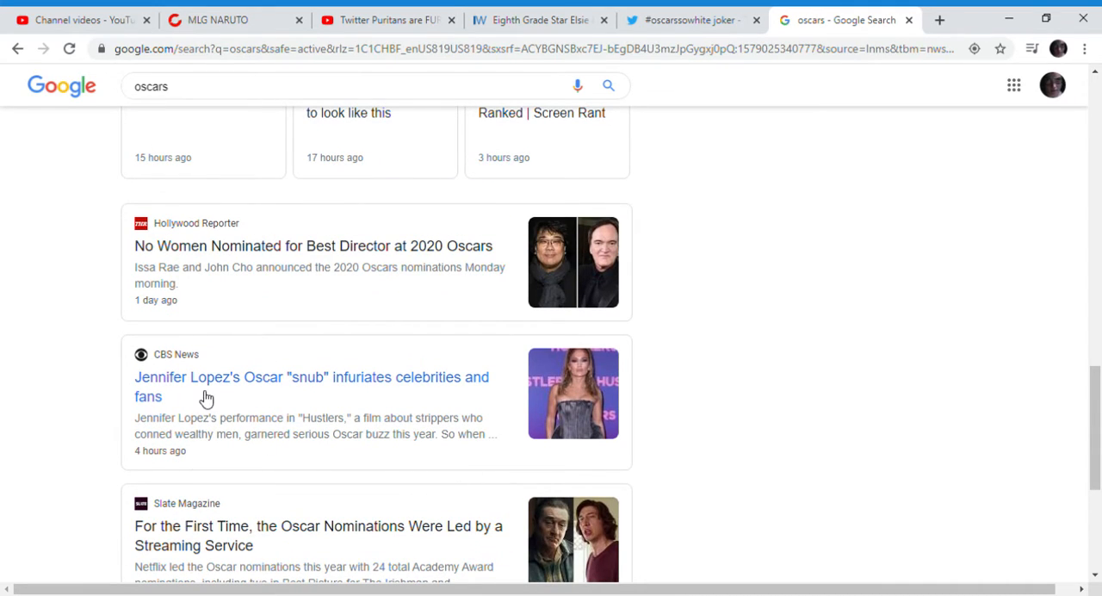
pyautogui.moveTo(141, 403)
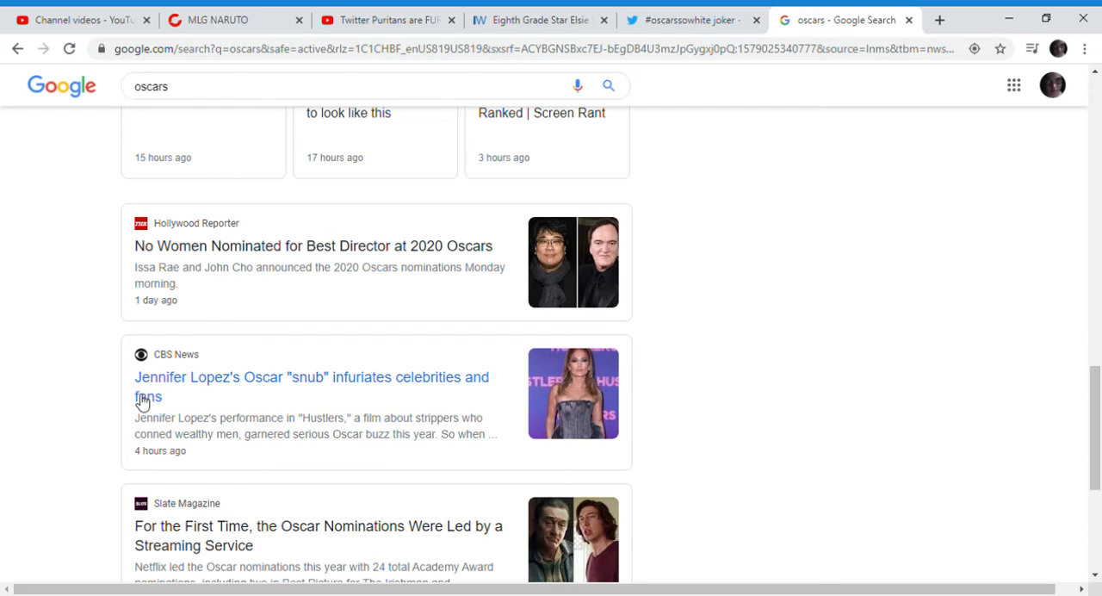
pyautogui.moveTo(205, 417)
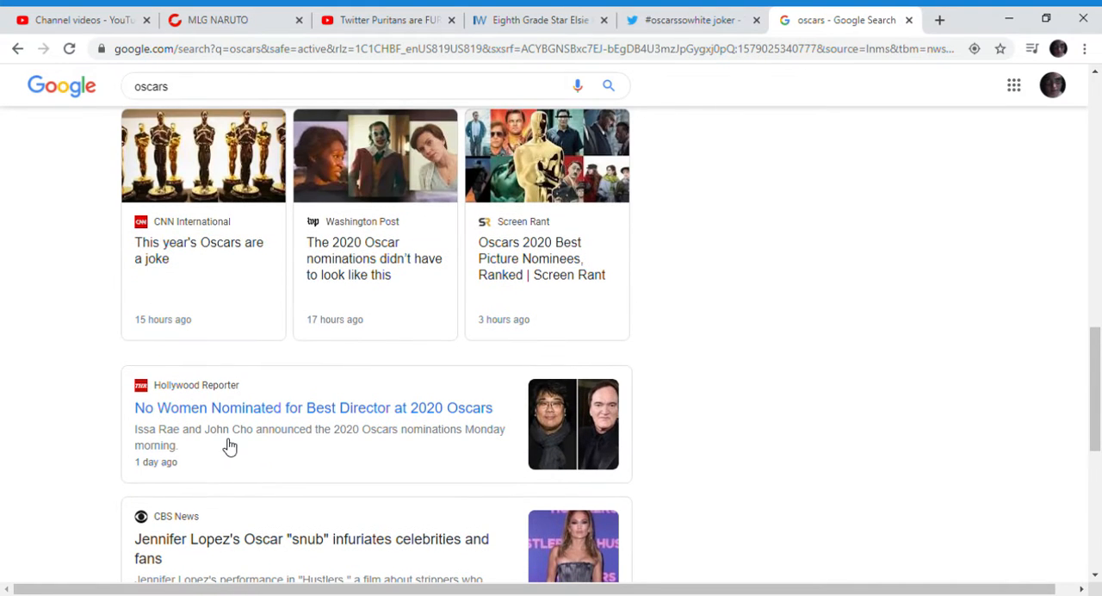
pyautogui.moveTo(444, 431)
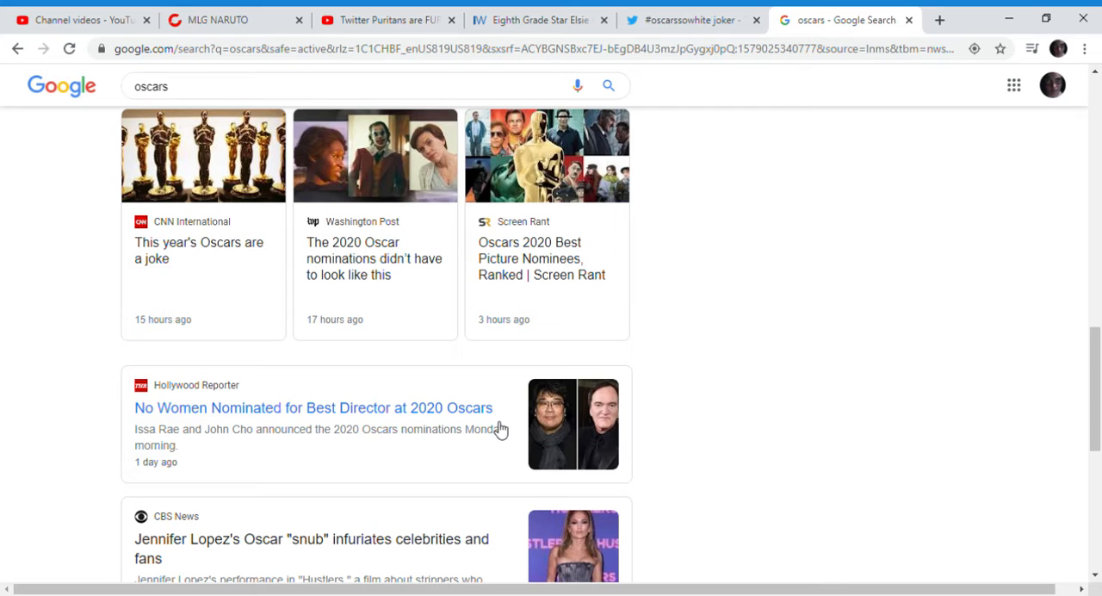
pyautogui.scroll(-3)
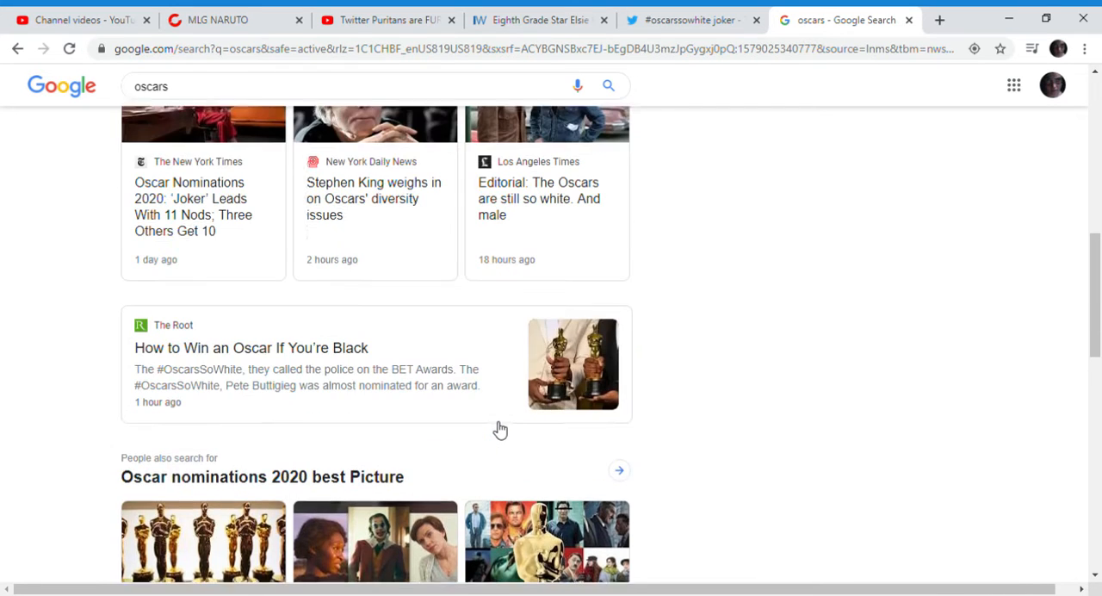
pyautogui.scroll(-3)
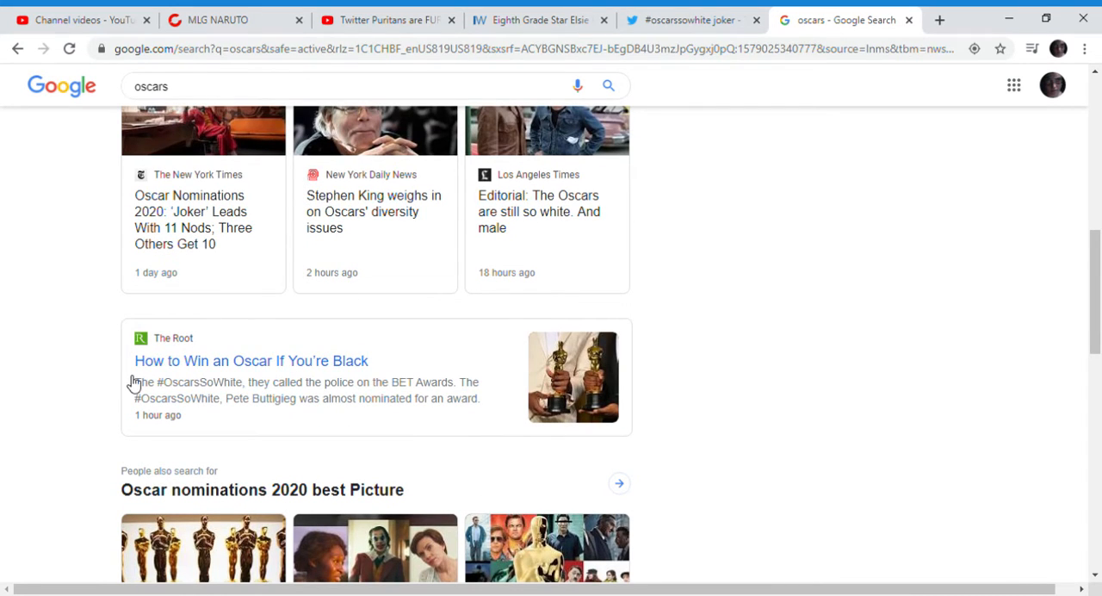
pyautogui.moveTo(377, 377)
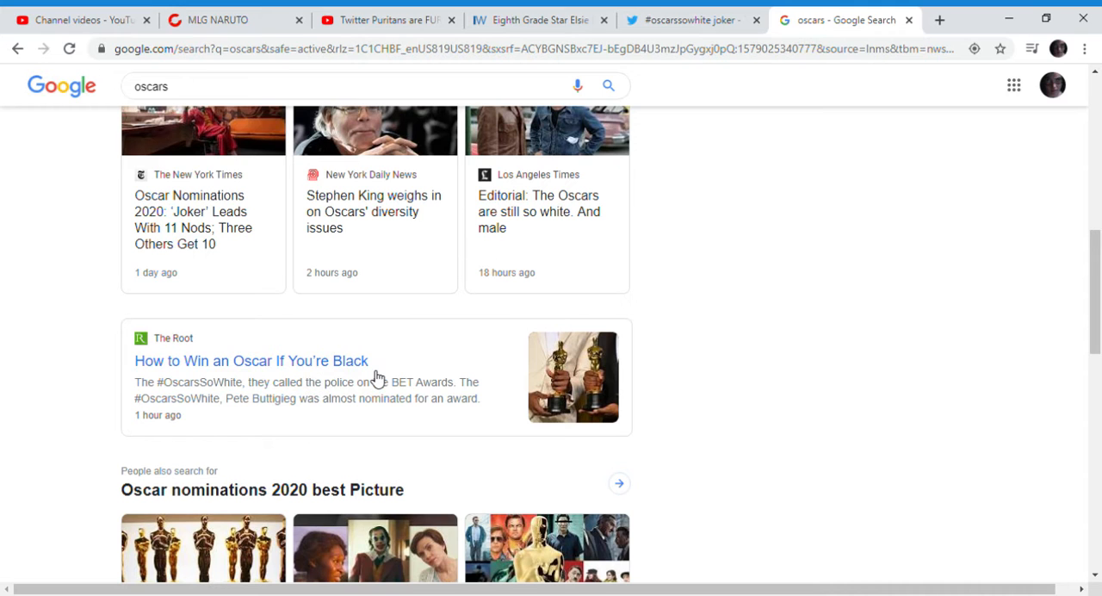
pyautogui.scroll(-3)
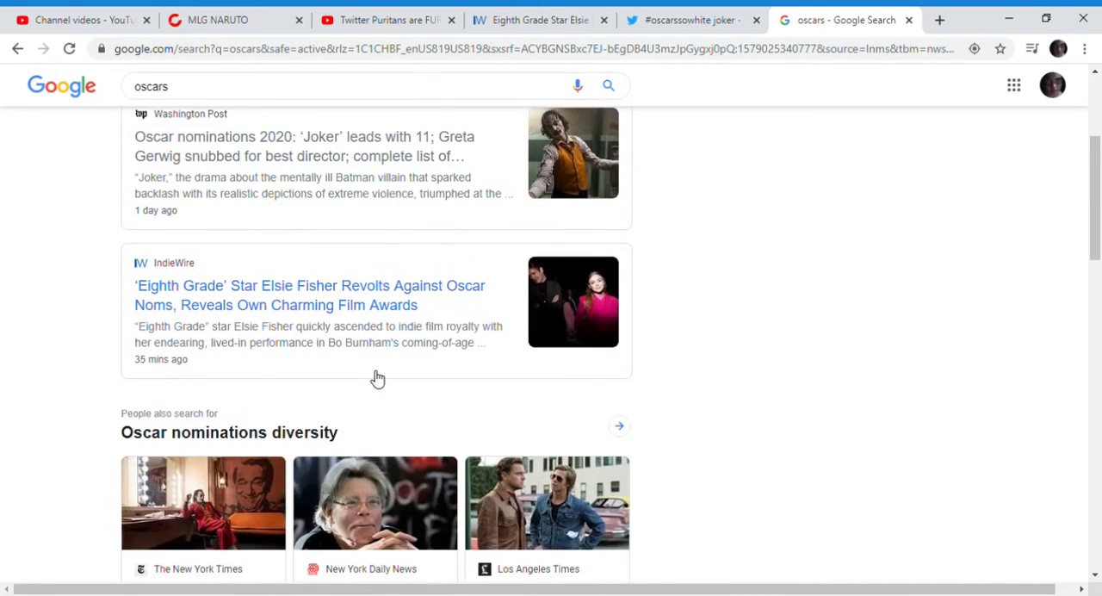
pyautogui.scroll(-3)
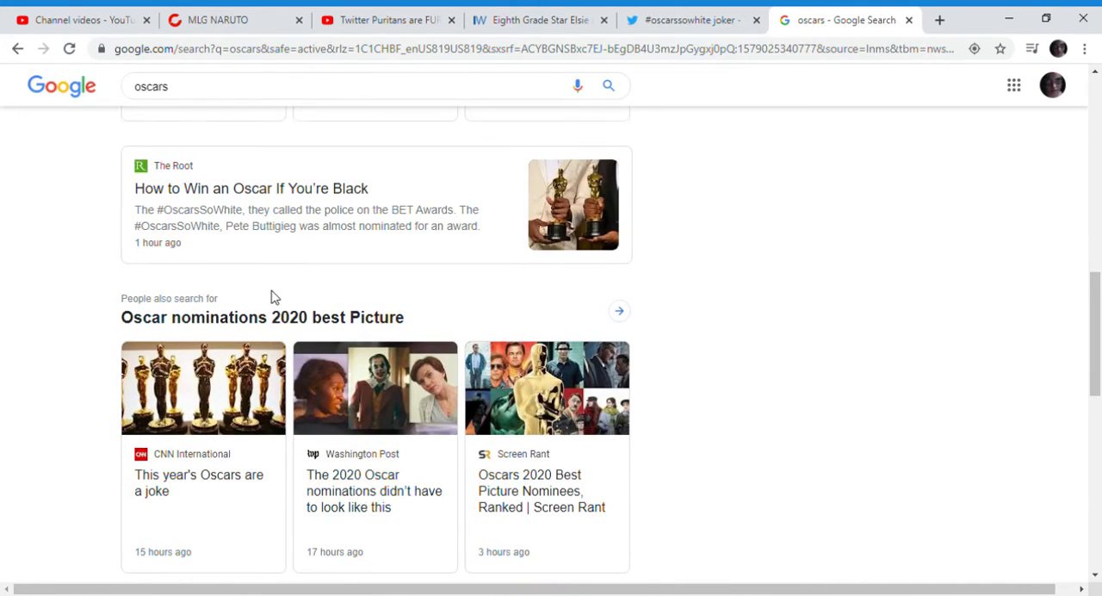
pyautogui.scroll(3)
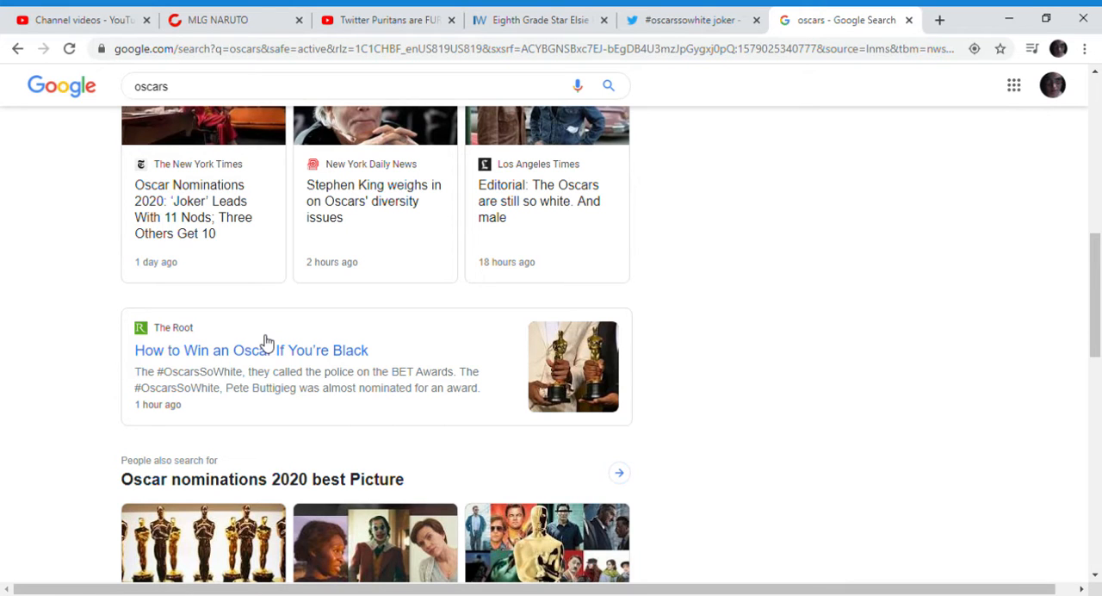
pyautogui.moveTo(269, 93)
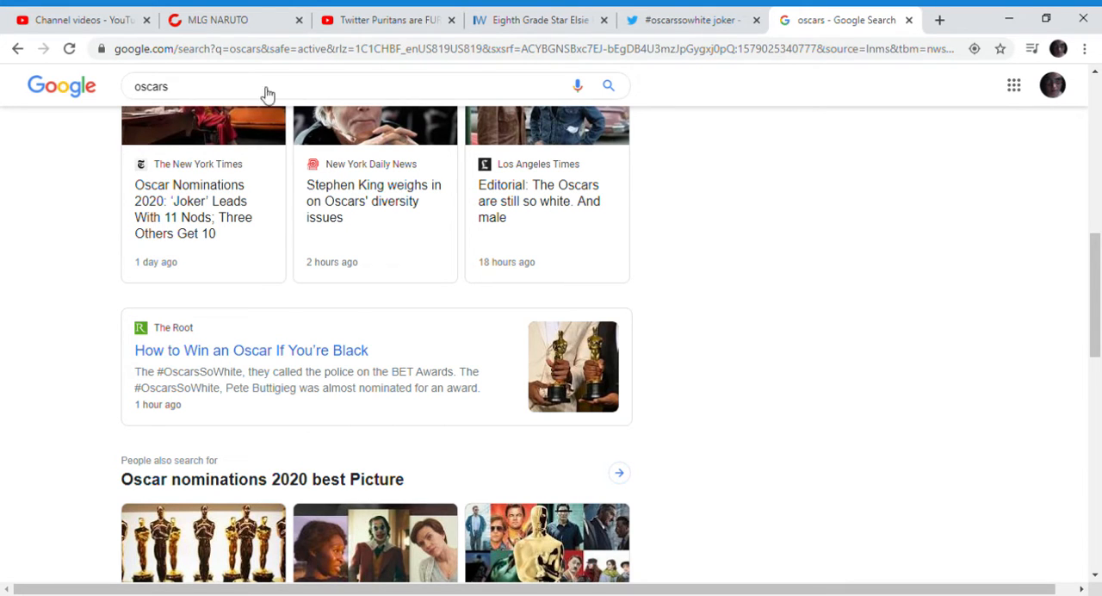
pyautogui.scroll(-3)
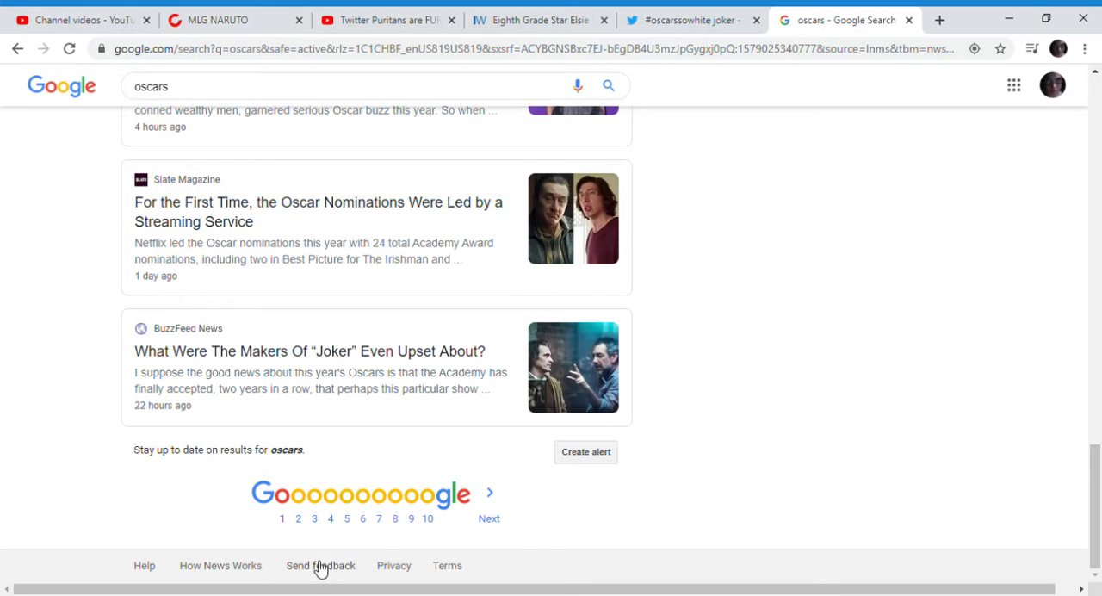
# Read the second page of Google's oscars news results, then switch back to the Twitter search.
pyautogui.click(298, 516)
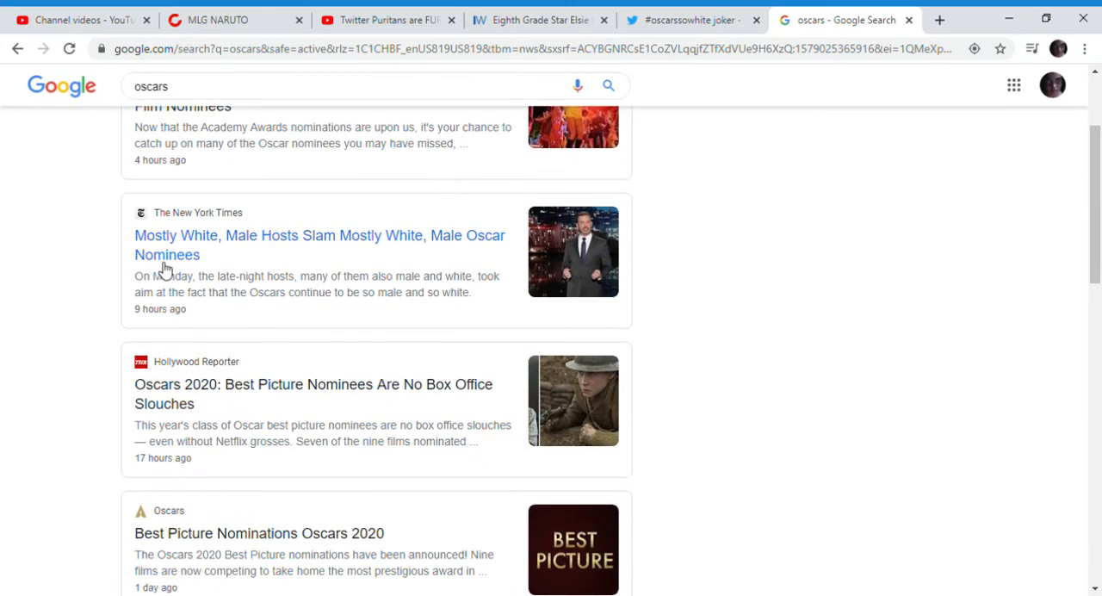
pyautogui.moveTo(141, 284)
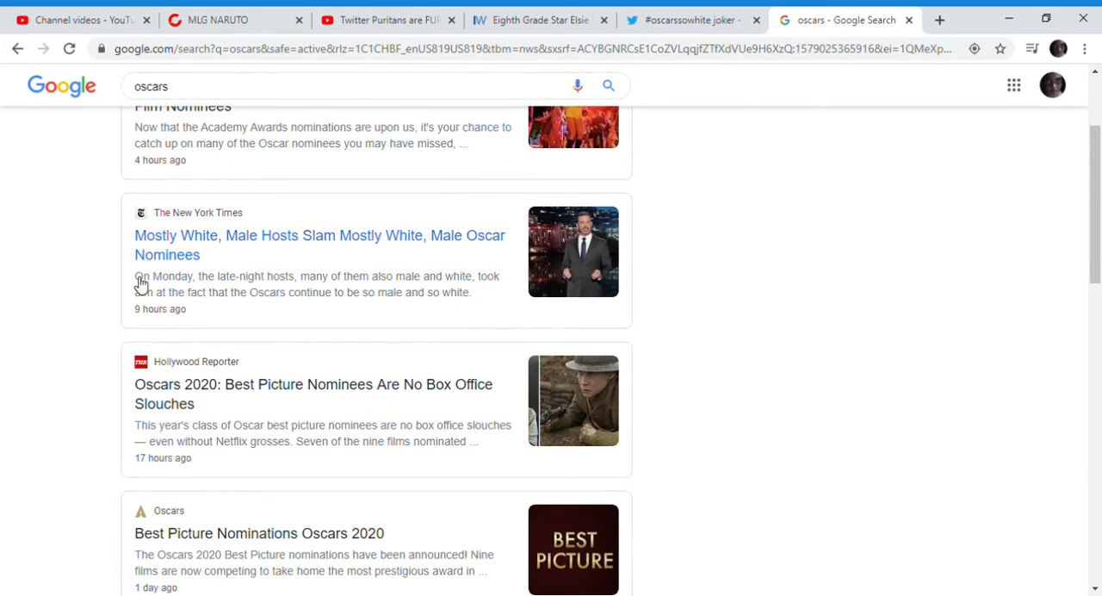
pyautogui.scroll(-3)
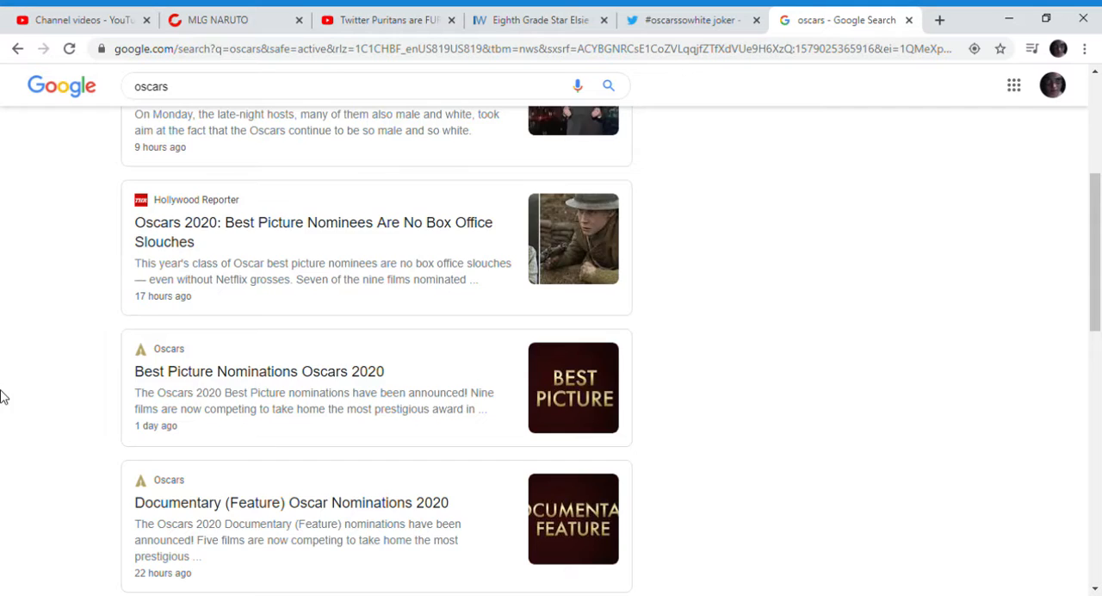
pyautogui.scroll(-3)
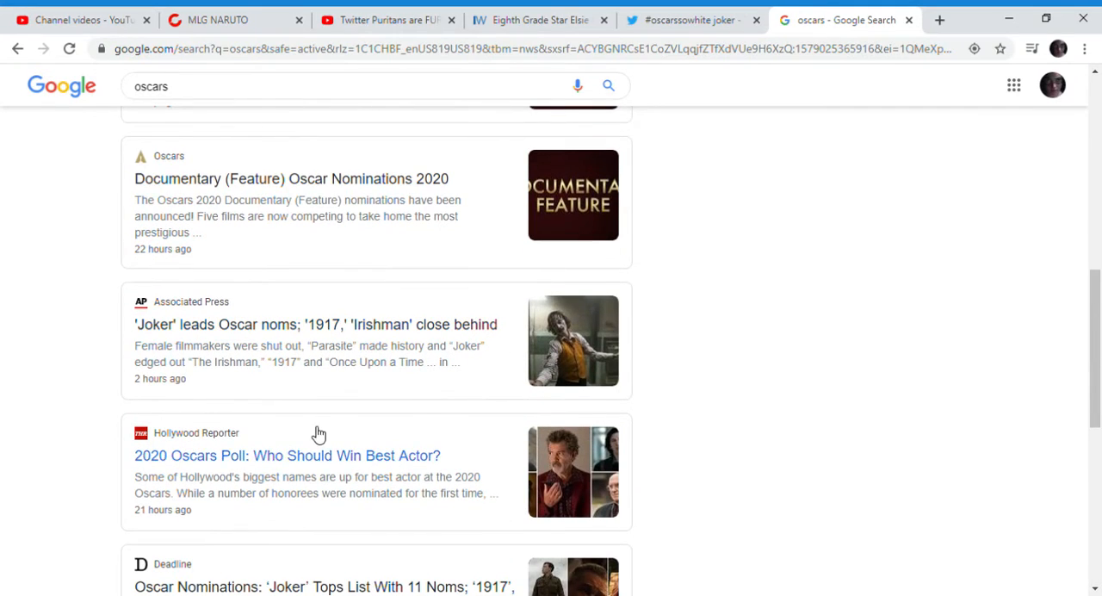
pyautogui.scroll(-3)
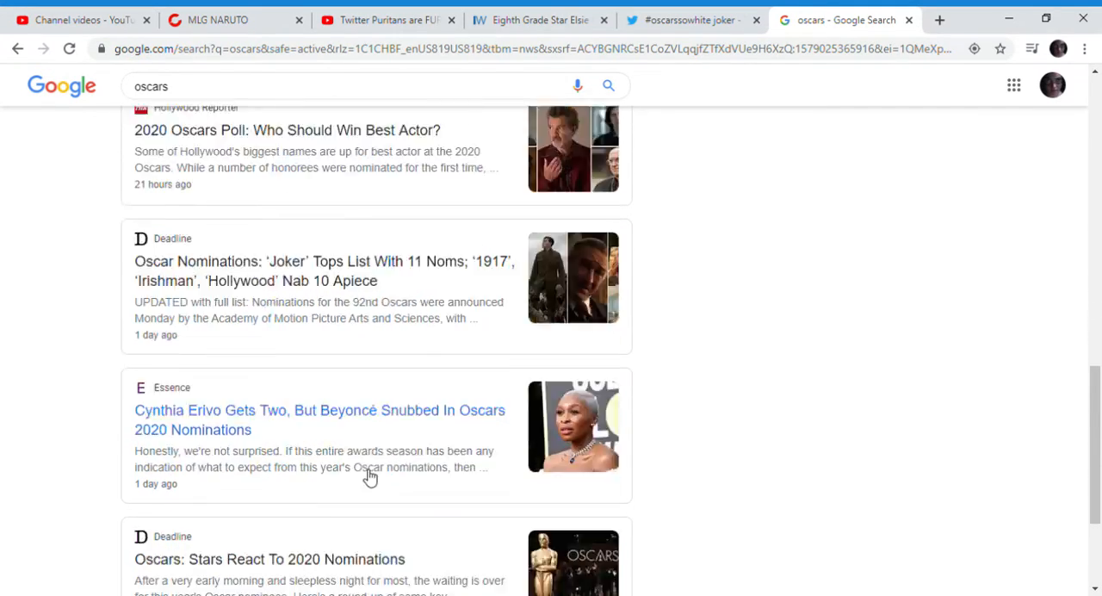
pyautogui.scroll(-3)
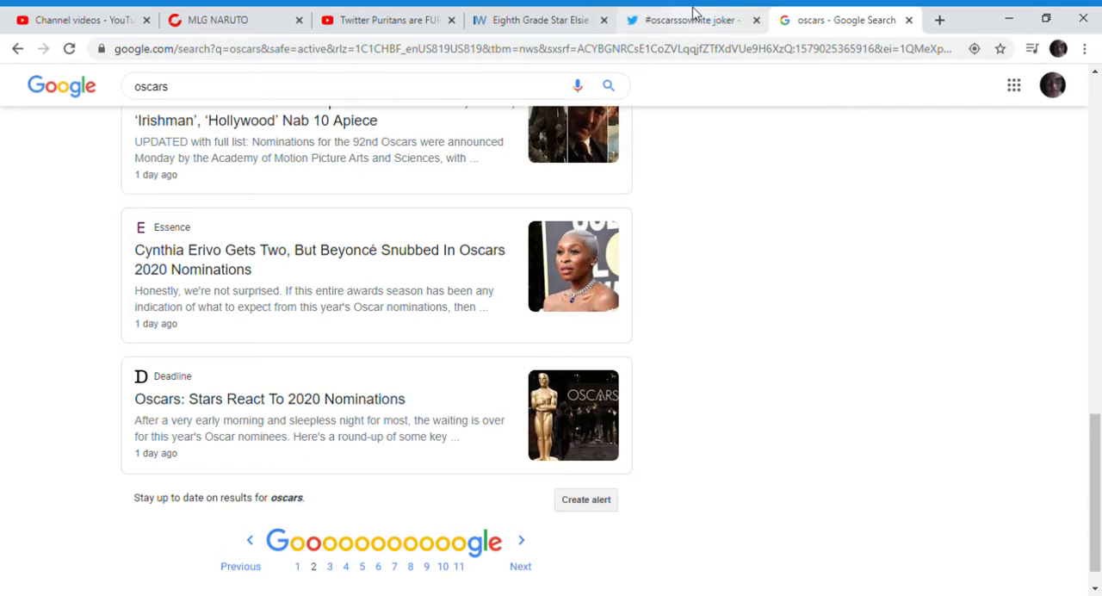
pyautogui.click(689, 19)
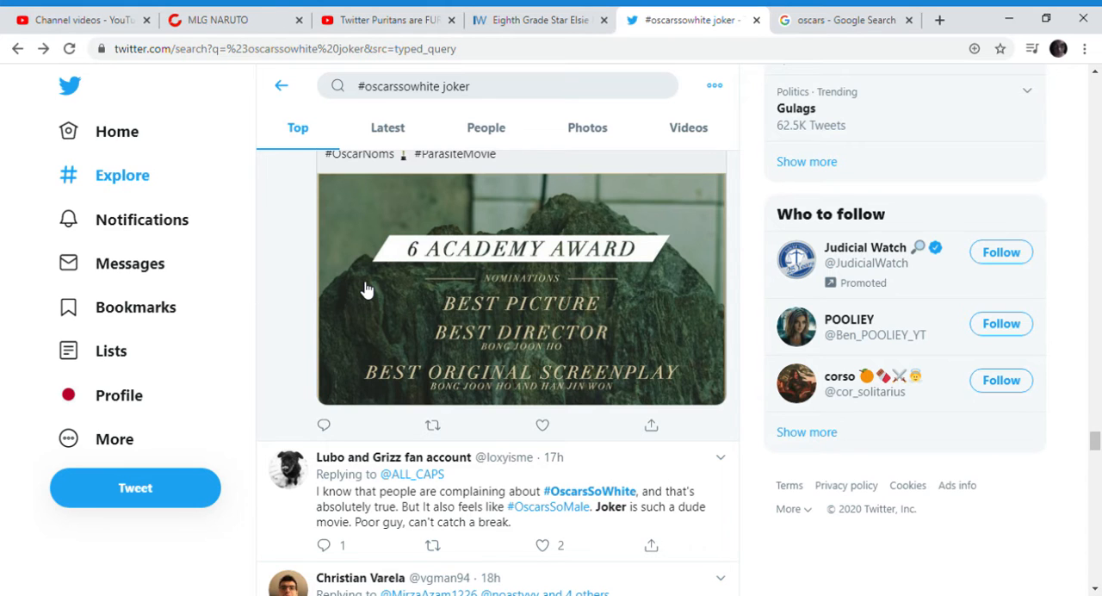
pyautogui.scroll(-3)
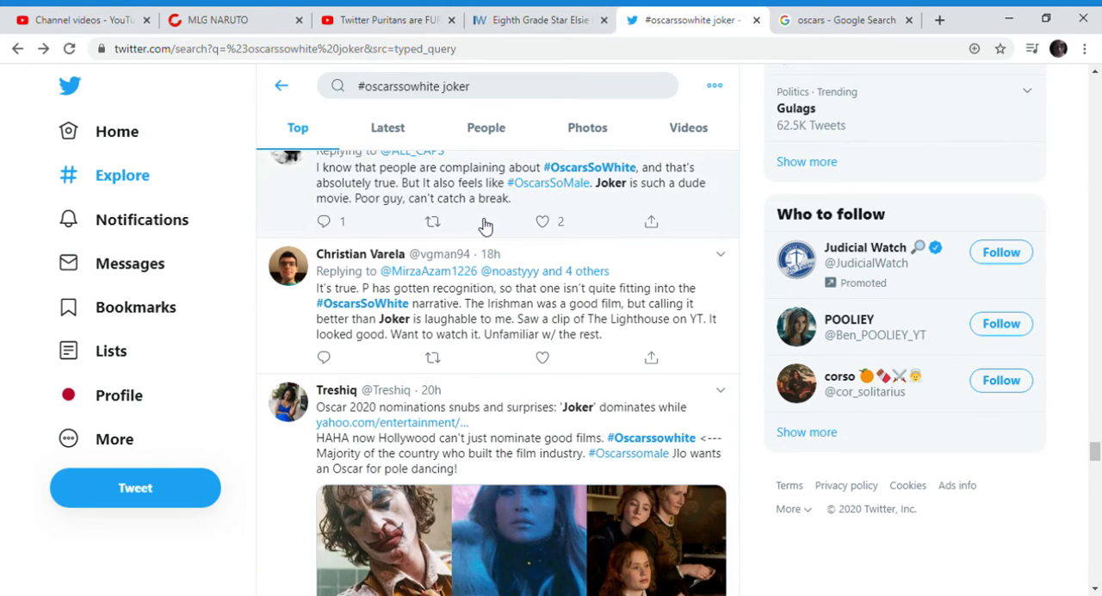
pyautogui.scroll(-3)
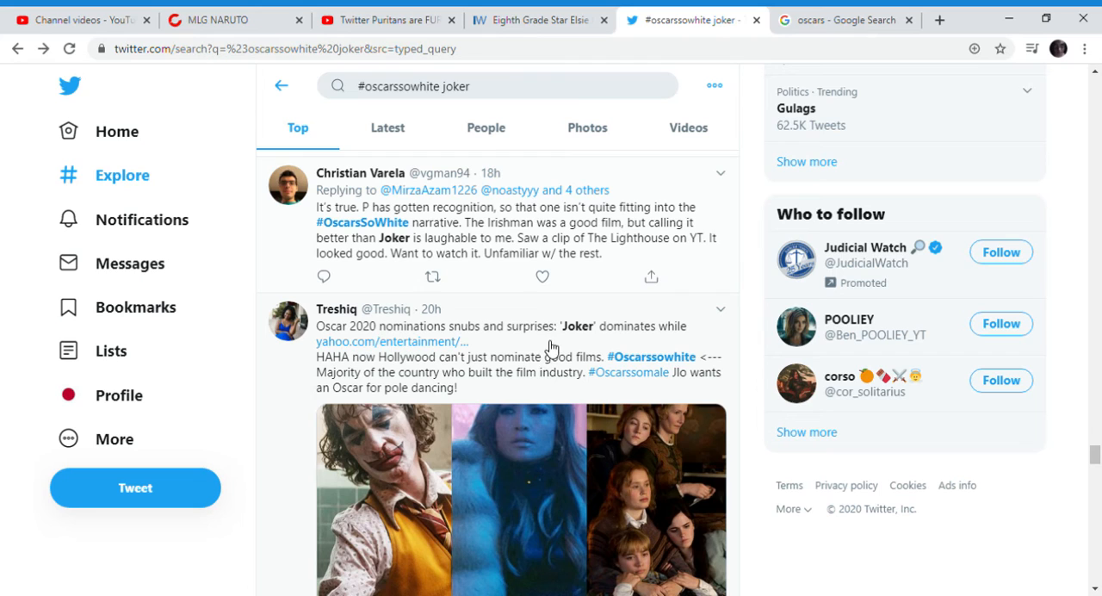
pyautogui.moveTo(317, 357); pyautogui.dragTo(451, 388)
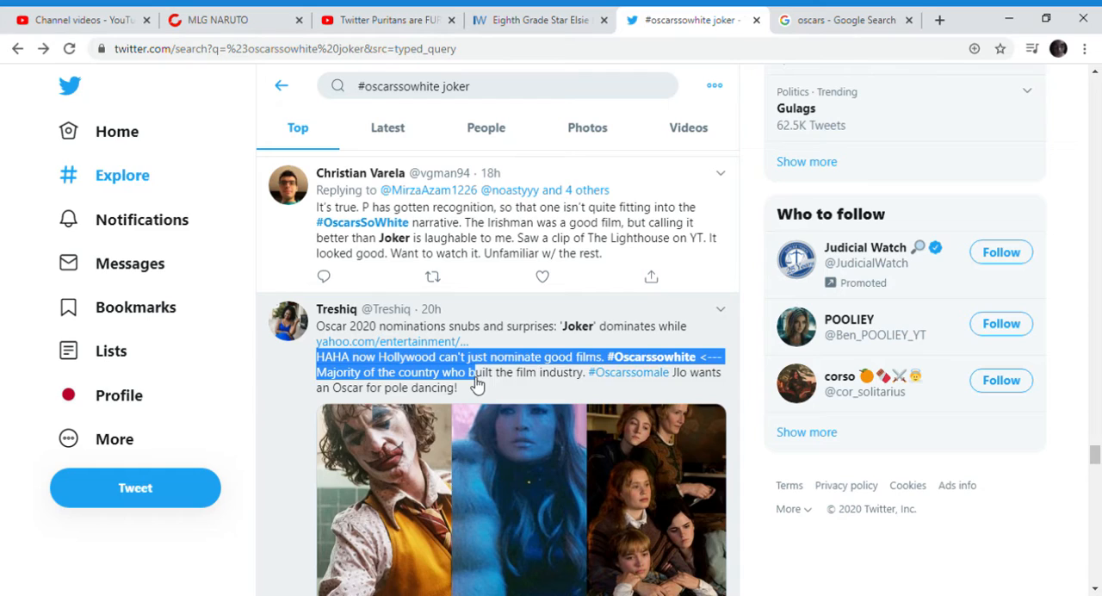
pyautogui.scroll(-3)
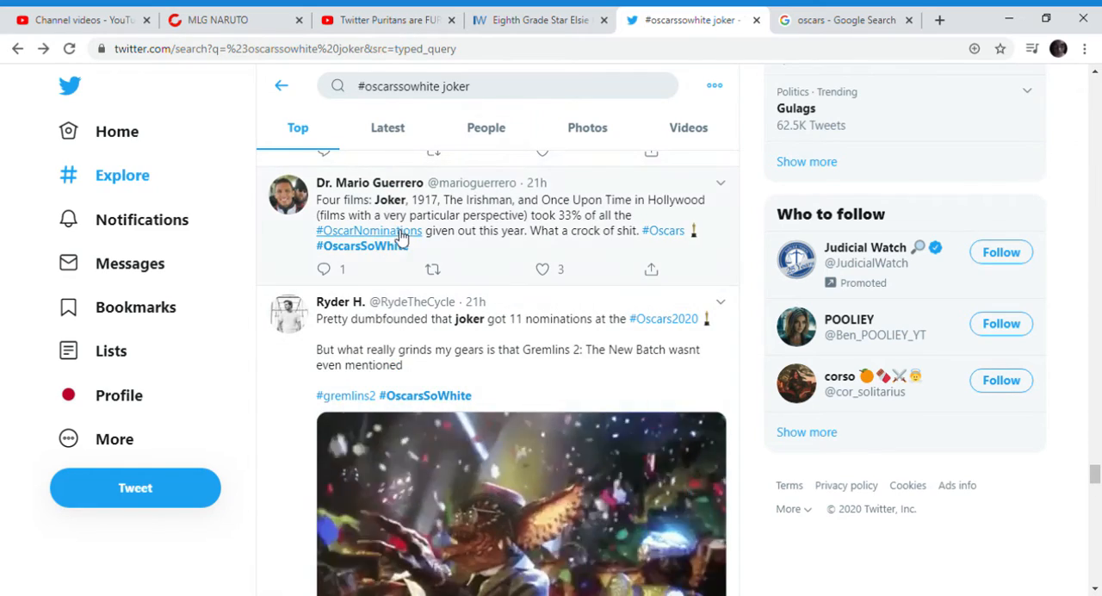
pyautogui.moveTo(387, 199); pyautogui.dragTo(559, 231)
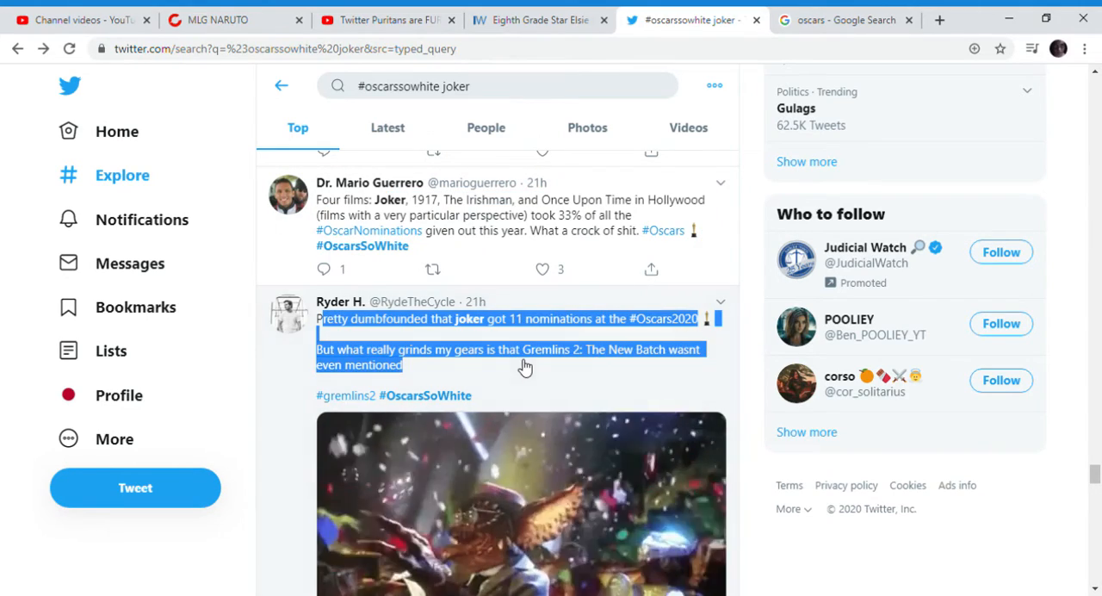
pyautogui.moveTo(627, 364)
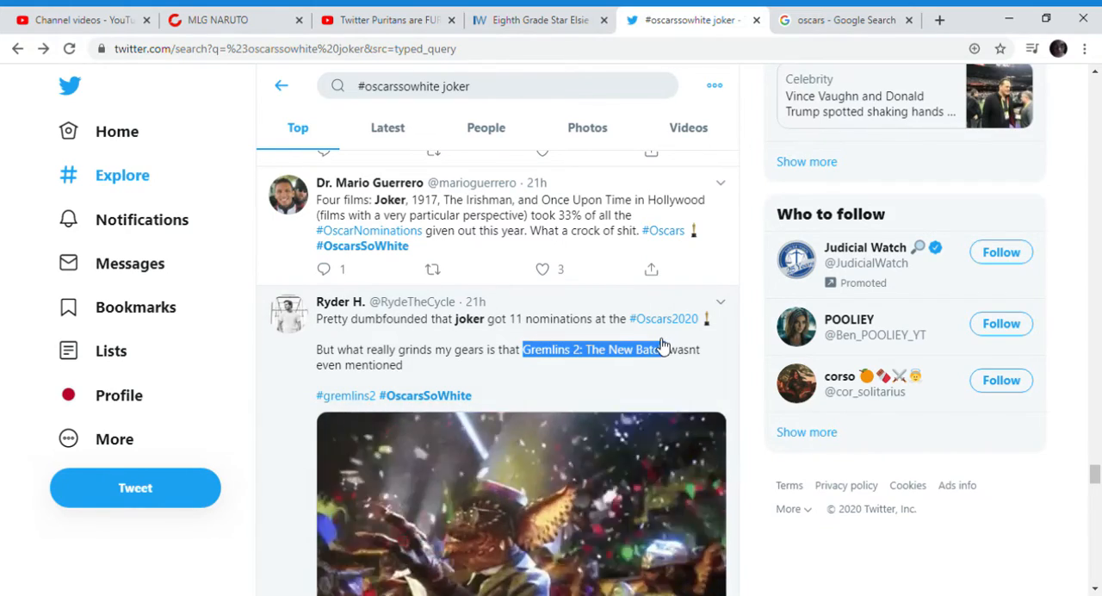
pyautogui.scroll(-3)
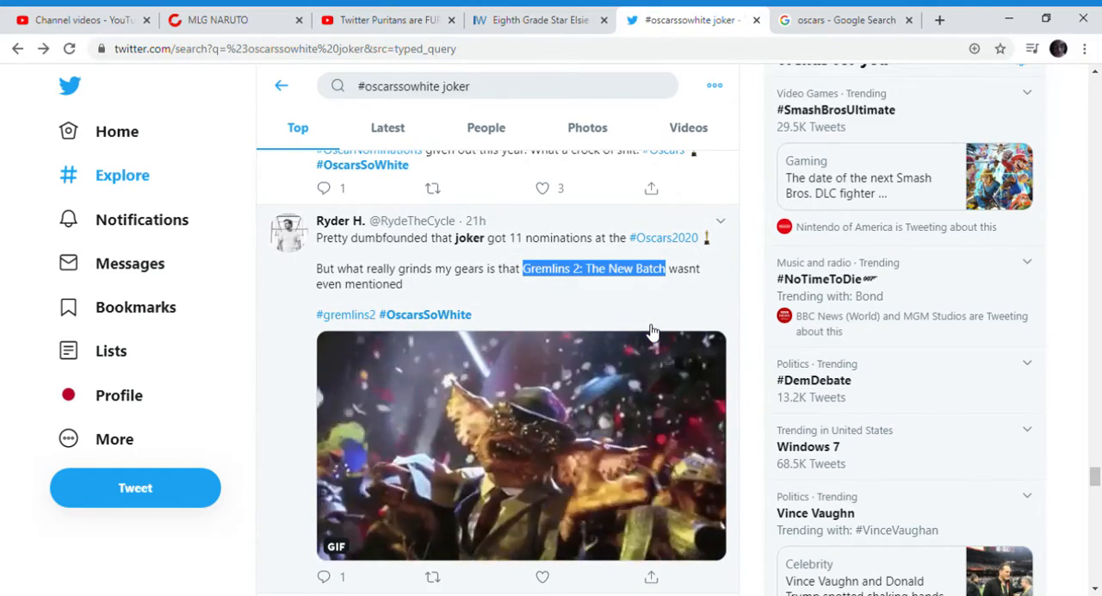
pyautogui.scroll(-3)
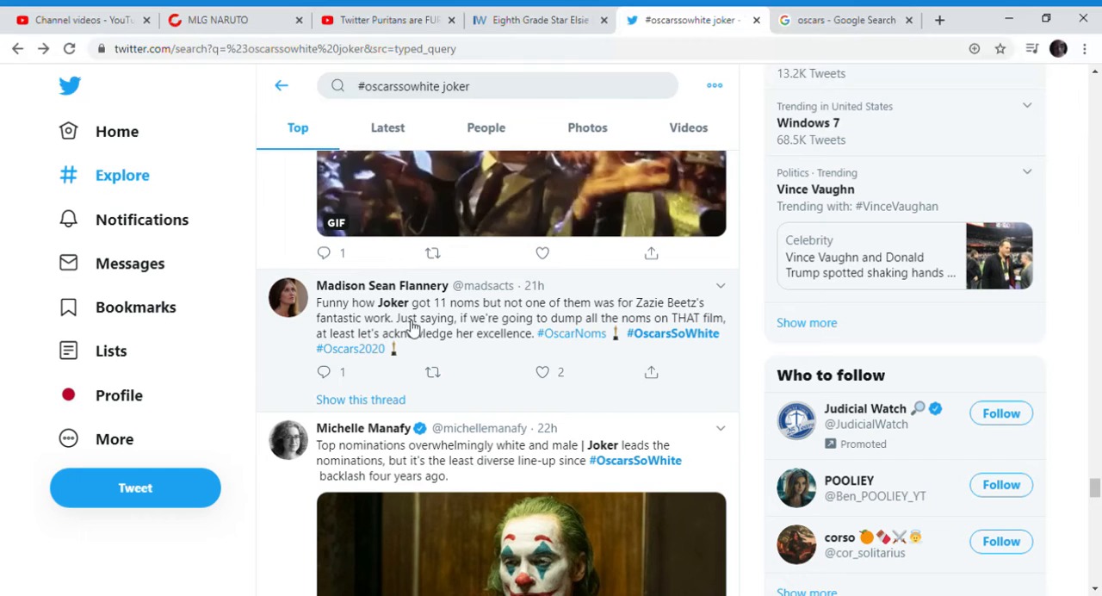
pyautogui.moveTo(338, 303); pyautogui.dragTo(396, 303)
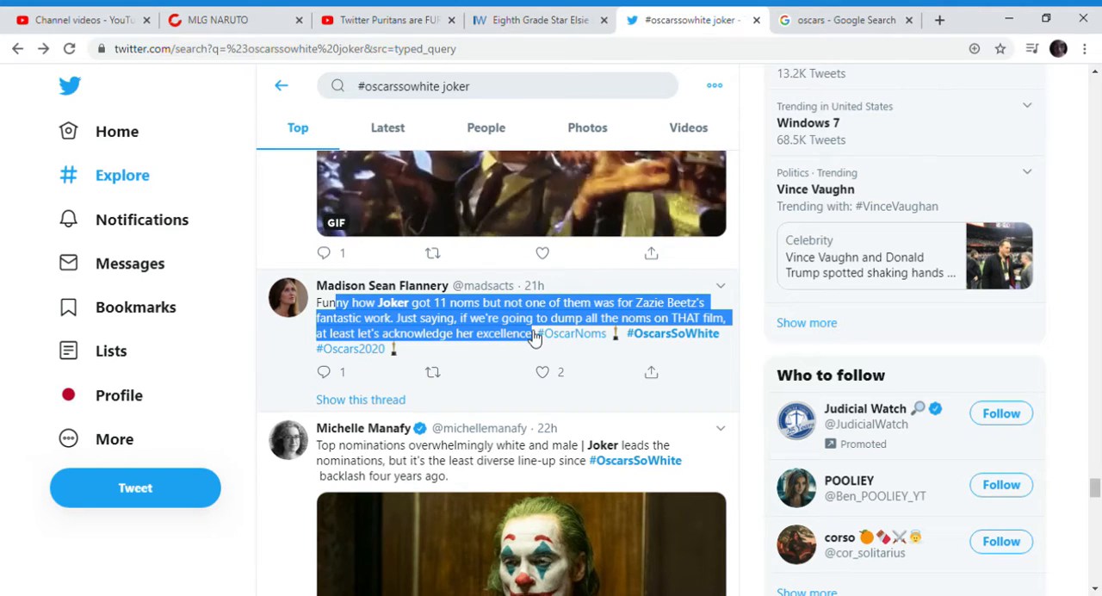
pyautogui.scroll(-3)
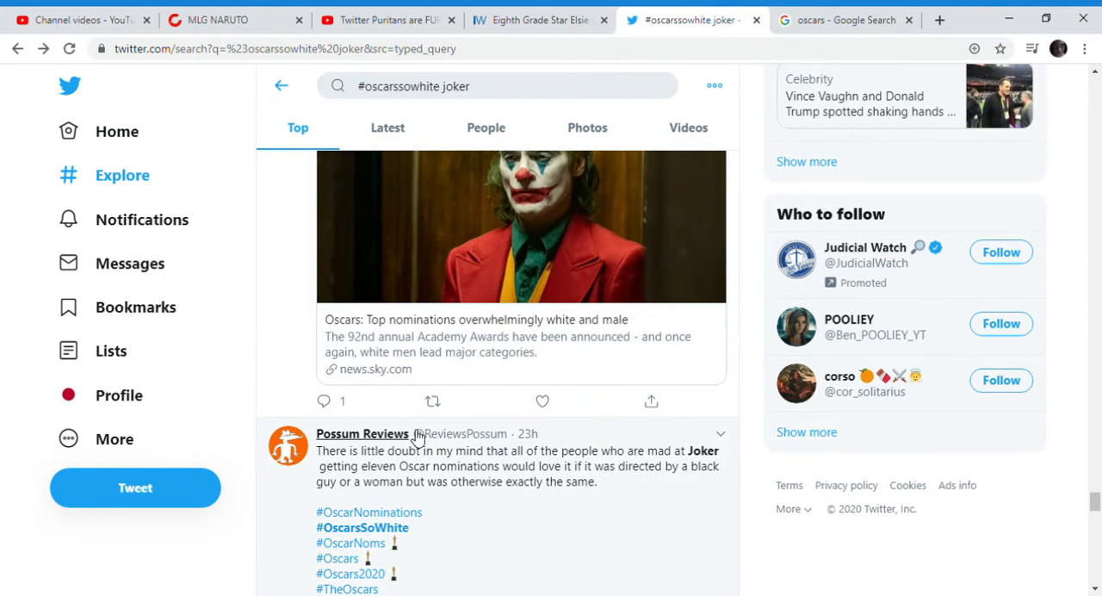
# Read down the joker results and highlight the list of Best Picture hashtags.
pyautogui.scroll(-3)
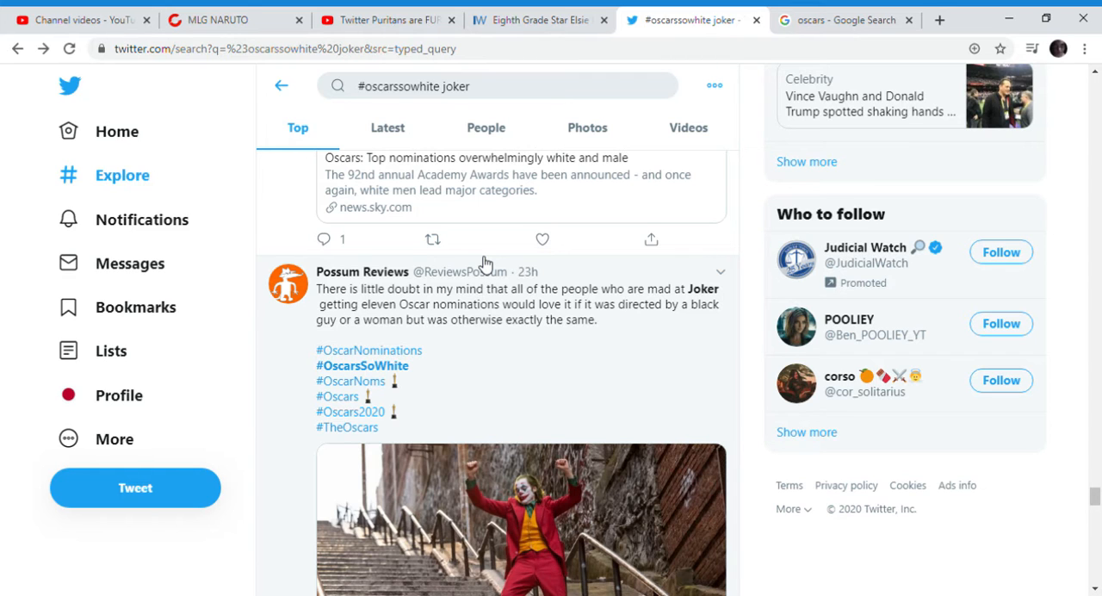
pyautogui.scroll(-3)
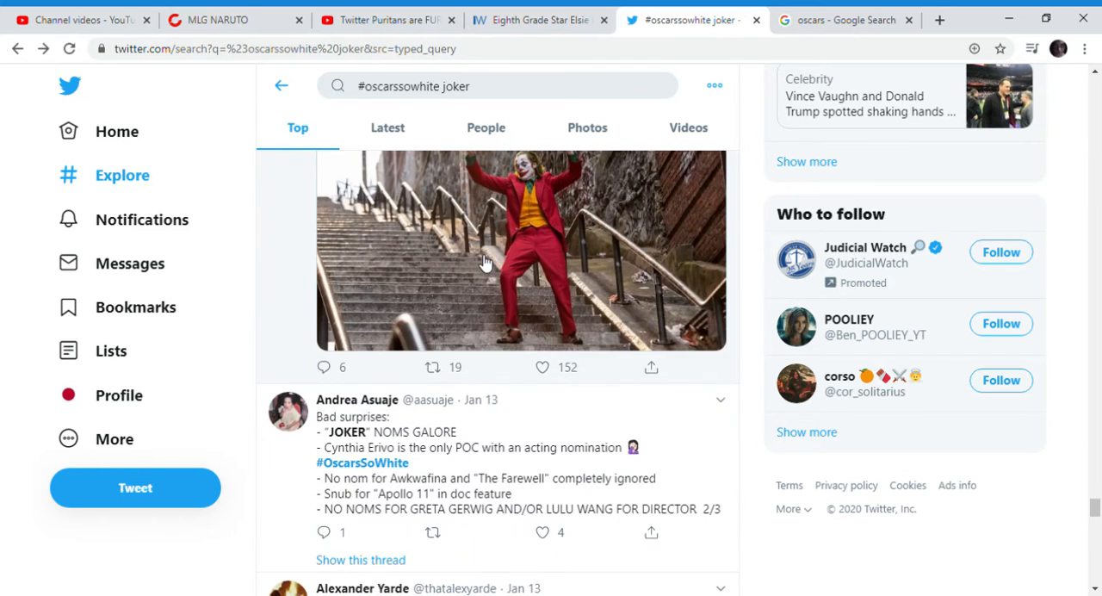
pyautogui.scroll(-3)
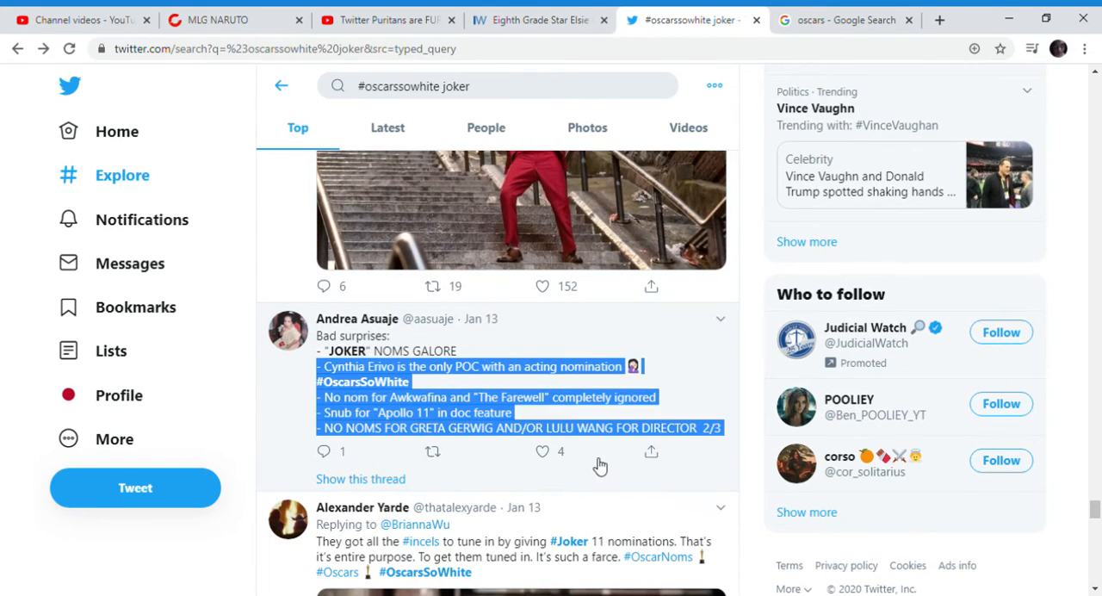
pyautogui.scroll(-3)
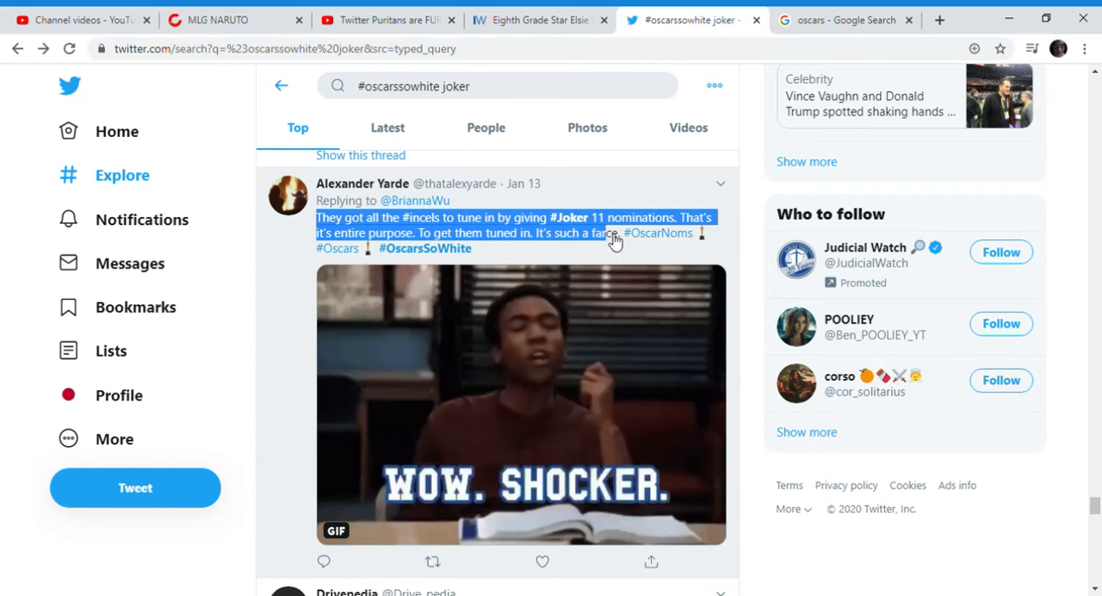
pyautogui.scroll(-3)
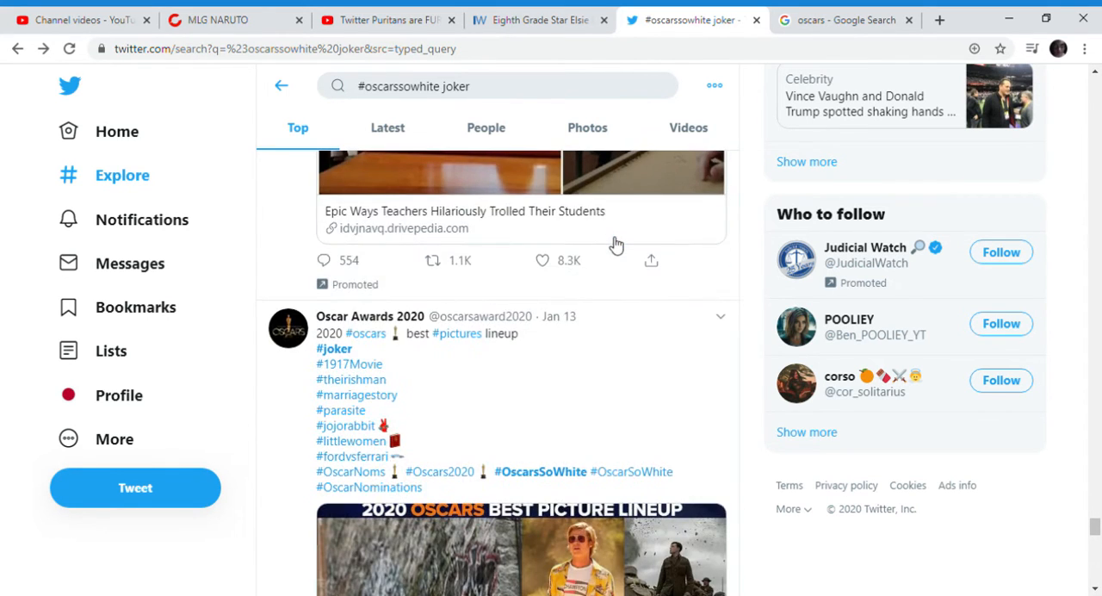
pyautogui.scroll(-3)
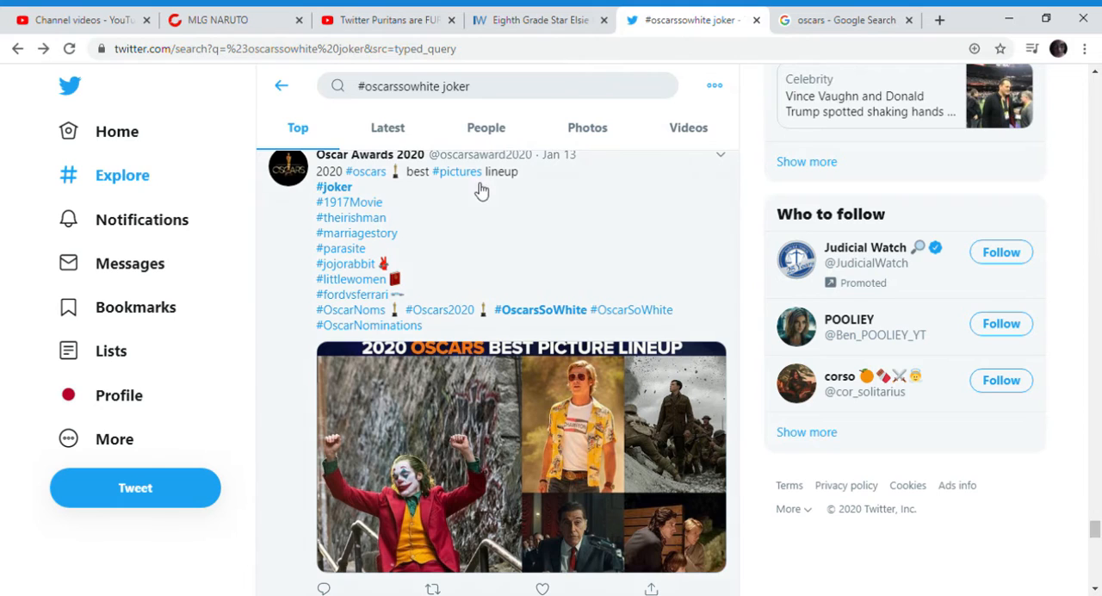
pyautogui.moveTo(317, 201); pyautogui.dragTo(370, 248)
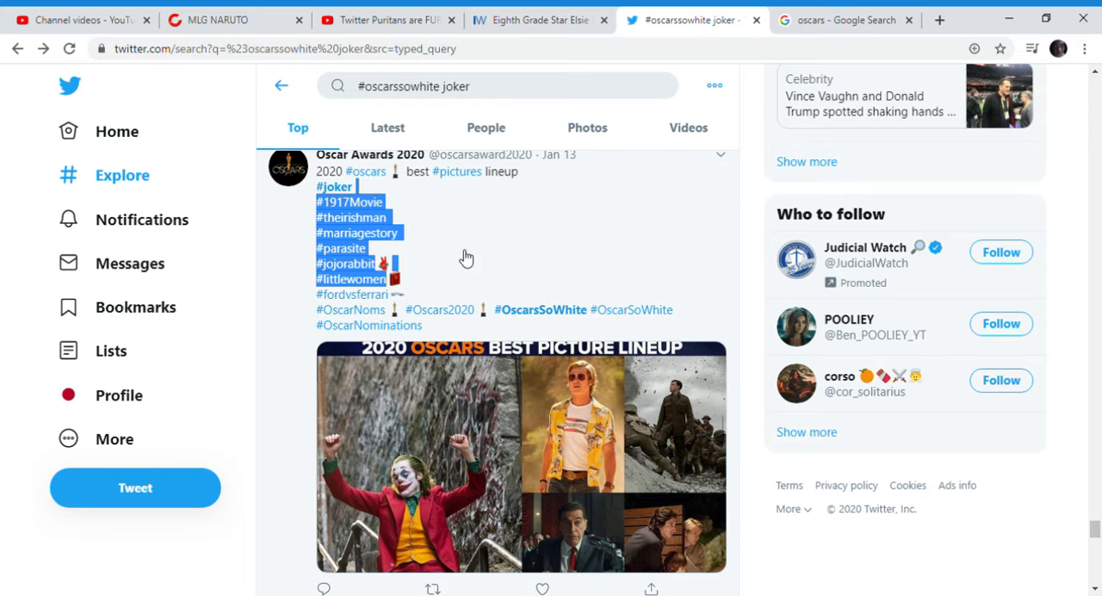
# Select the nominations tweets from Oscar Awards 2020 through Nikki, then start a new tab.
pyautogui.scroll(-3)
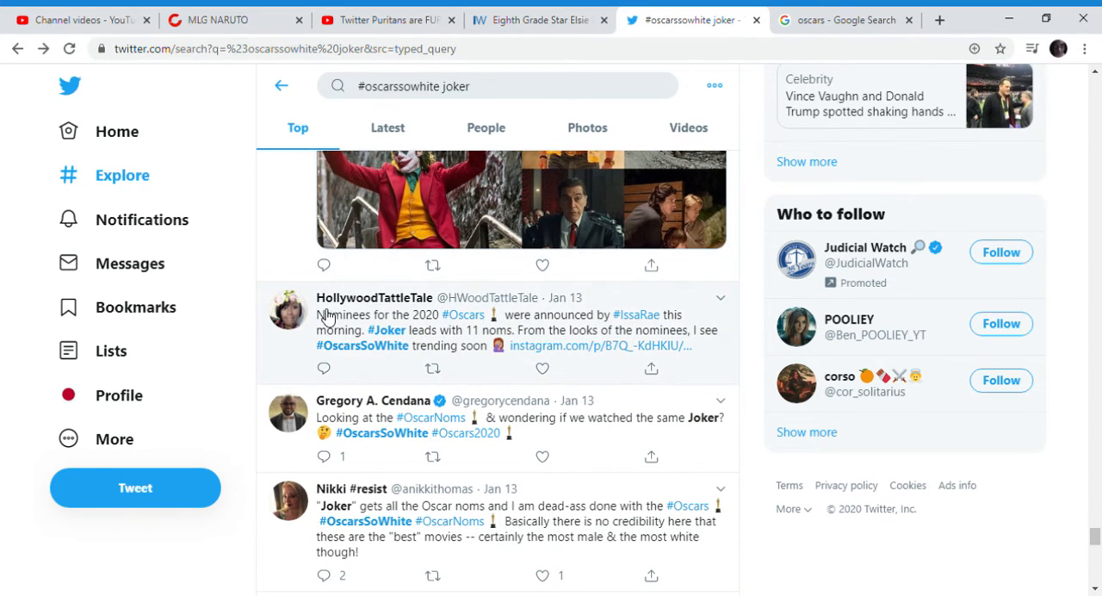
pyautogui.moveTo(317, 314); pyautogui.dragTo(692, 345)
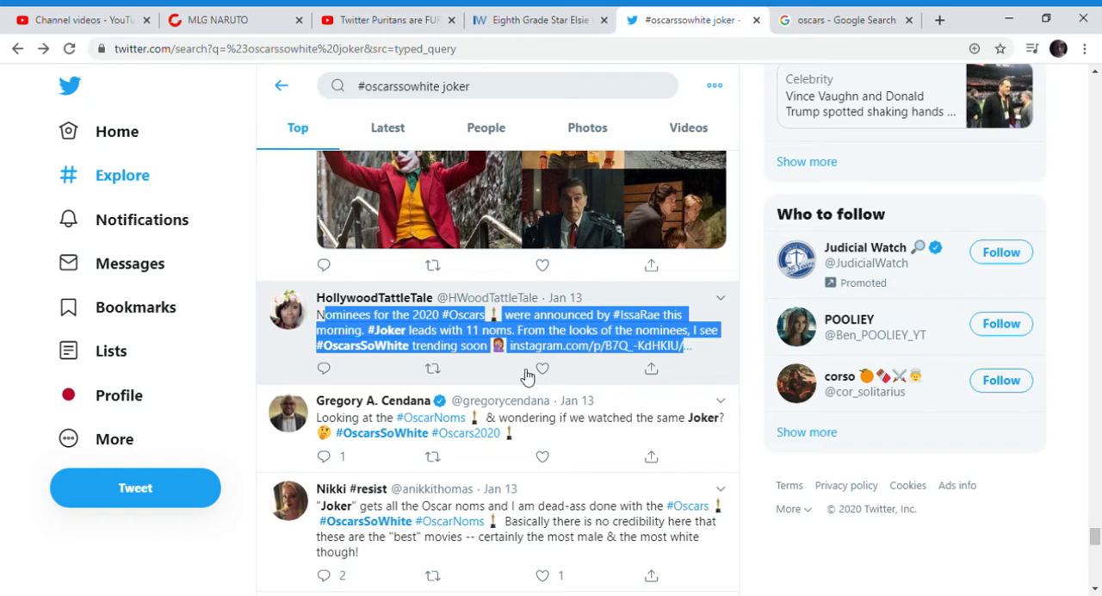
pyautogui.scroll(-3)
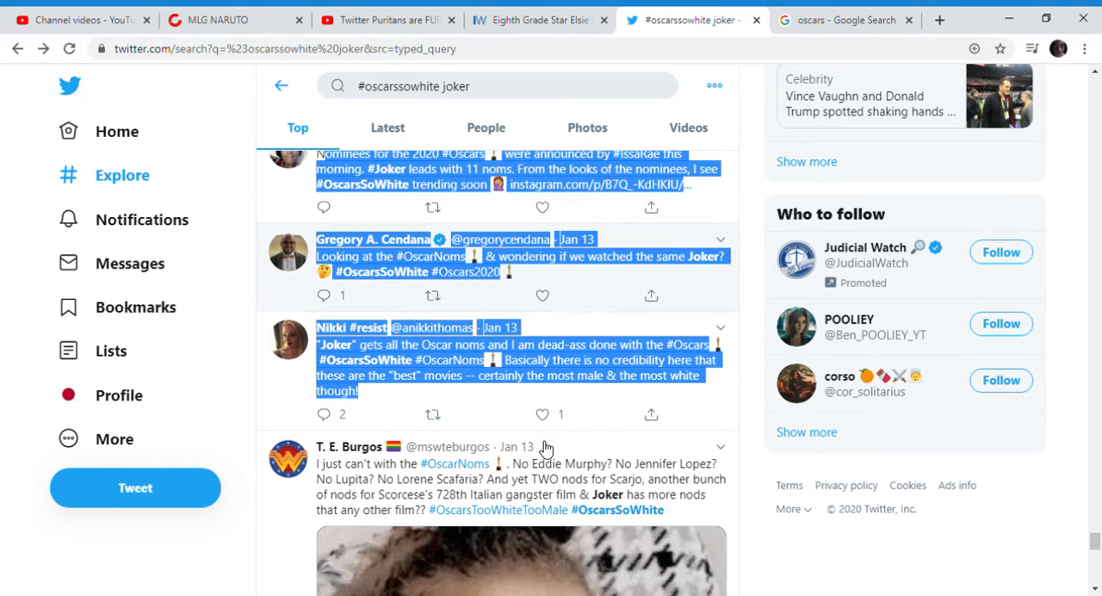
pyautogui.click(543, 415)
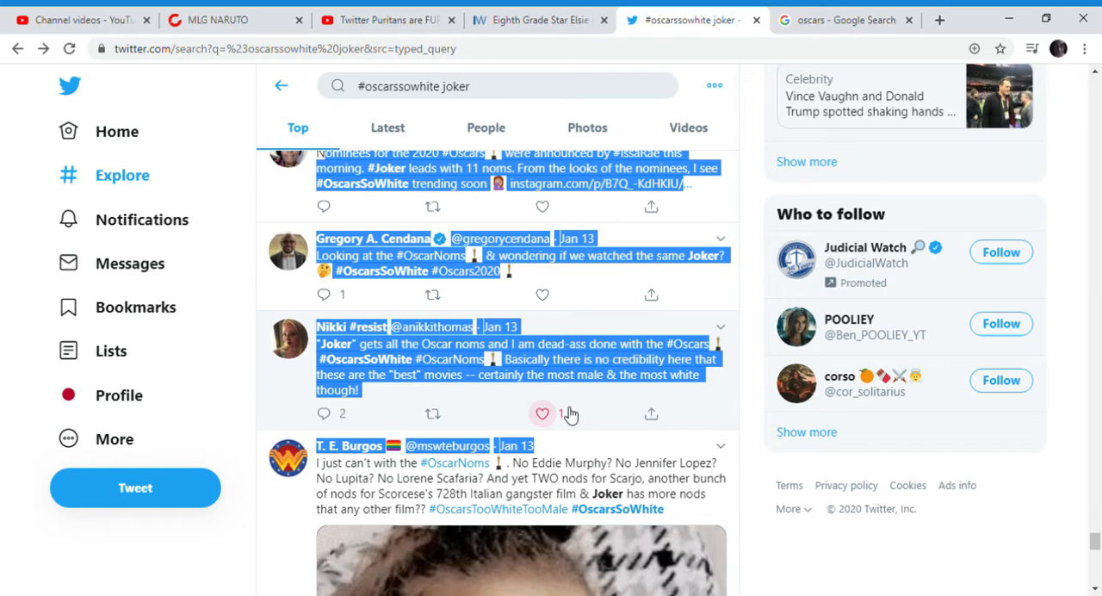
pyautogui.scroll(-3)
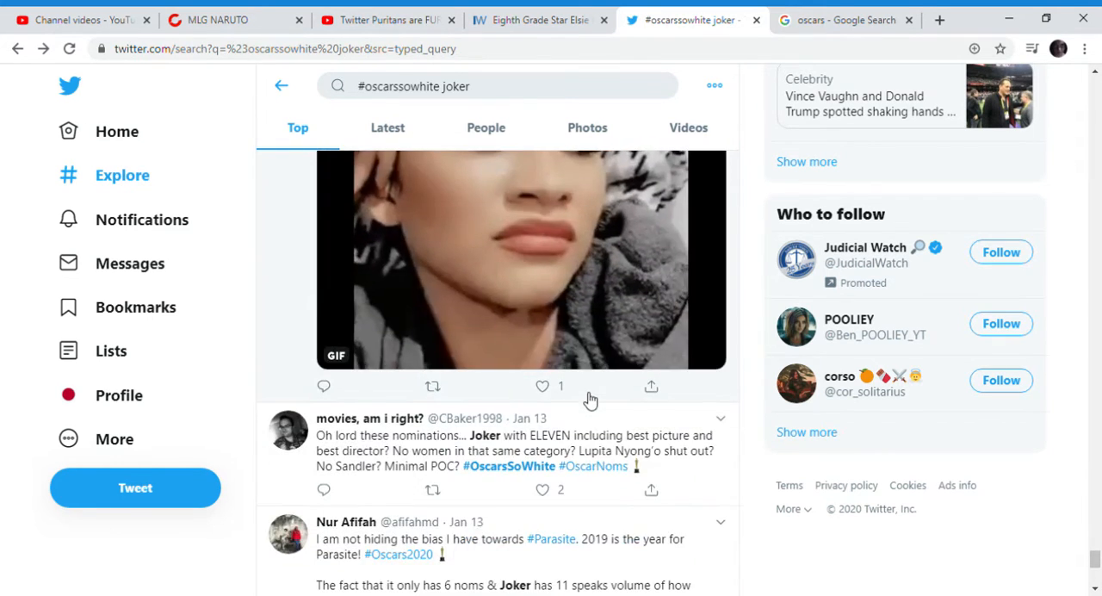
pyautogui.scroll(-3)
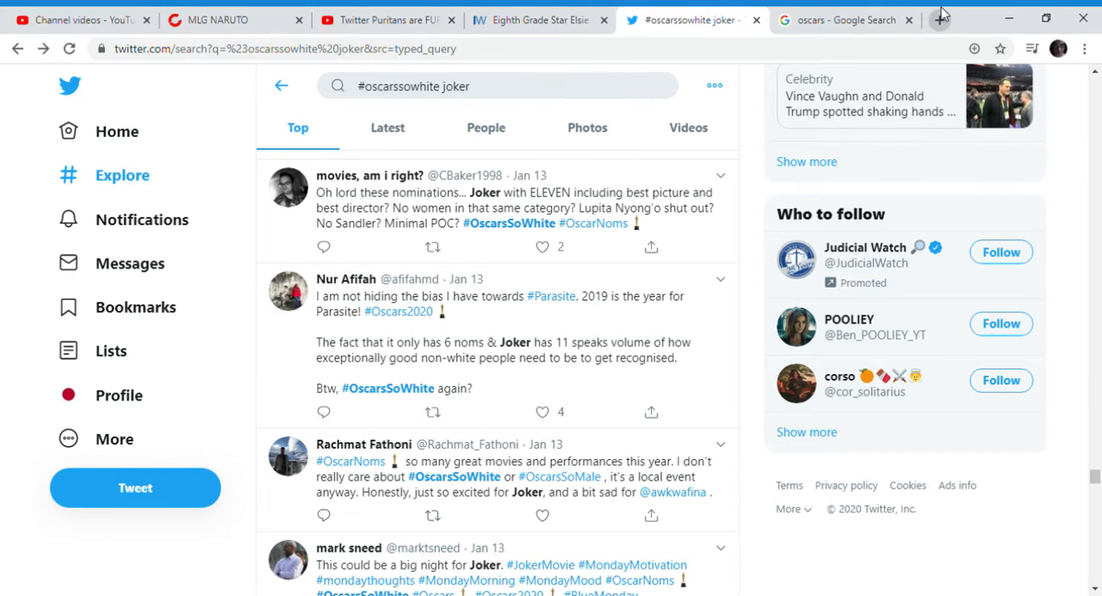
pyautogui.click(941, 19)
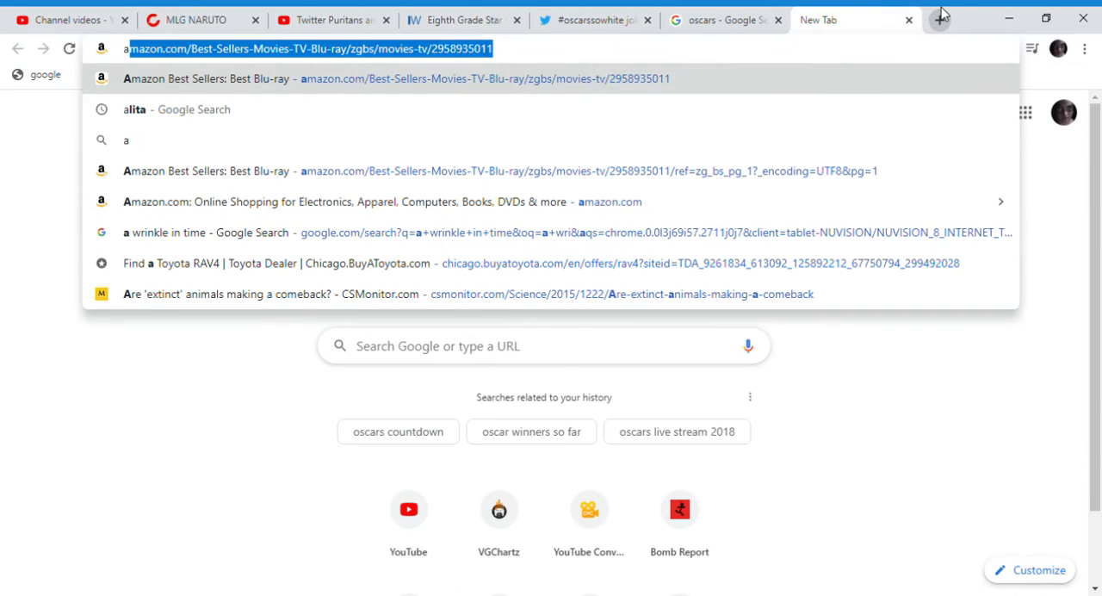
# Browse Amazon's Best Sellers in Blu-ray from Abominable and Parasite past Hustlers and Toy Story 4.
pyautogui.click(396, 79)
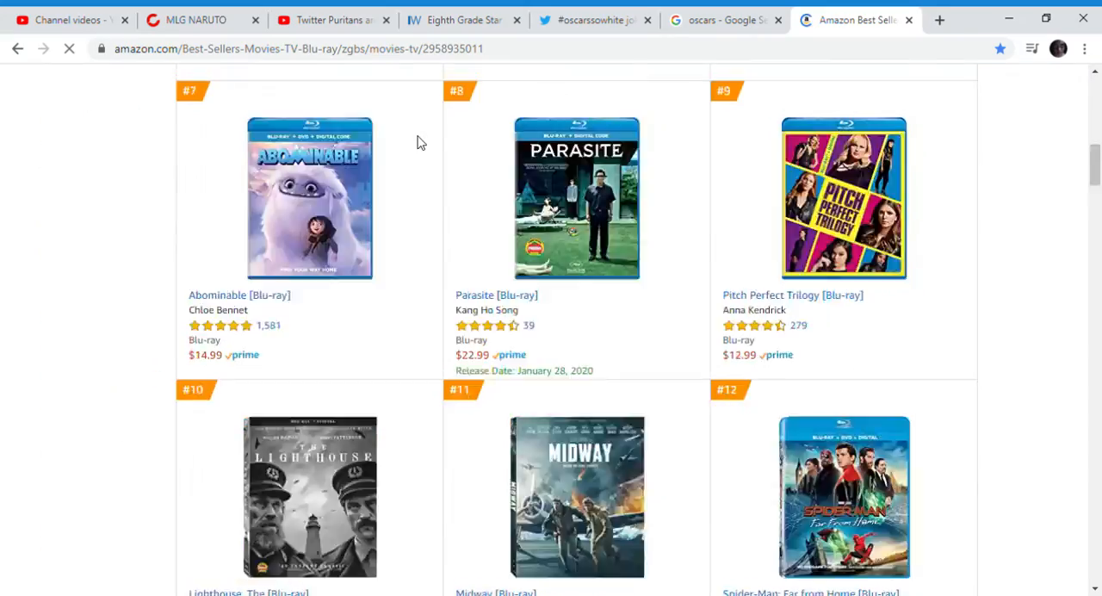
pyautogui.scroll(-3)
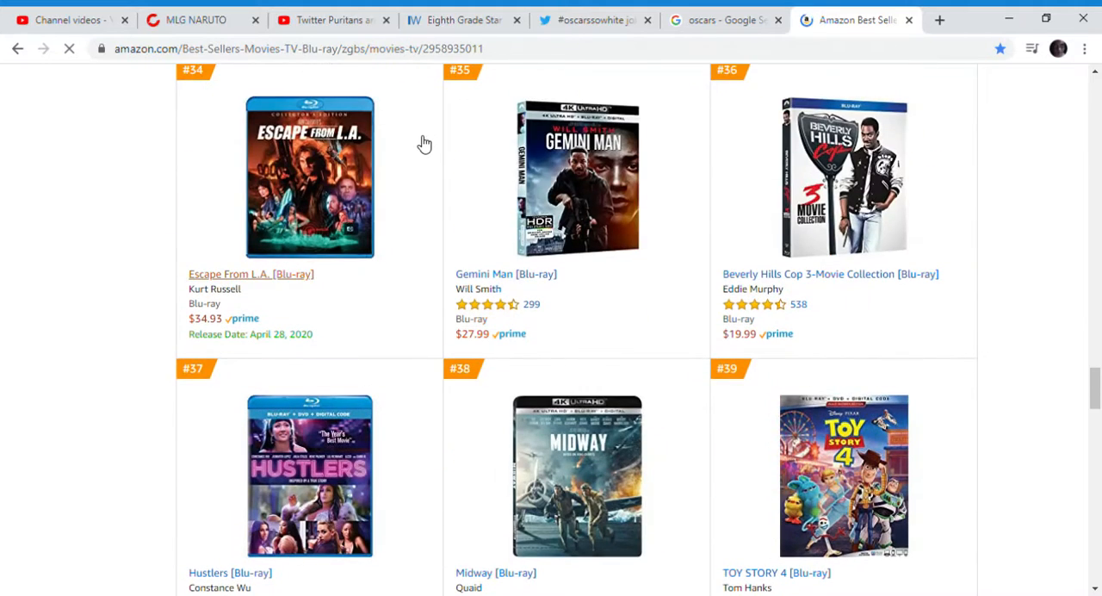
pyautogui.scroll(-3)
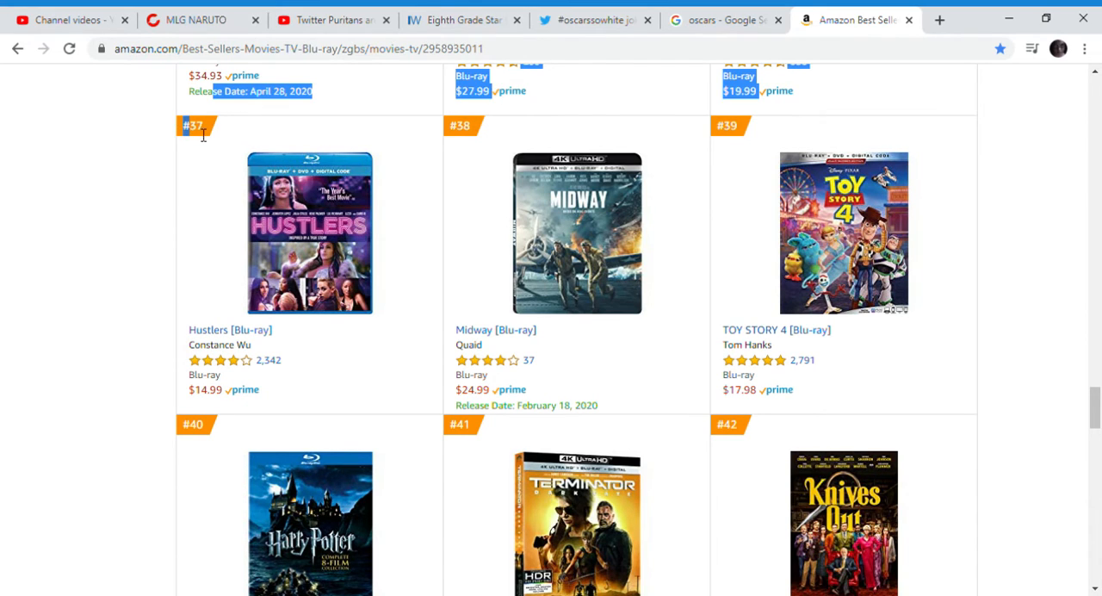
pyautogui.scroll(3)
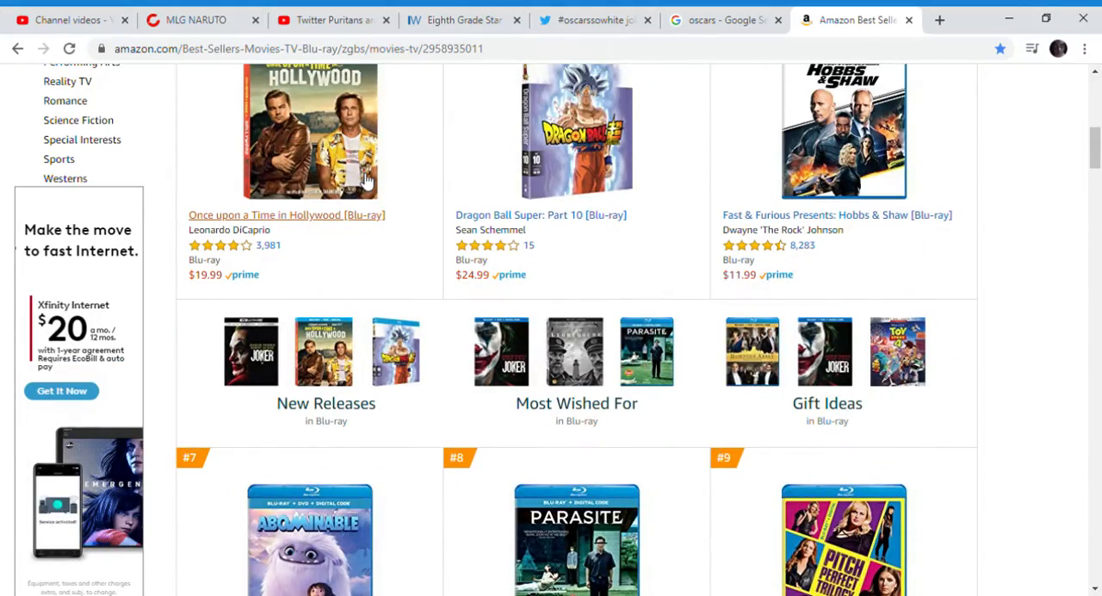
pyautogui.scroll(-3)
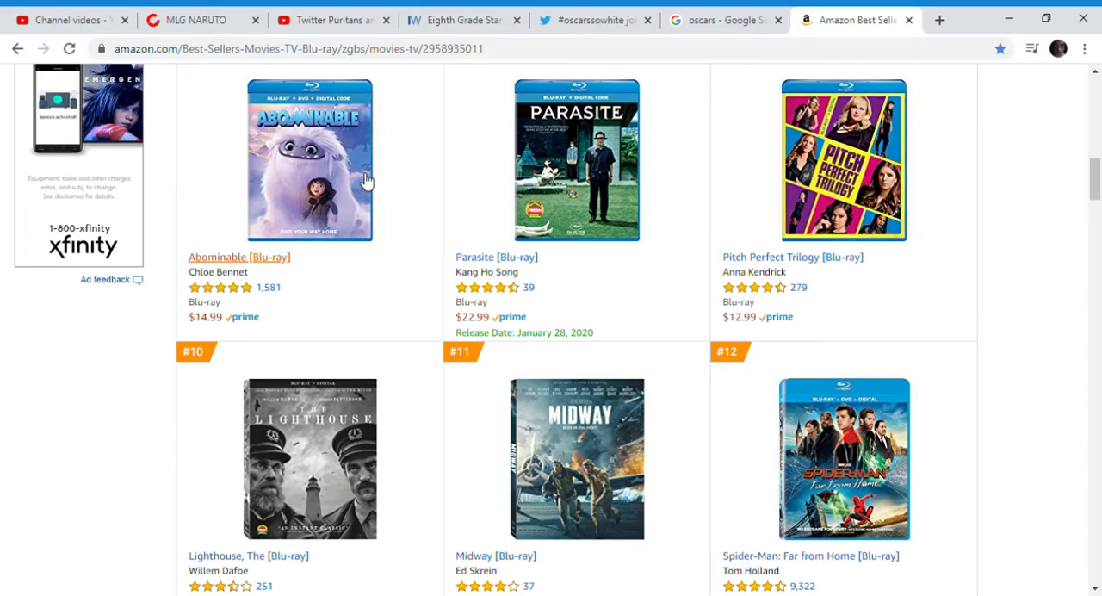
pyautogui.scroll(-3)
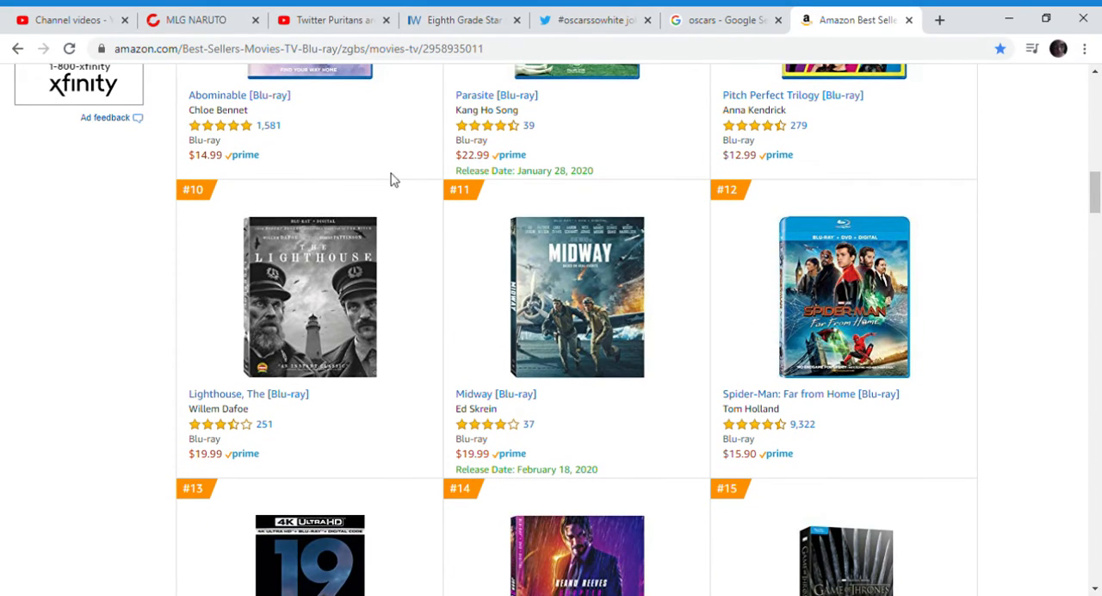
pyautogui.moveTo(594, 19)
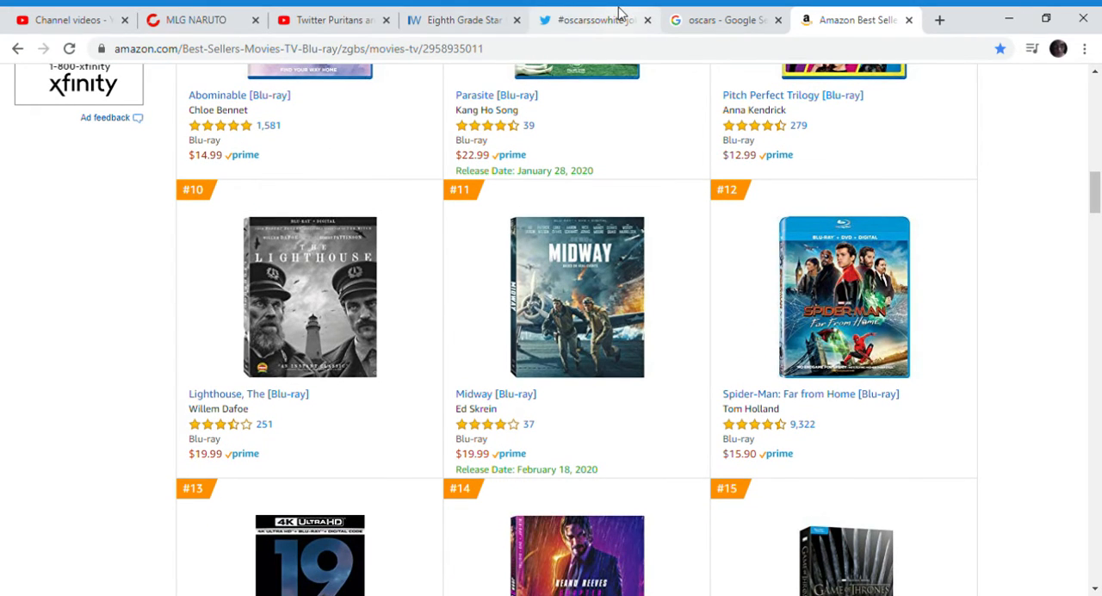
# Read the Oscar nominee poll tweets in the joker search results, then switch to The Numbers tab.
pyautogui.click(594, 19)
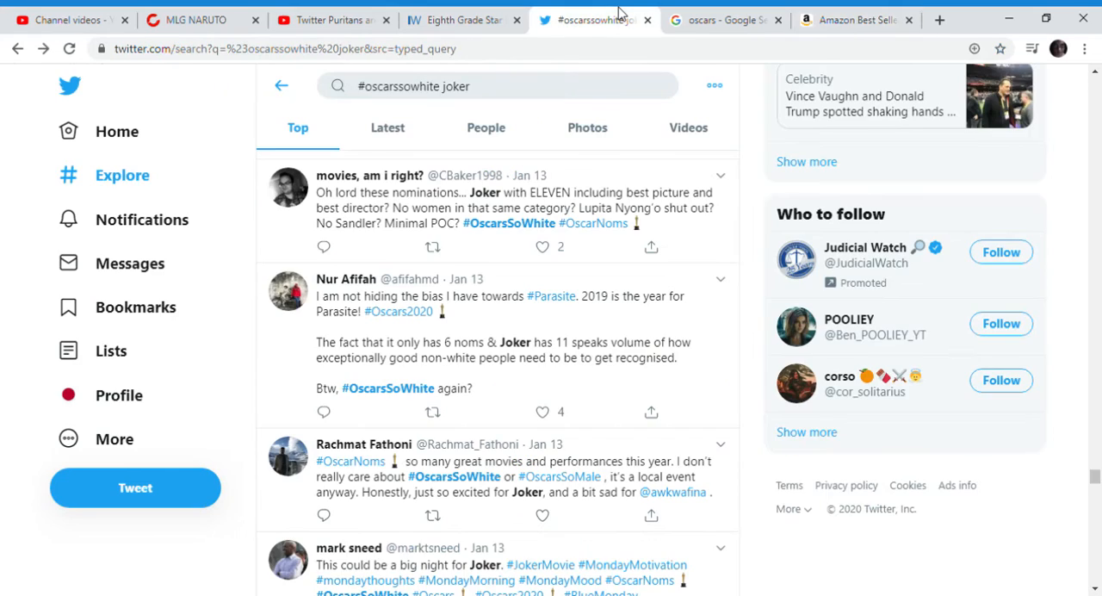
pyautogui.scroll(-3)
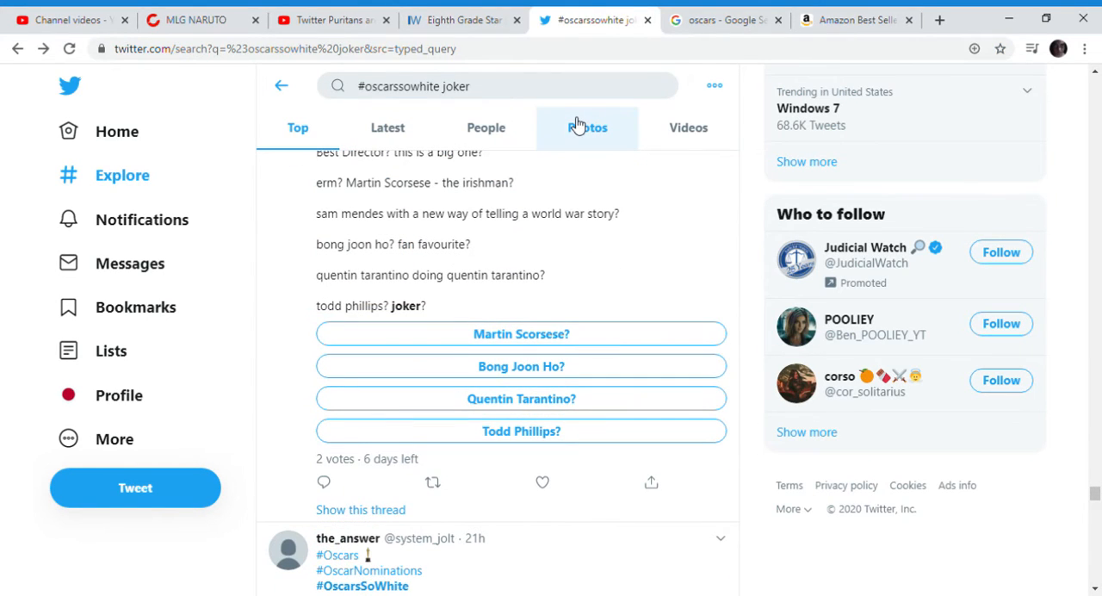
pyautogui.scroll(-3)
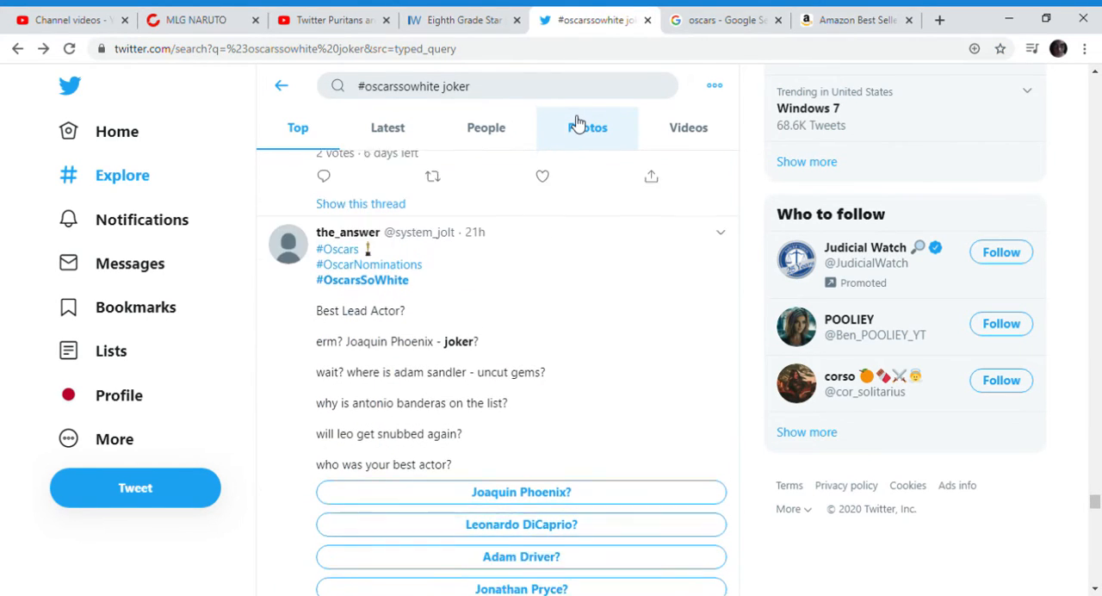
pyautogui.click(853, 19)
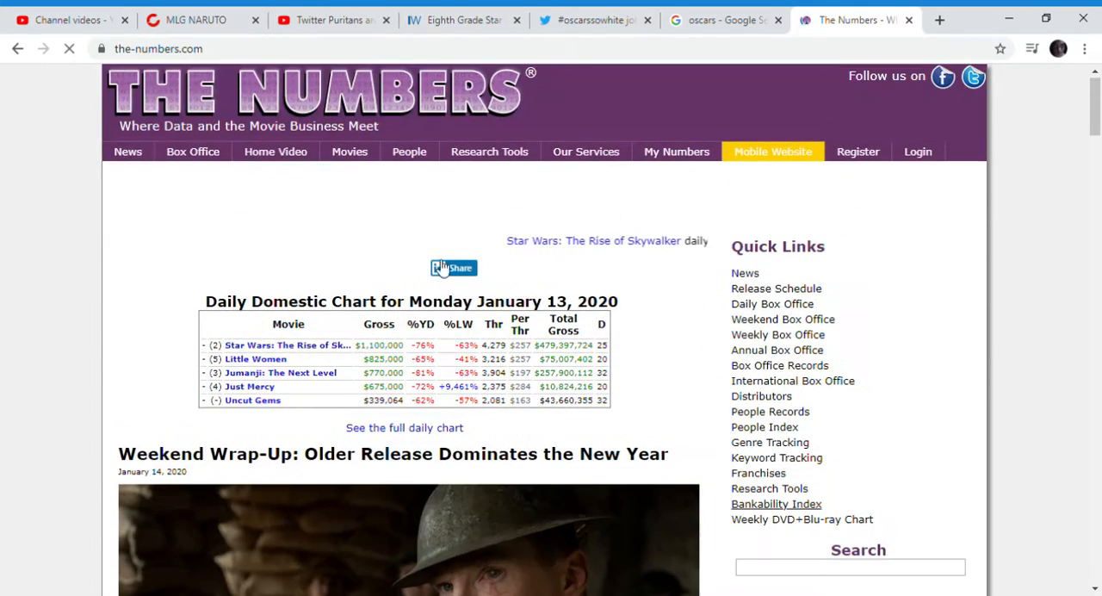
# Open the 2019 Top-Selling Blu-rays chart from the home video charts menu.
pyautogui.click(276, 152)
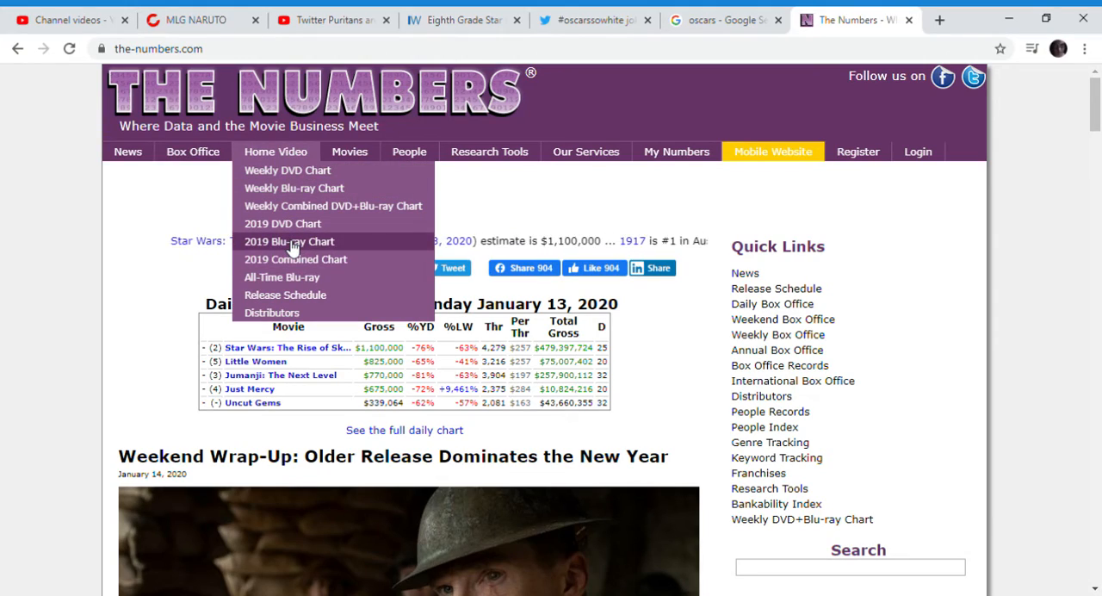
pyautogui.click(290, 241)
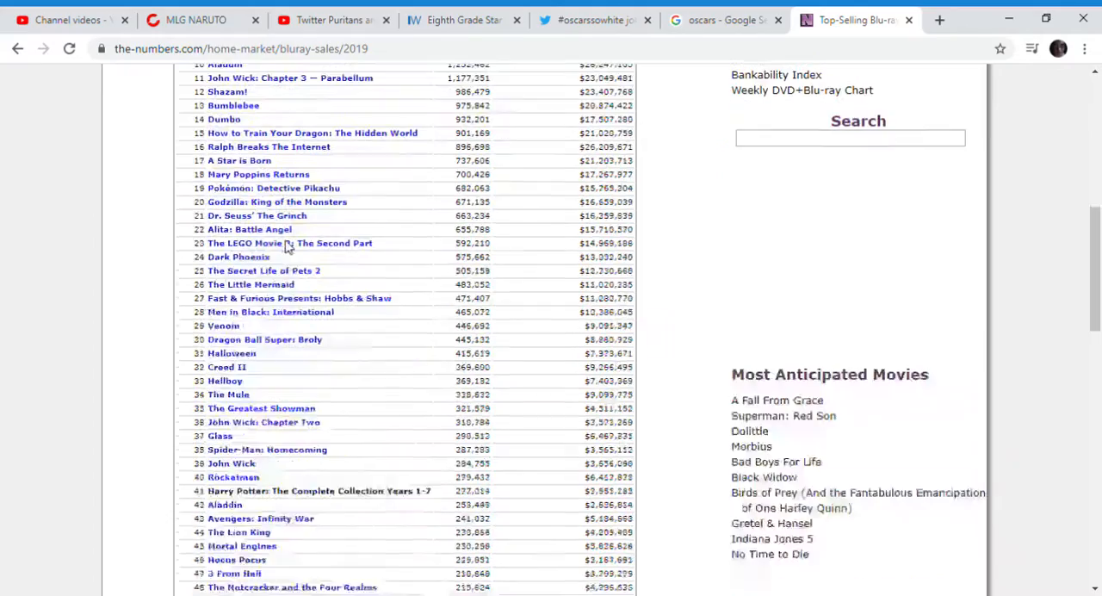
pyautogui.scroll(-3)
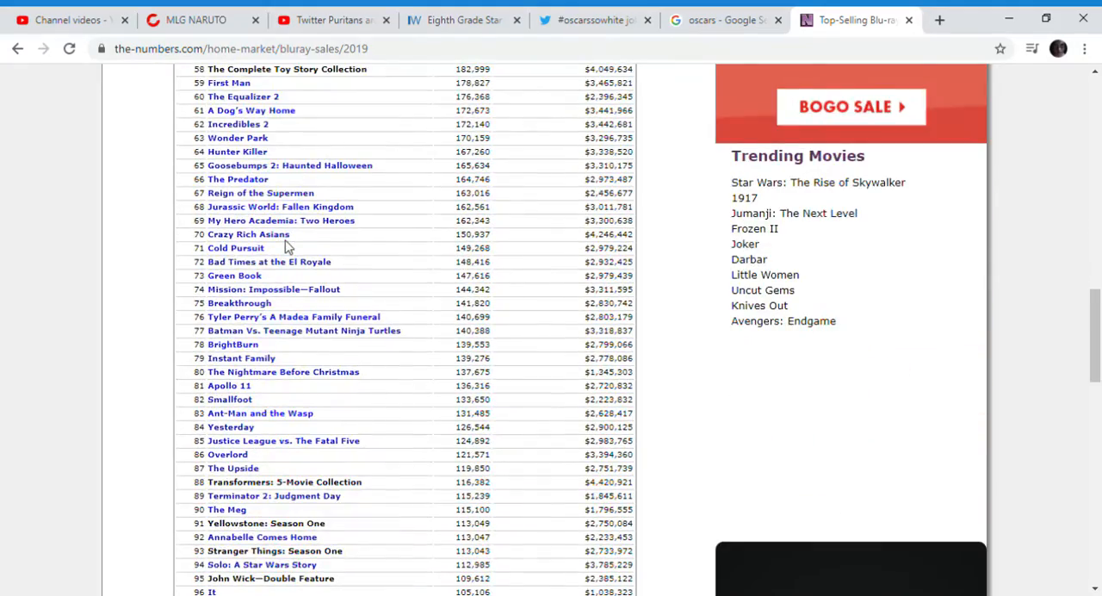
pyautogui.scroll(3)
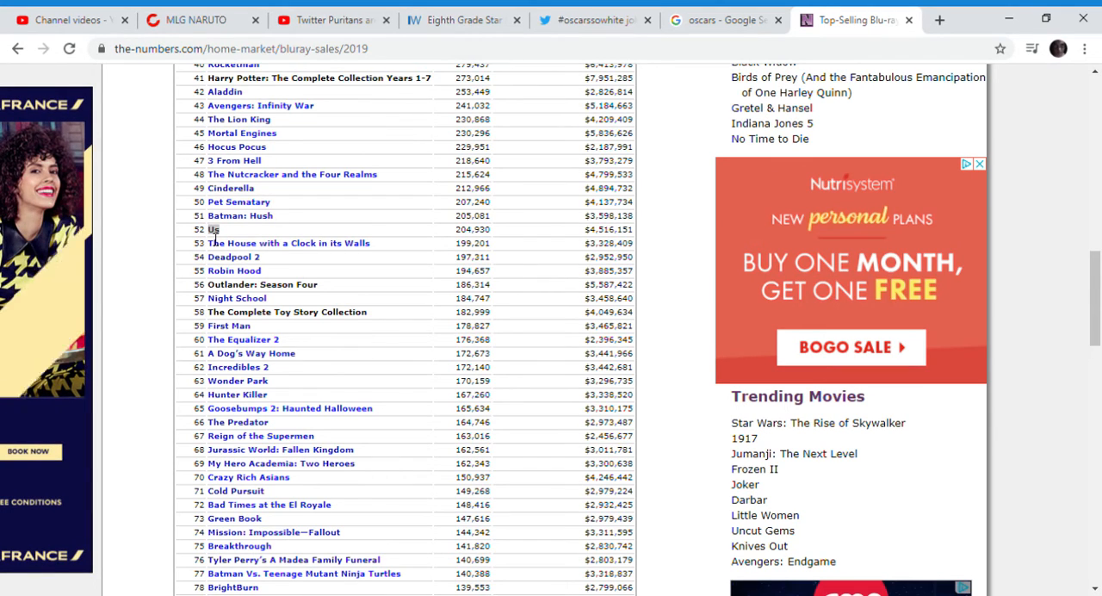
# Read the 2019 Blu-ray ranking from John Wick: Chapter 3 down past Night School.
pyautogui.scroll(-3)
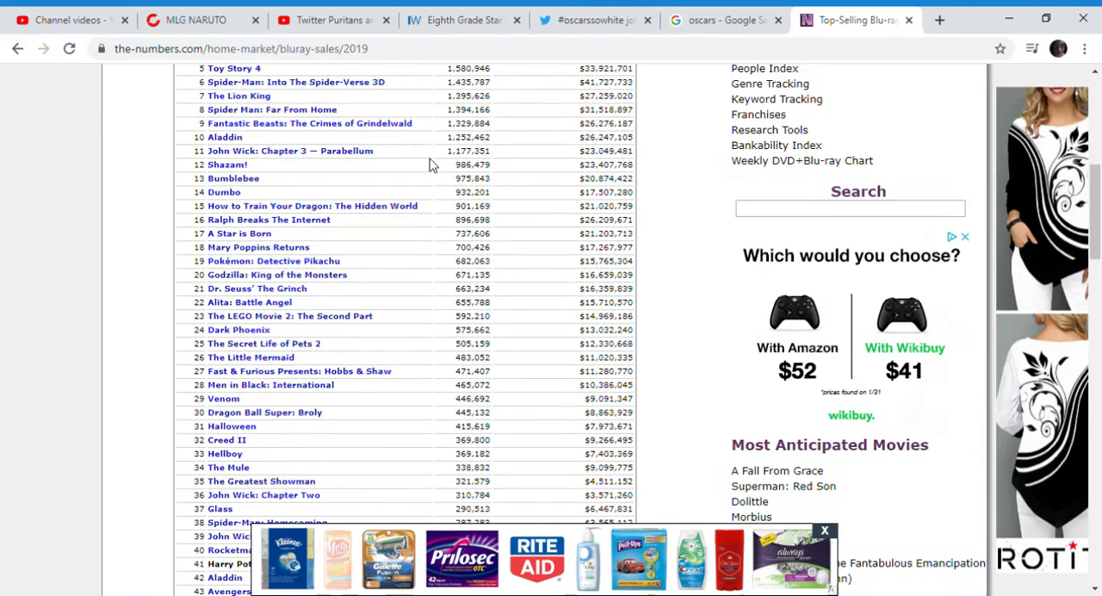
pyautogui.scroll(-3)
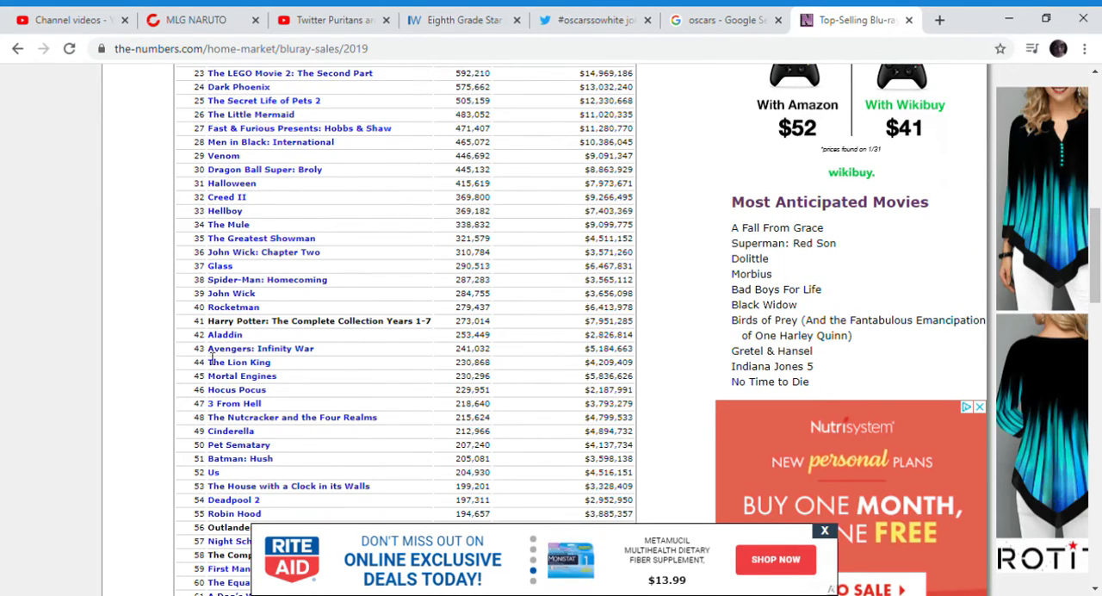
pyautogui.scroll(-3)
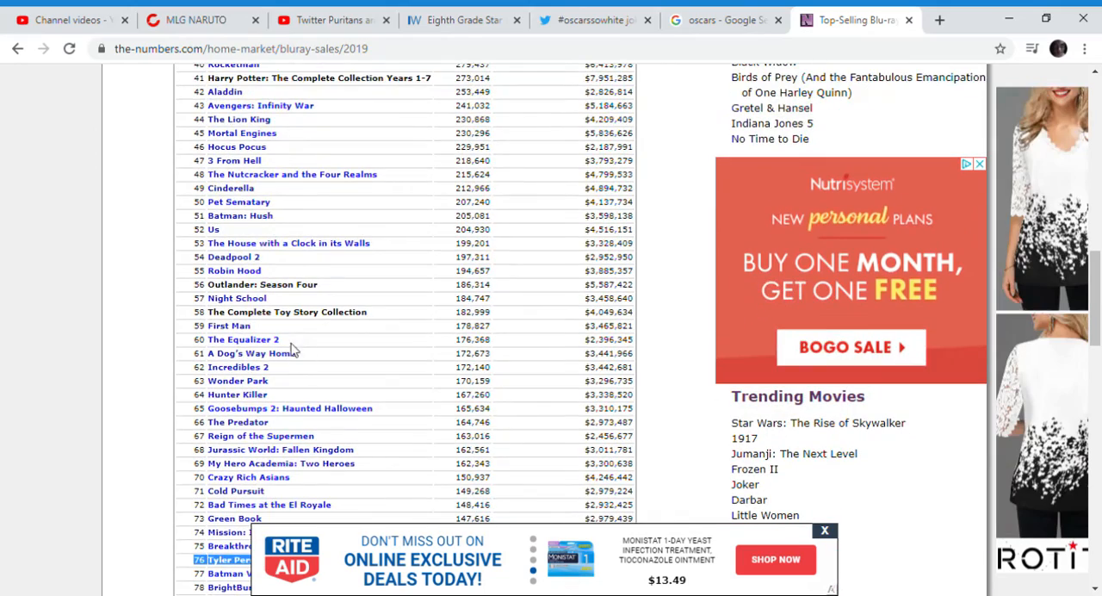
pyautogui.scroll(3)
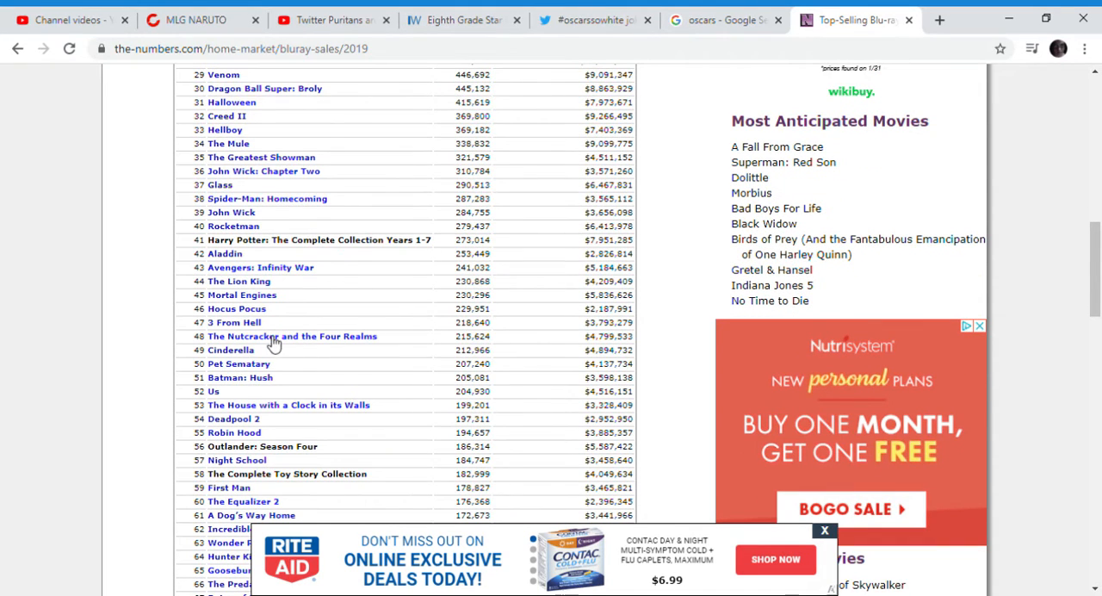
pyautogui.moveTo(277, 300)
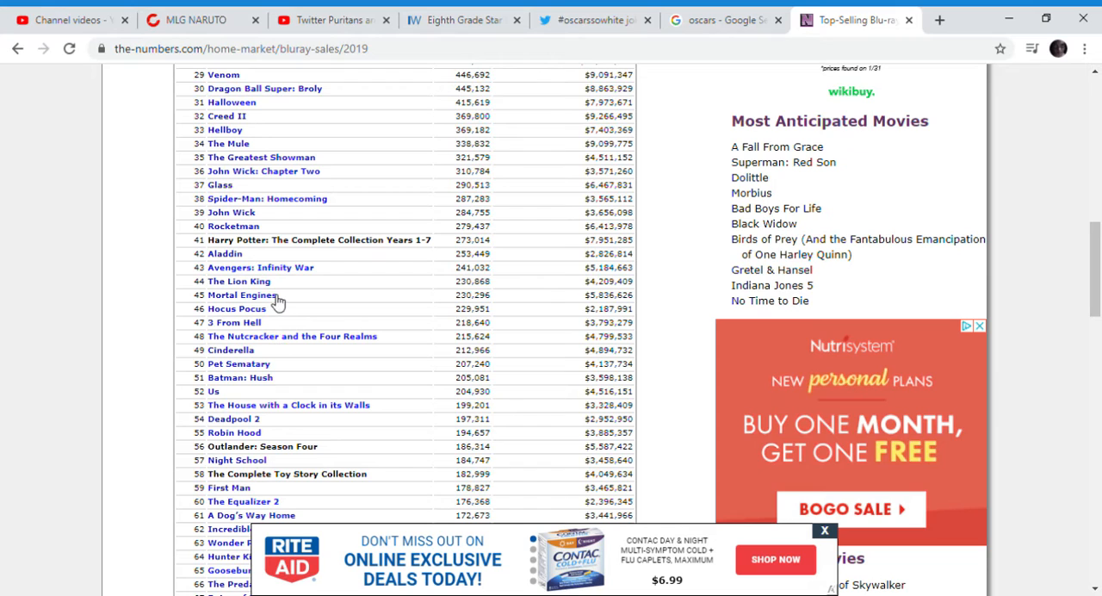
pyautogui.moveTo(241, 334)
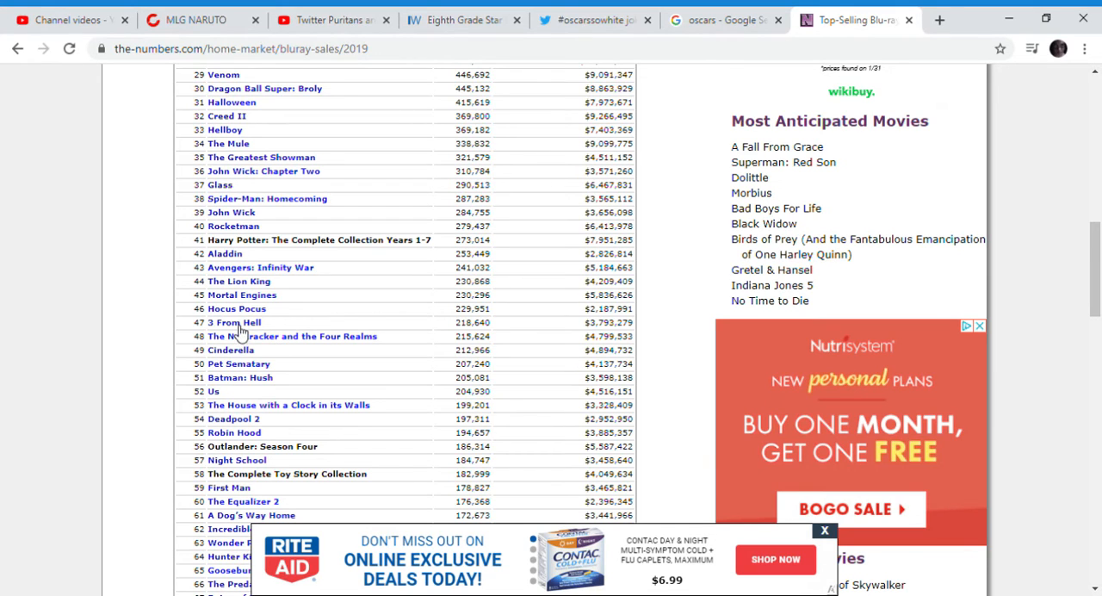
pyautogui.moveTo(261, 300)
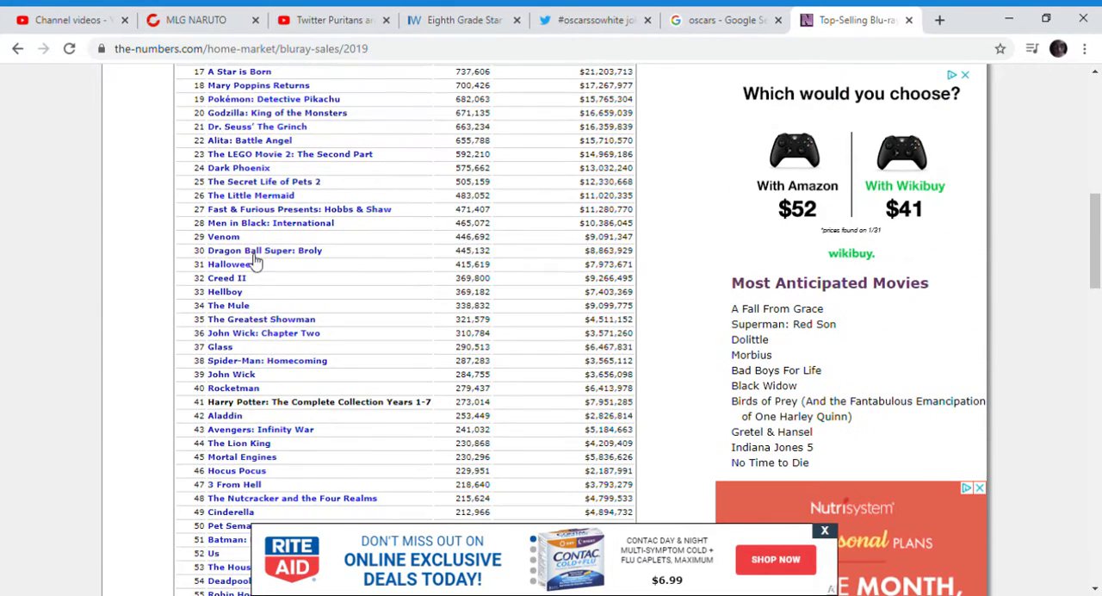
pyautogui.moveTo(248, 351)
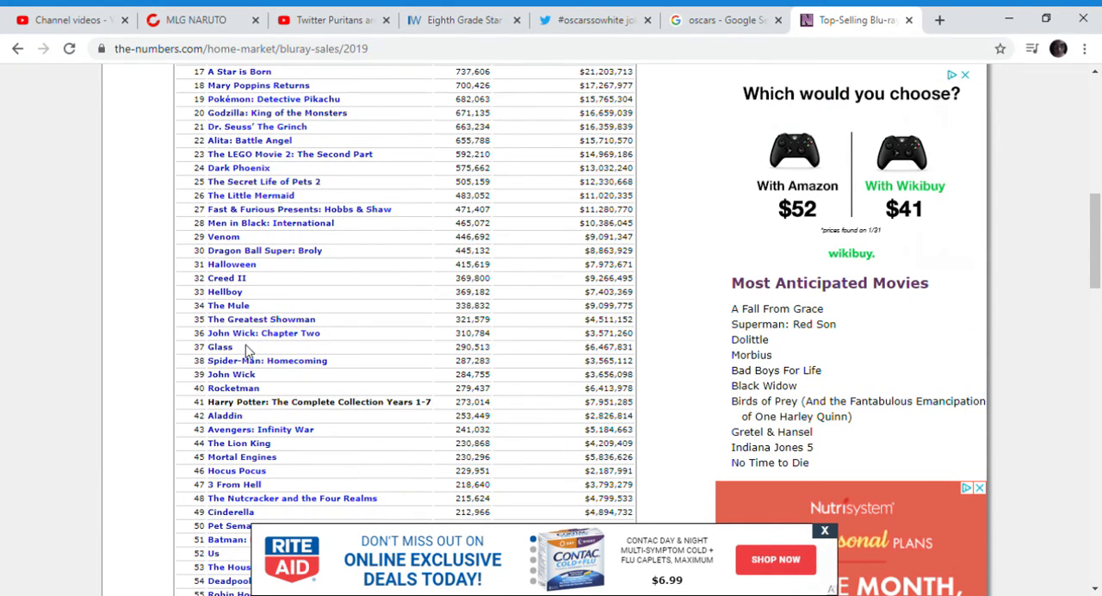
pyautogui.scroll(3)
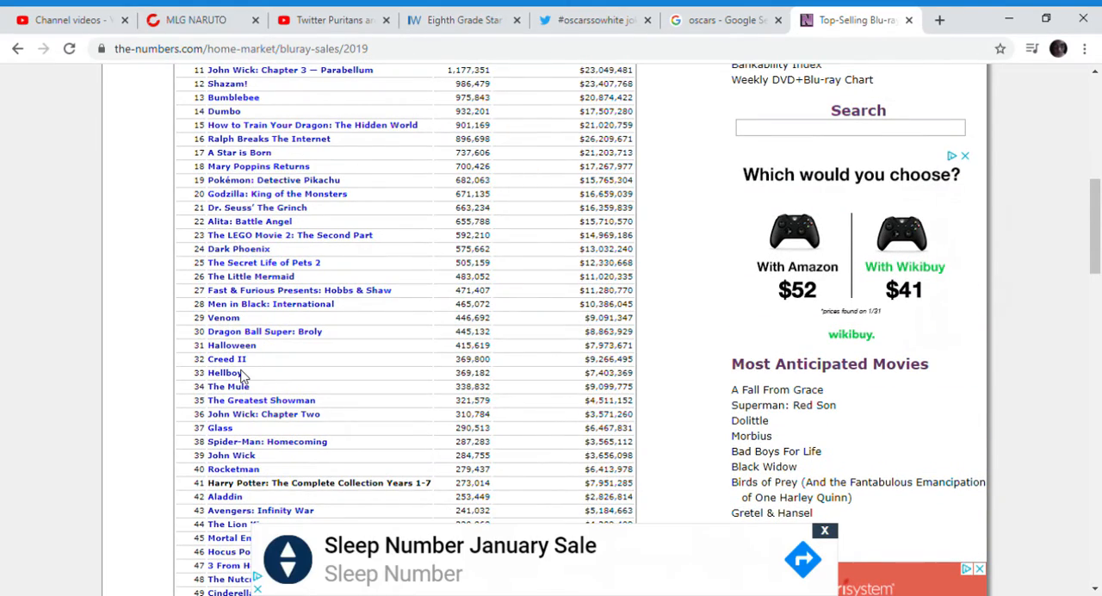
pyautogui.moveTo(241, 351)
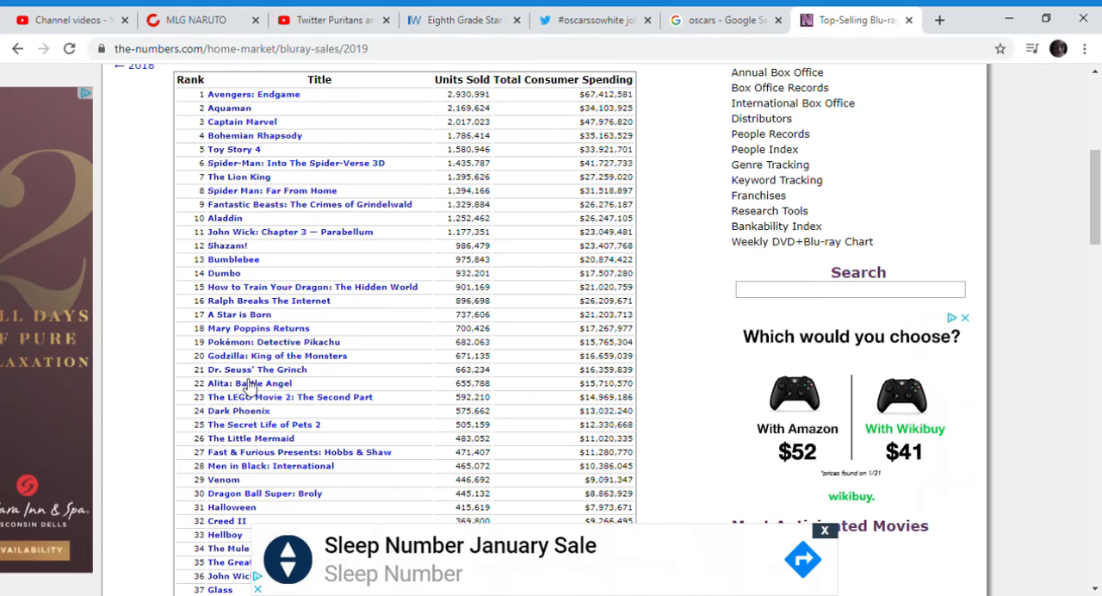
pyautogui.moveTo(258, 357)
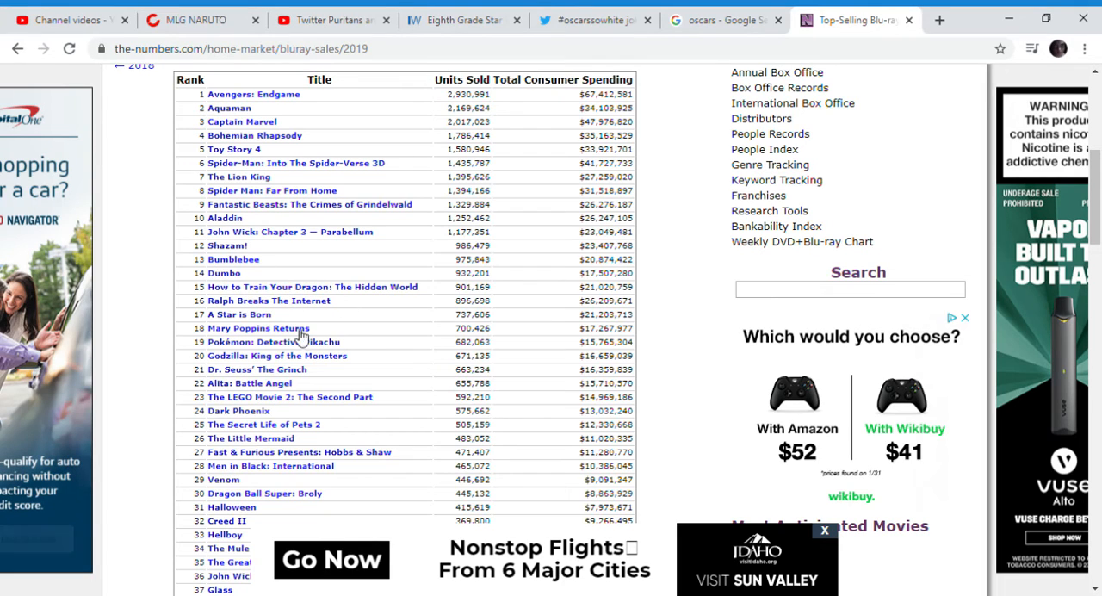
pyautogui.moveTo(287, 276)
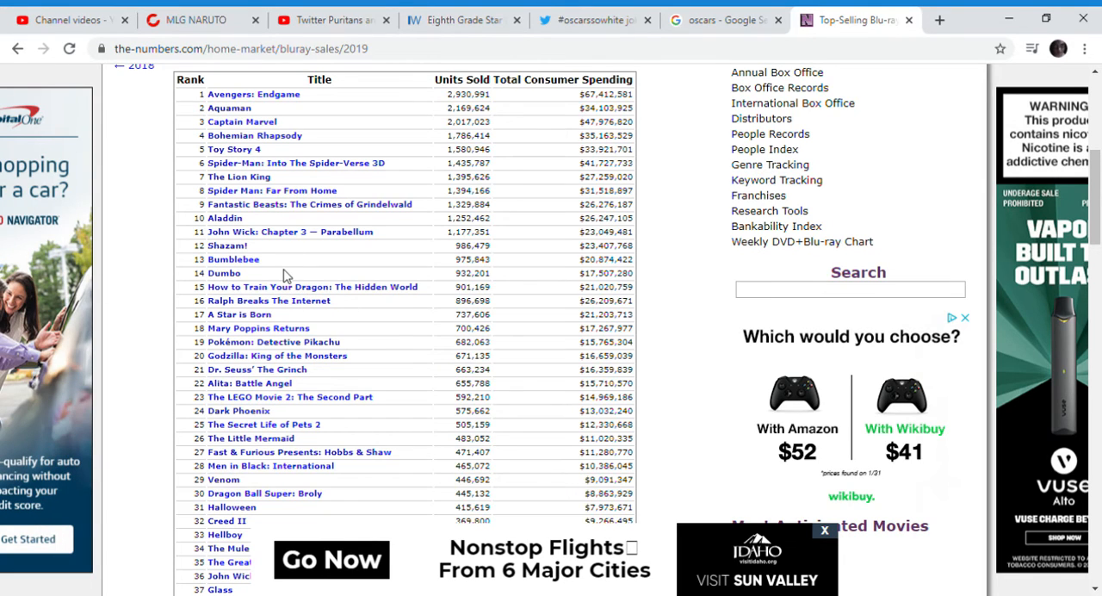
pyautogui.moveTo(249, 251)
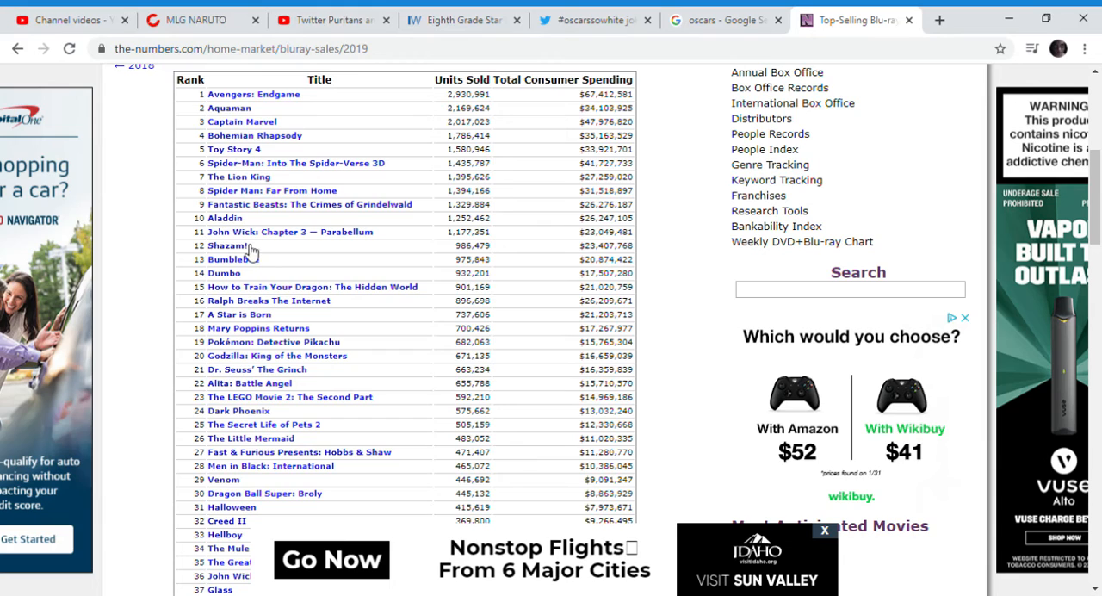
pyautogui.moveTo(269, 169)
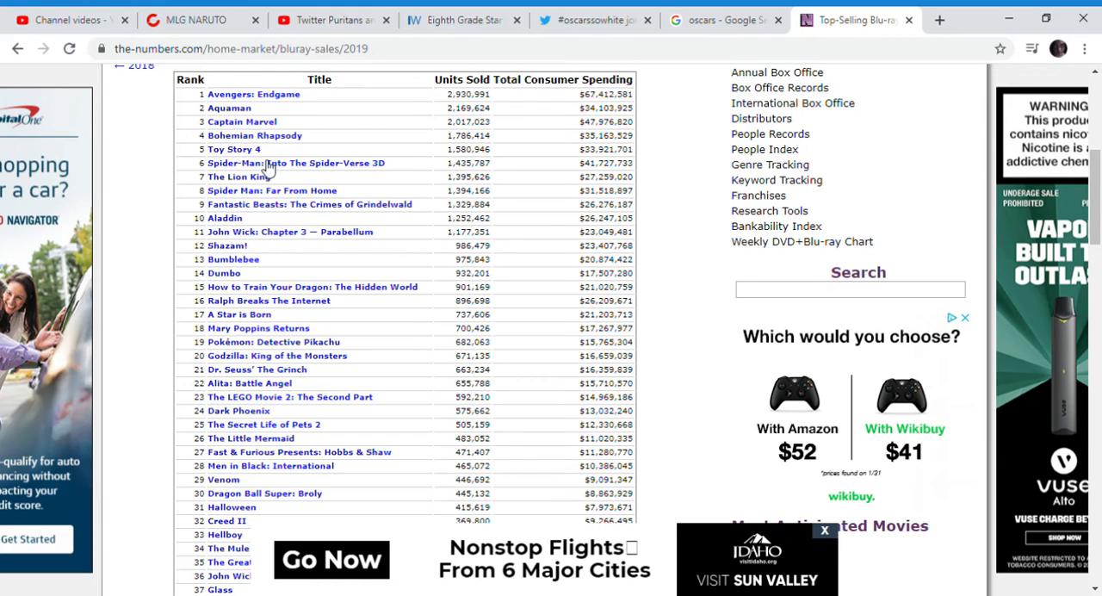
pyautogui.moveTo(244, 100)
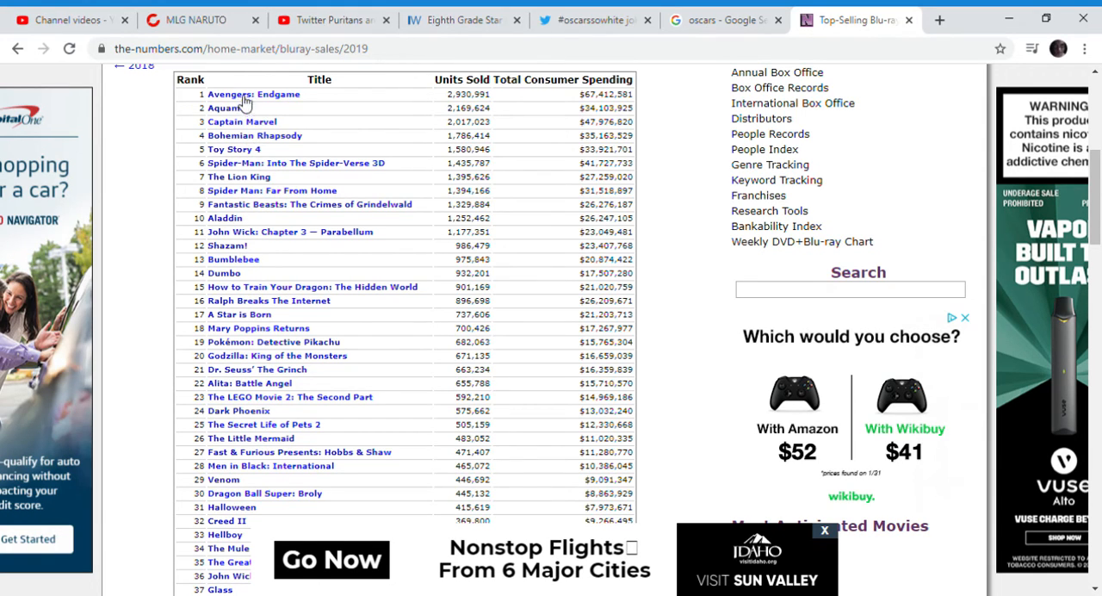
pyautogui.moveTo(262, 163)
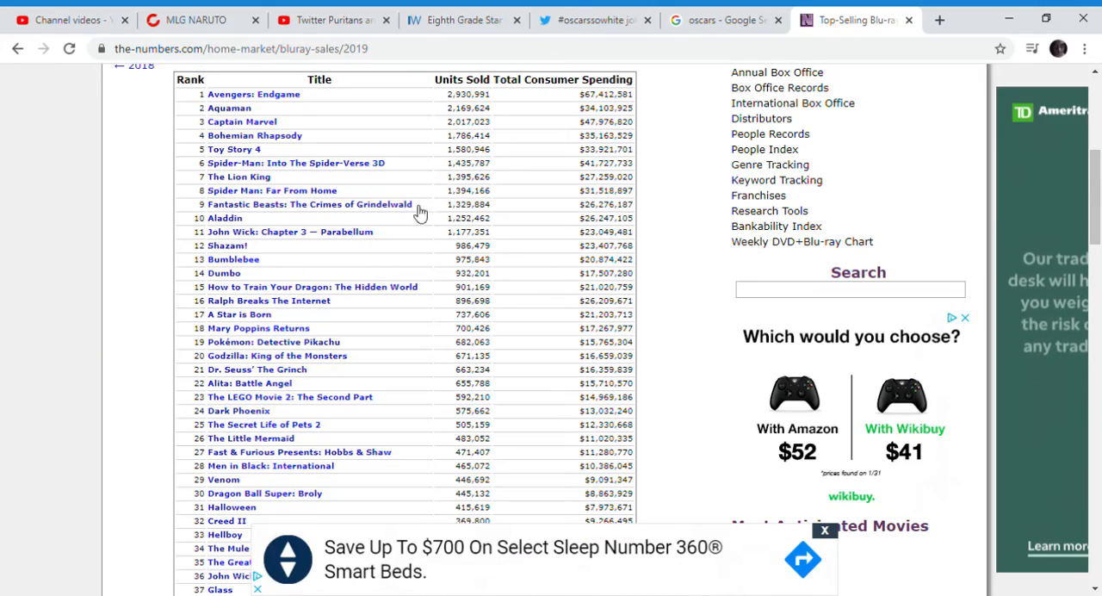
# Read the Blu-ray list past Shaft and open the Combined Top-Selling Videos for 2019 link.
pyautogui.scroll(-3)
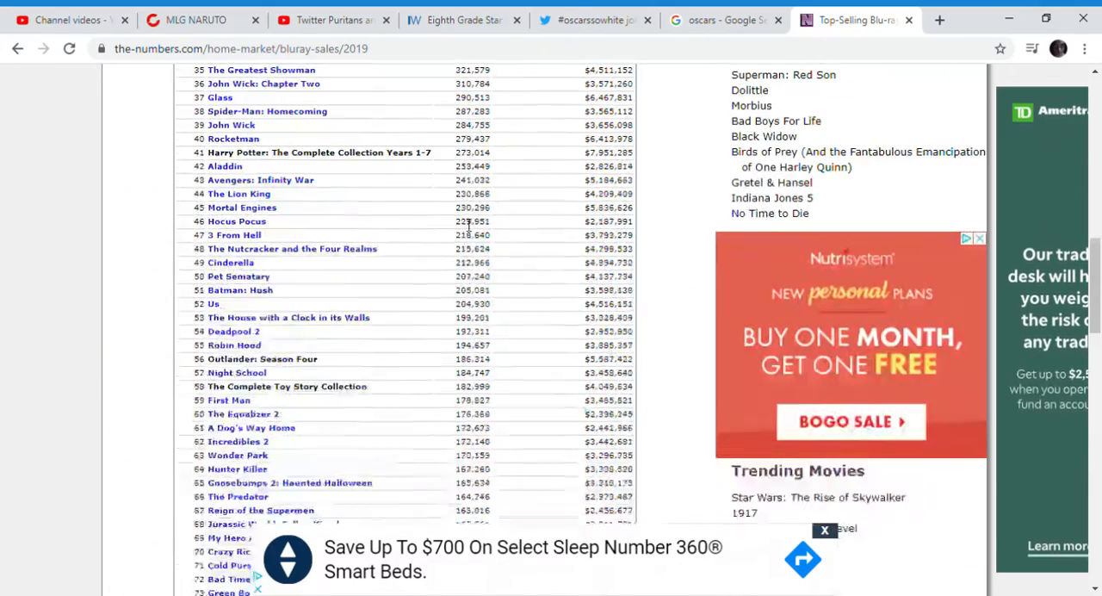
pyautogui.scroll(-3)
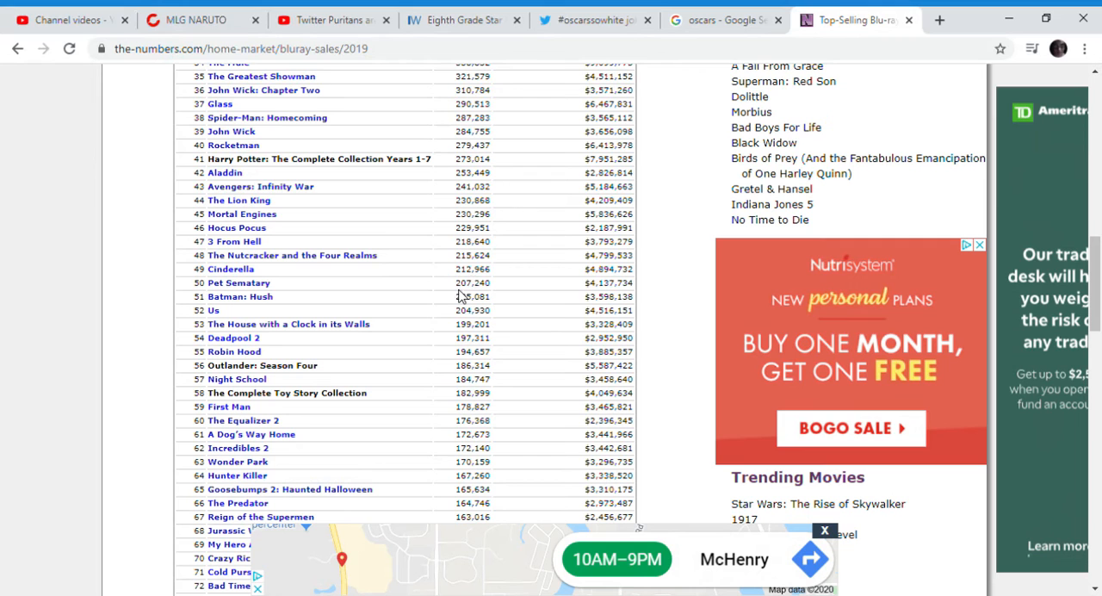
pyautogui.scroll(-3)
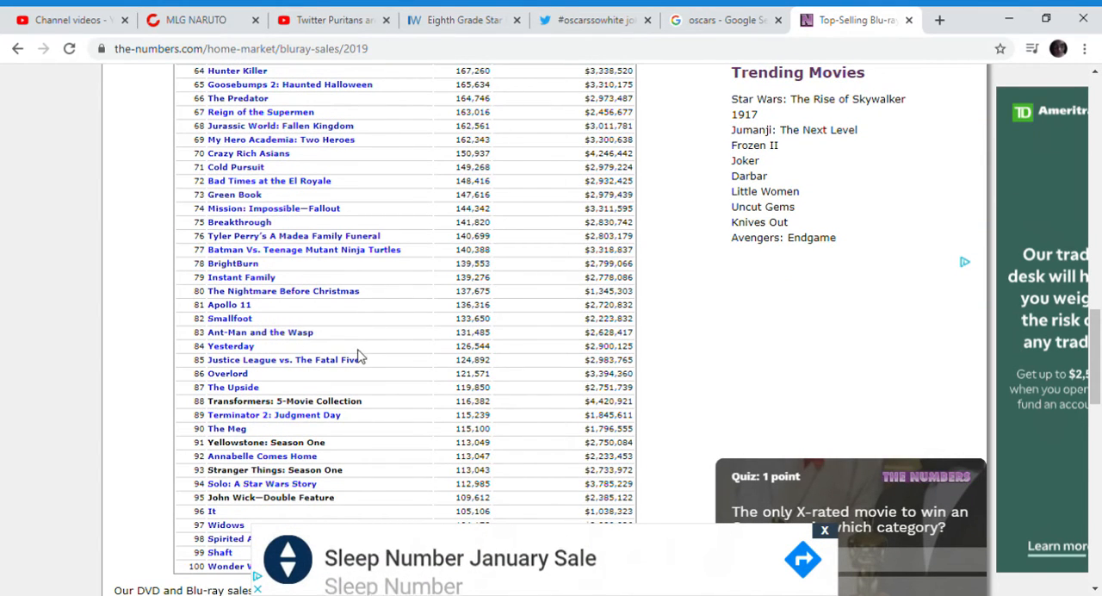
pyautogui.doubleClick(231, 344)
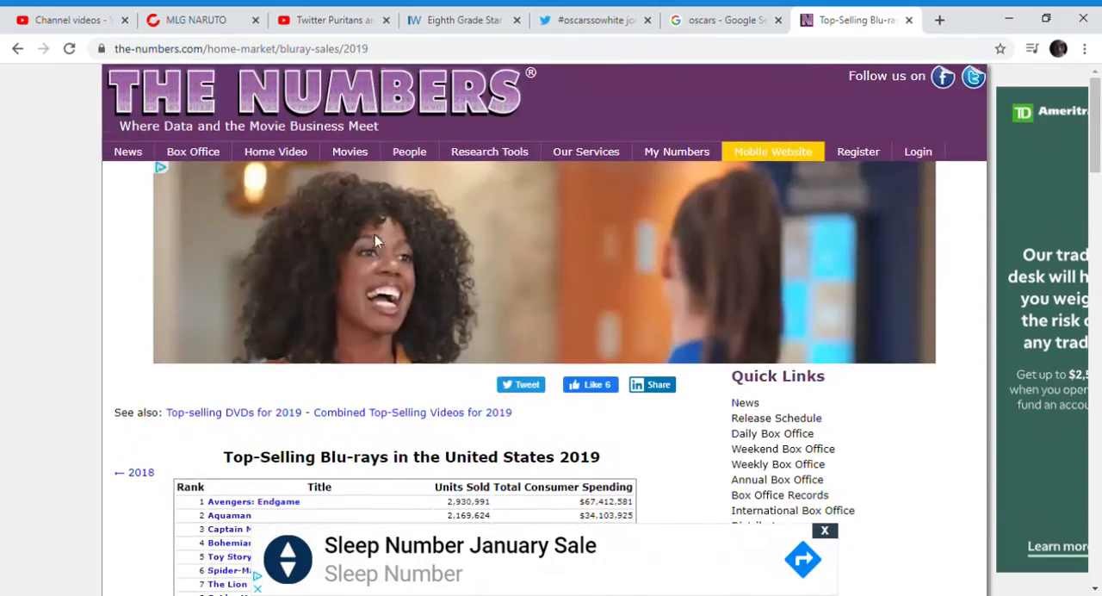
pyautogui.scroll(-3)
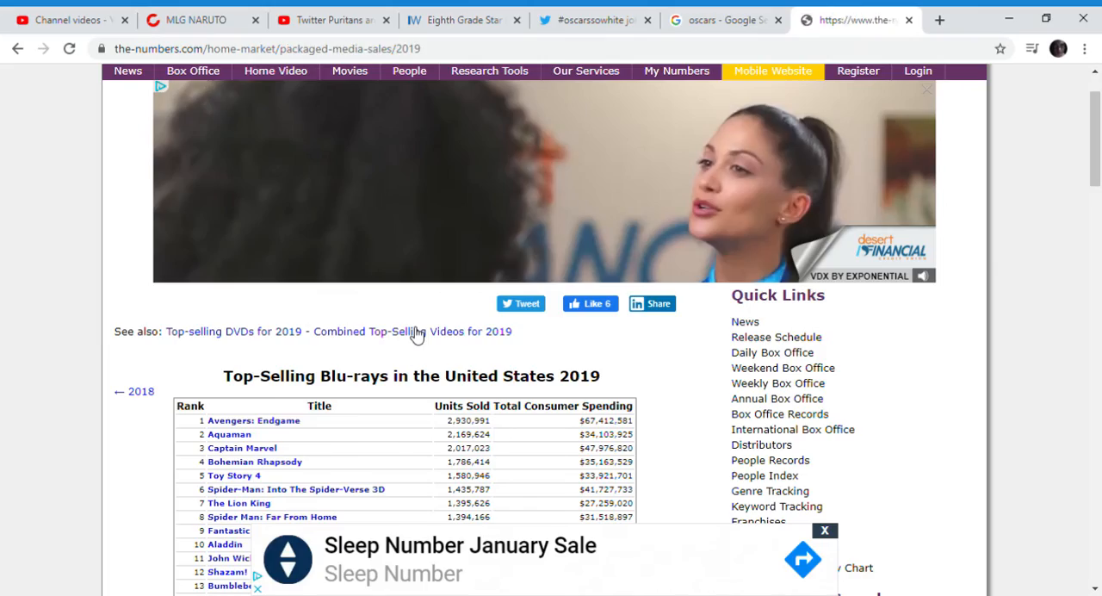
pyautogui.scroll(-3)
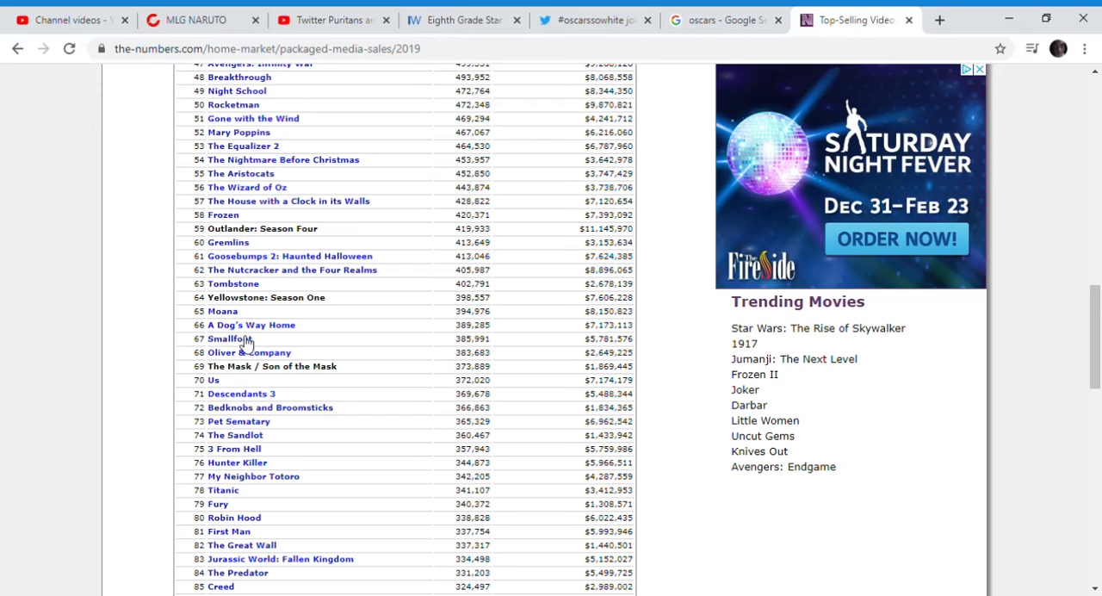
pyautogui.doubleClick(228, 337)
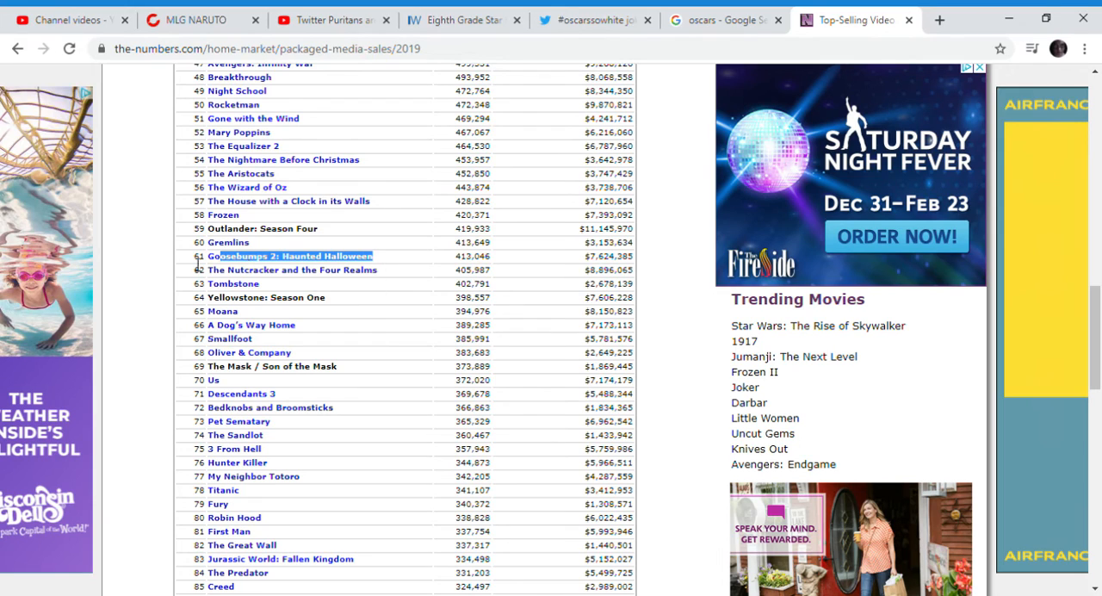
pyautogui.scroll(3)
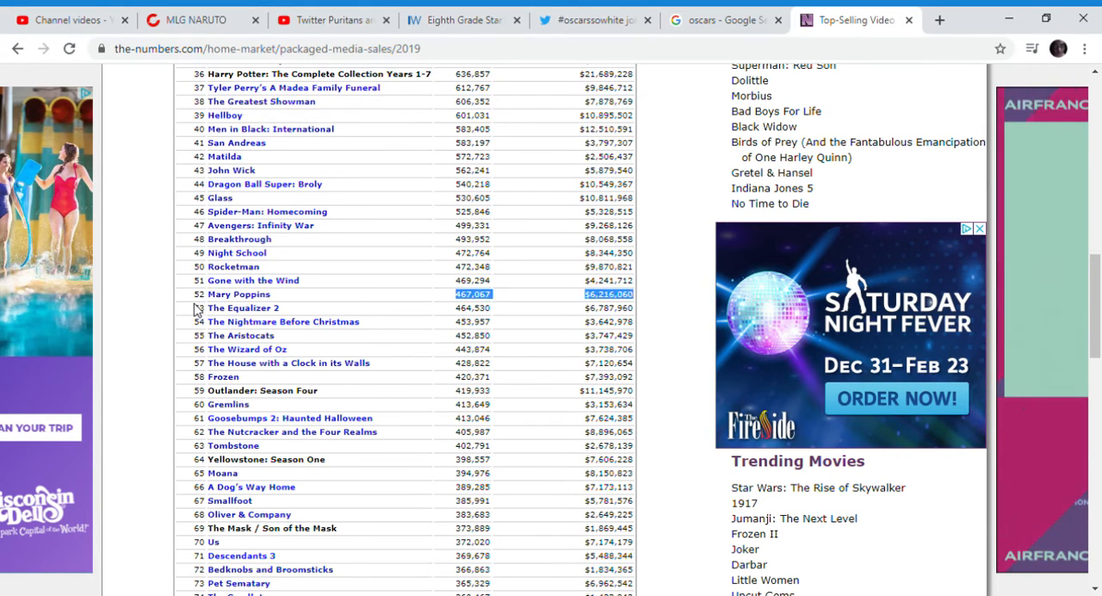
pyautogui.scroll(-3)
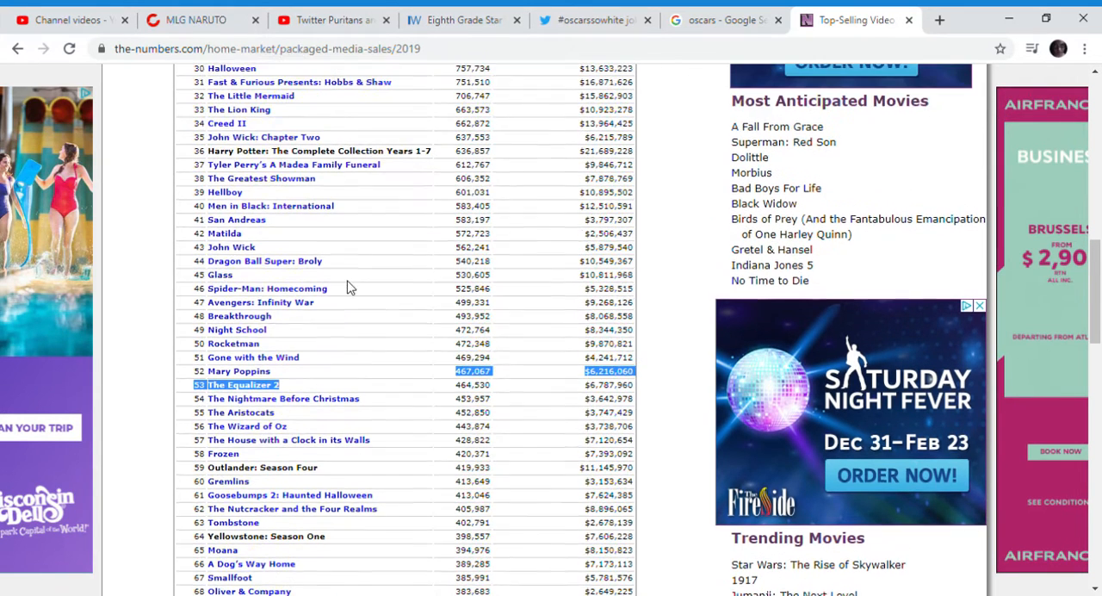
pyautogui.scroll(-3)
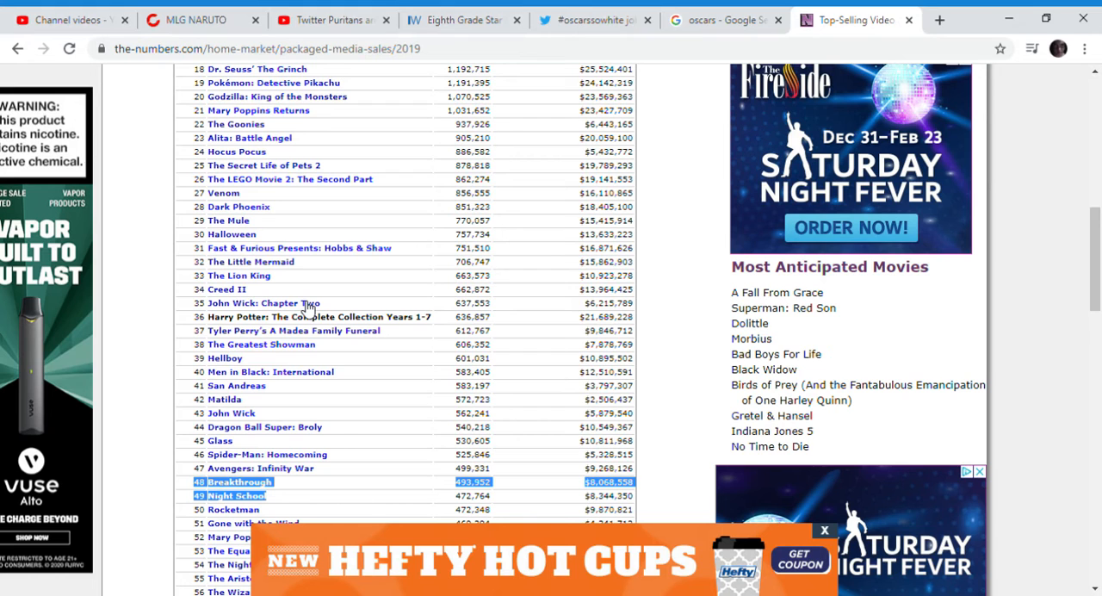
pyautogui.moveTo(376, 166)
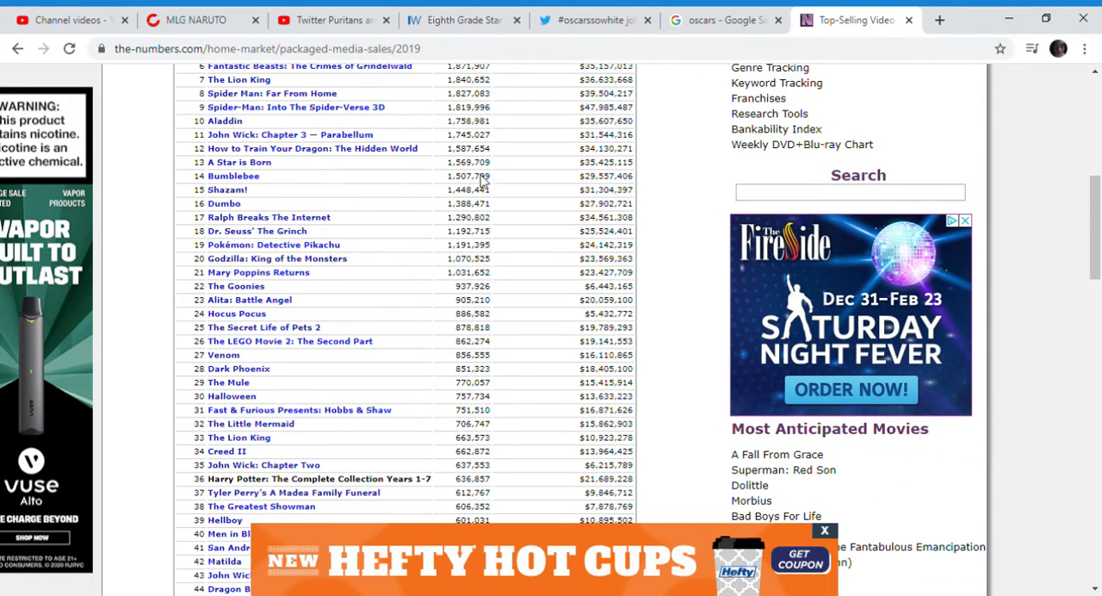
pyautogui.scroll(-3)
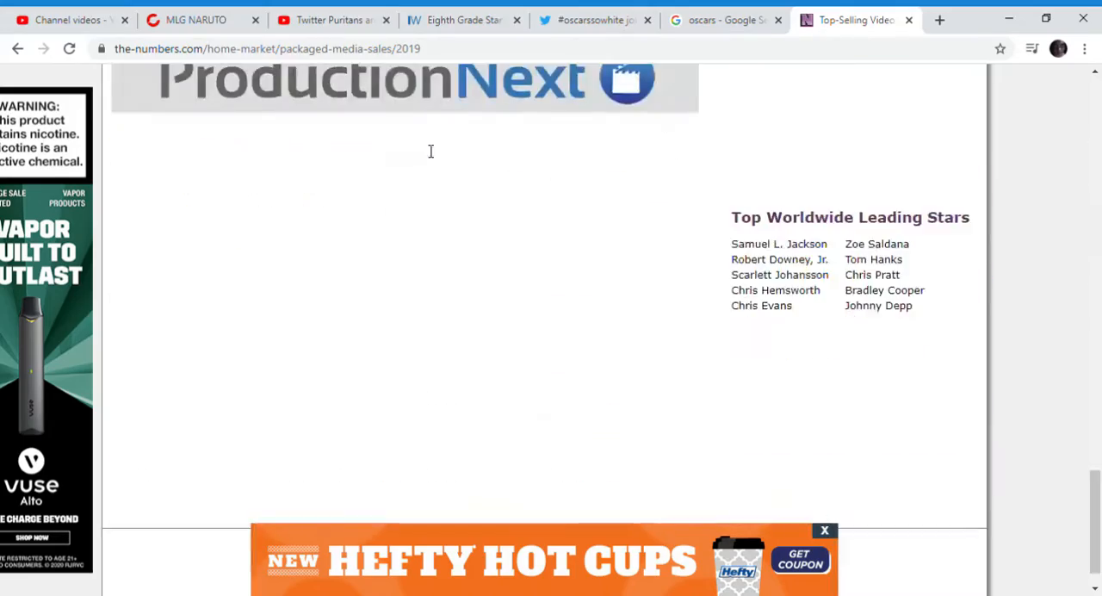
pyautogui.scroll(-3)
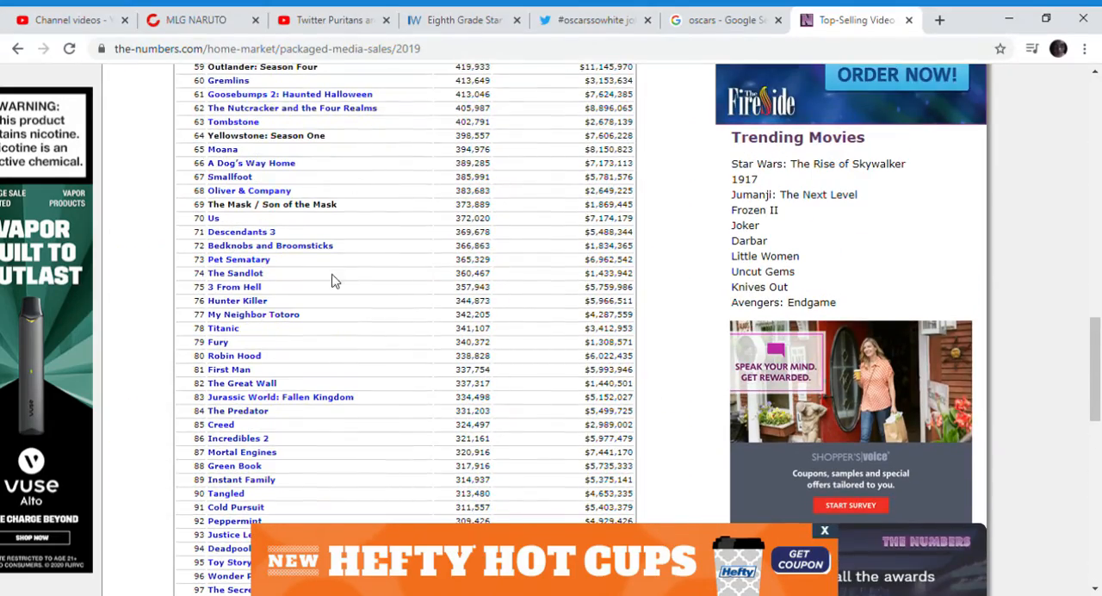
pyautogui.moveTo(391, 272)
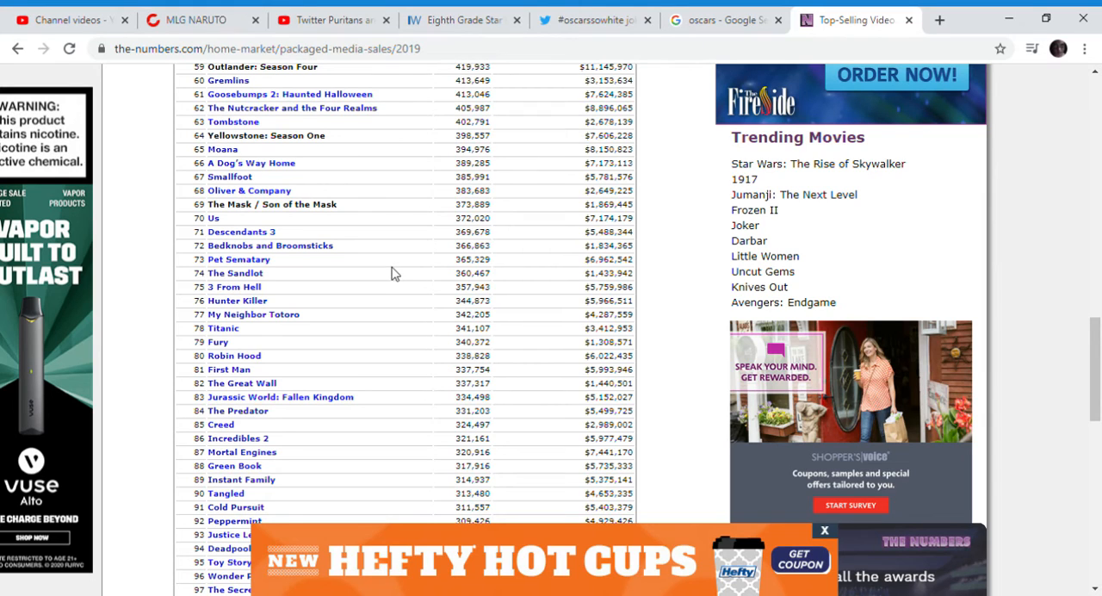
pyautogui.doubleClick(238, 258)
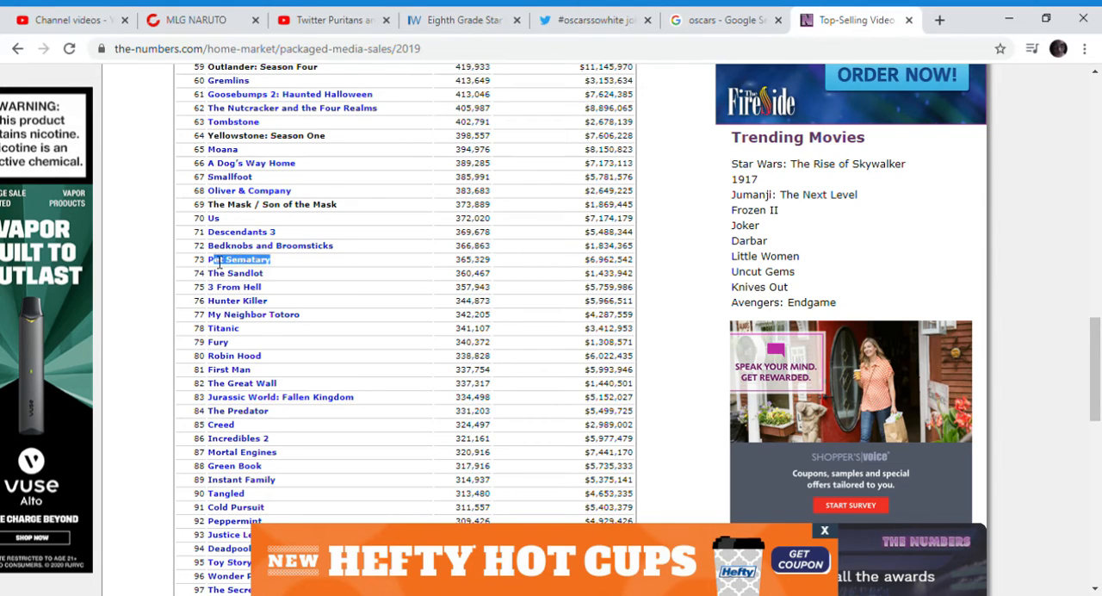
pyautogui.moveTo(241, 259); pyautogui.dragTo(261, 313)
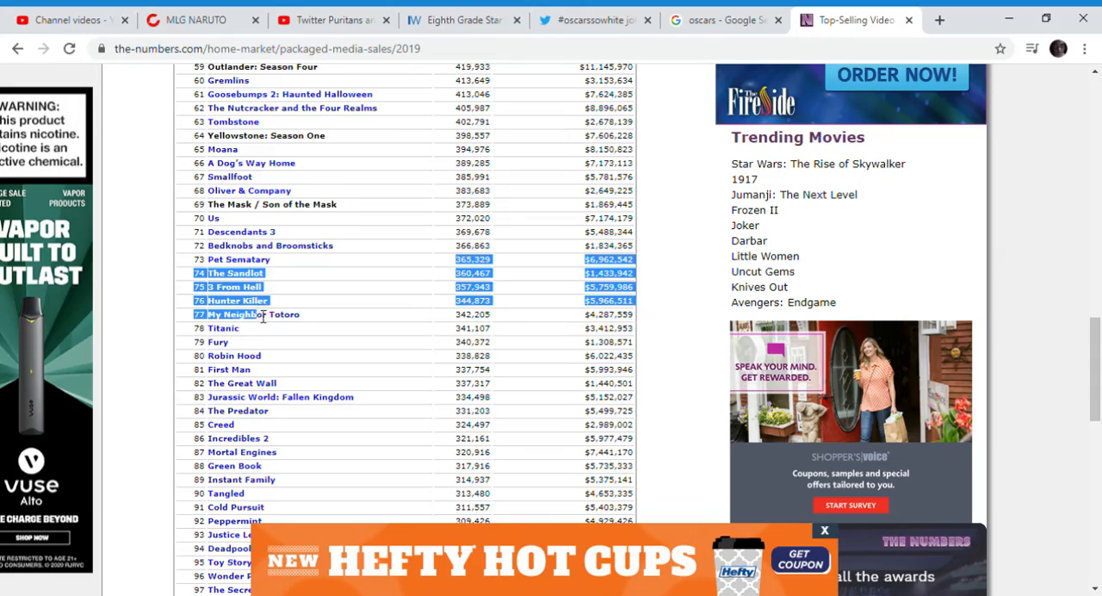
pyautogui.scroll(-3)
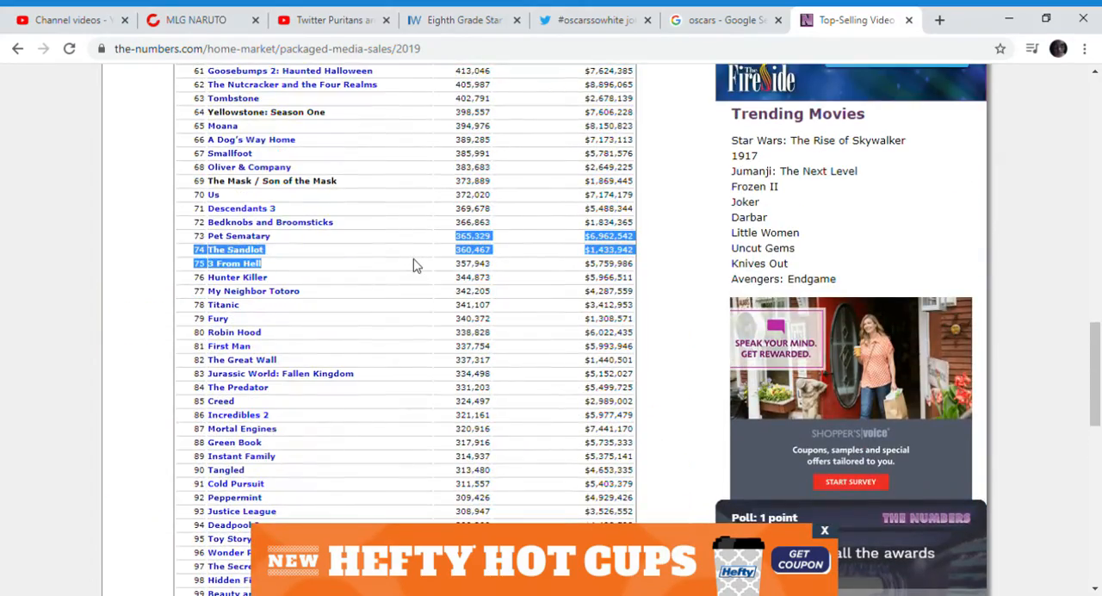
pyautogui.scroll(-3)
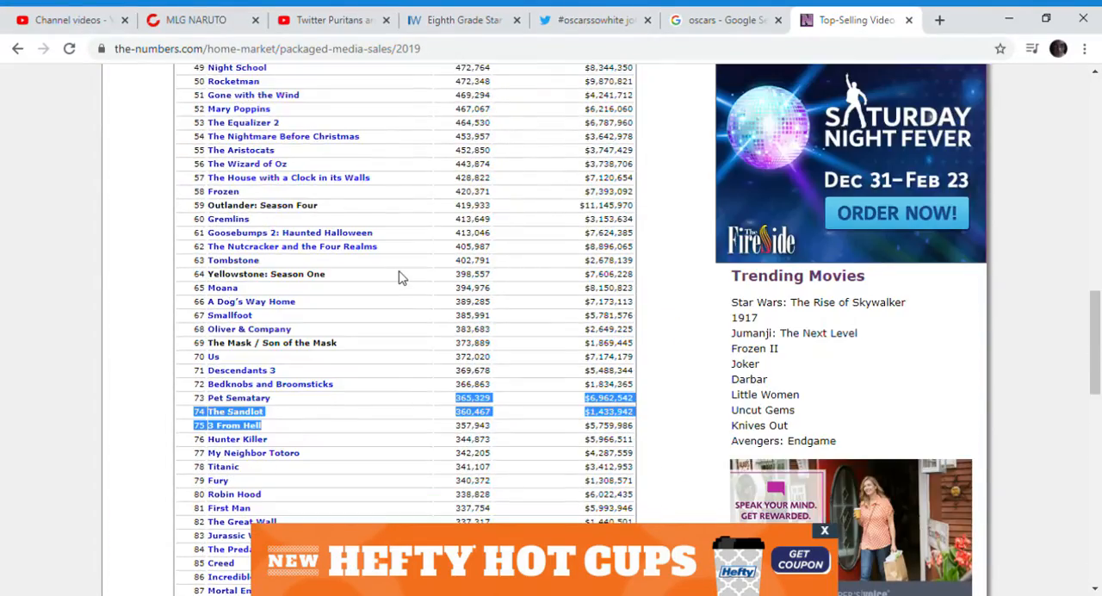
pyautogui.scroll(3)
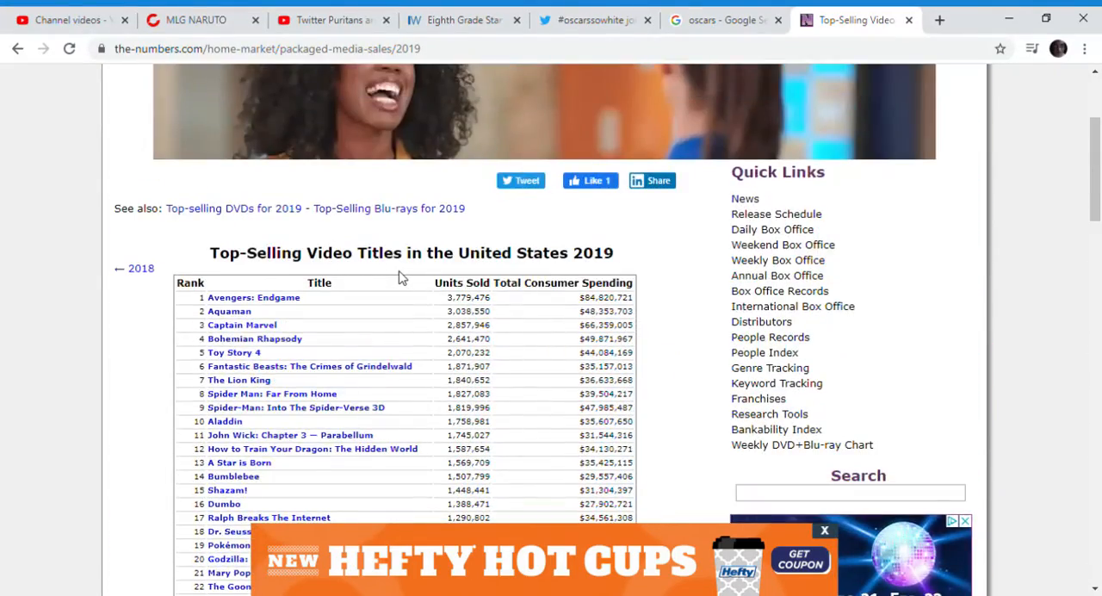
pyautogui.scroll(-3)
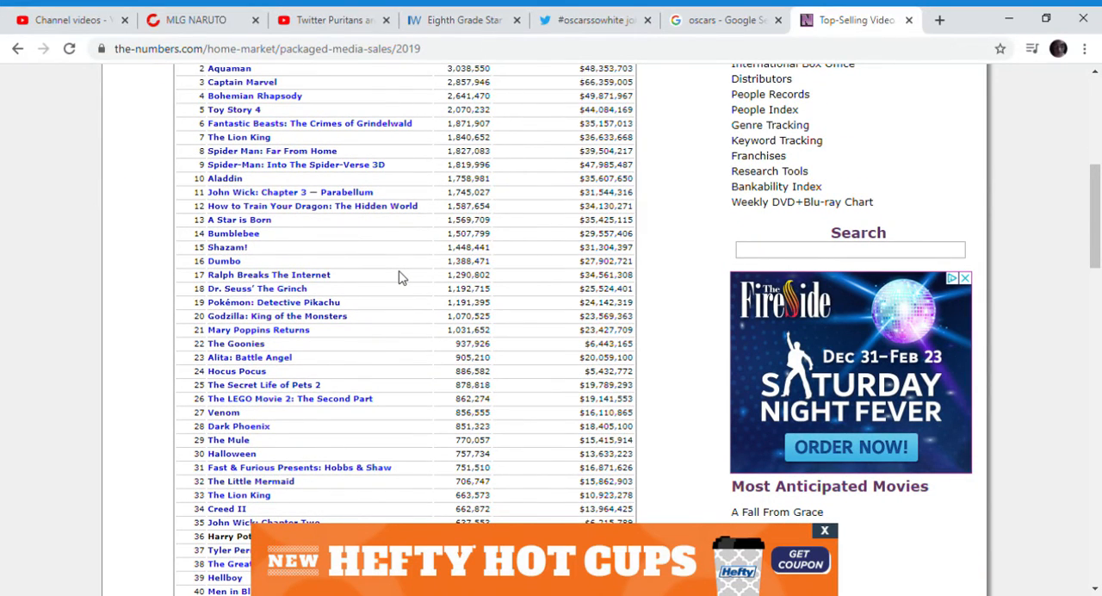
pyautogui.moveTo(404, 269)
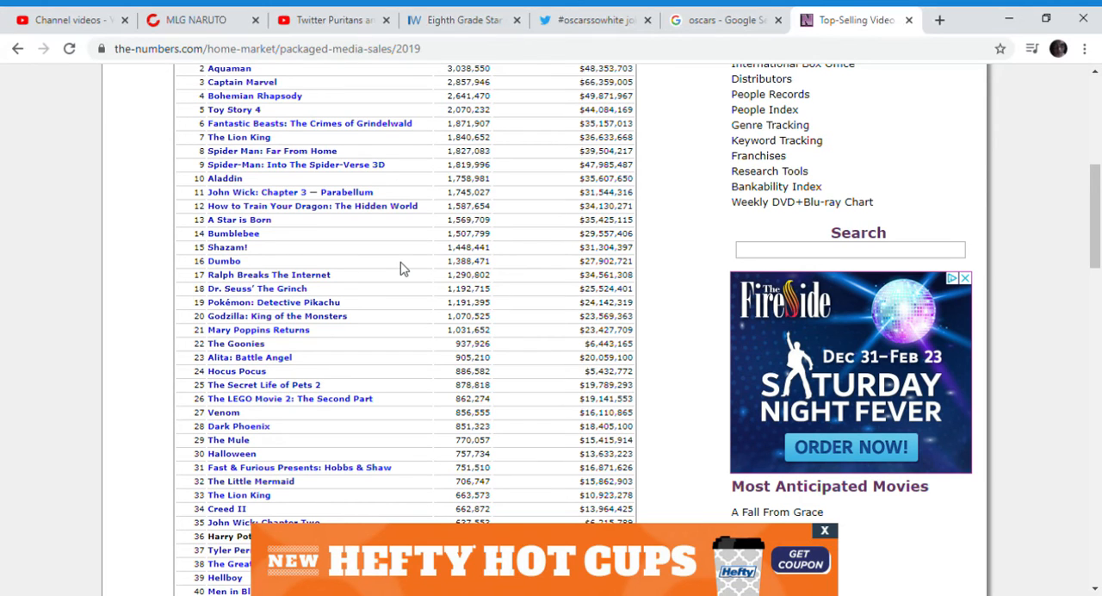
pyautogui.moveTo(685, 14)
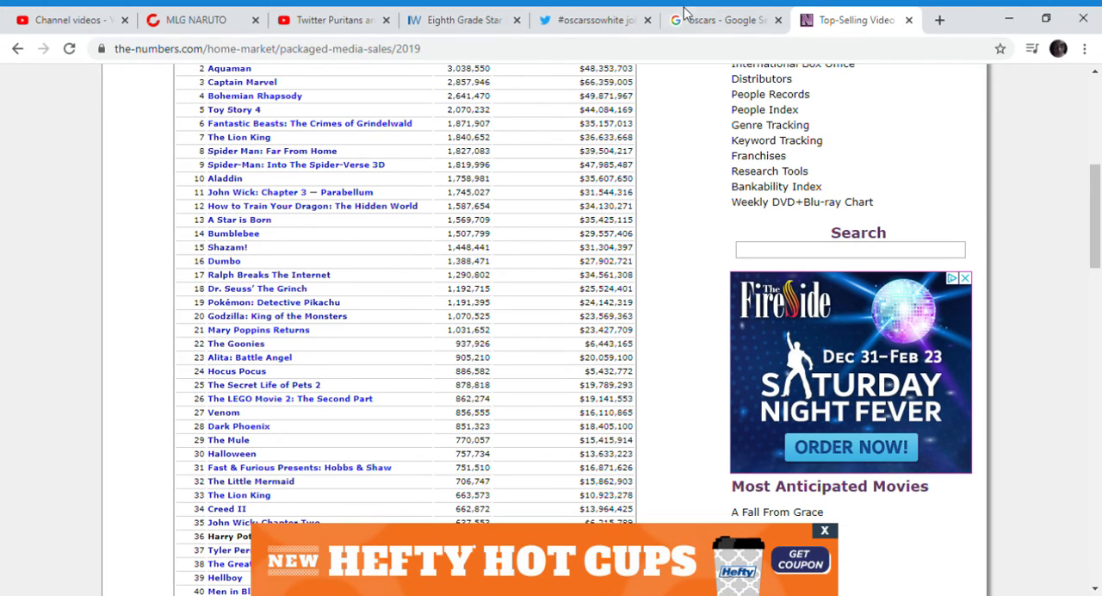
# Return to the #oscarssowhite joker results and read down from the Black Panther versus Joker tweet.
pyautogui.click(594, 19)
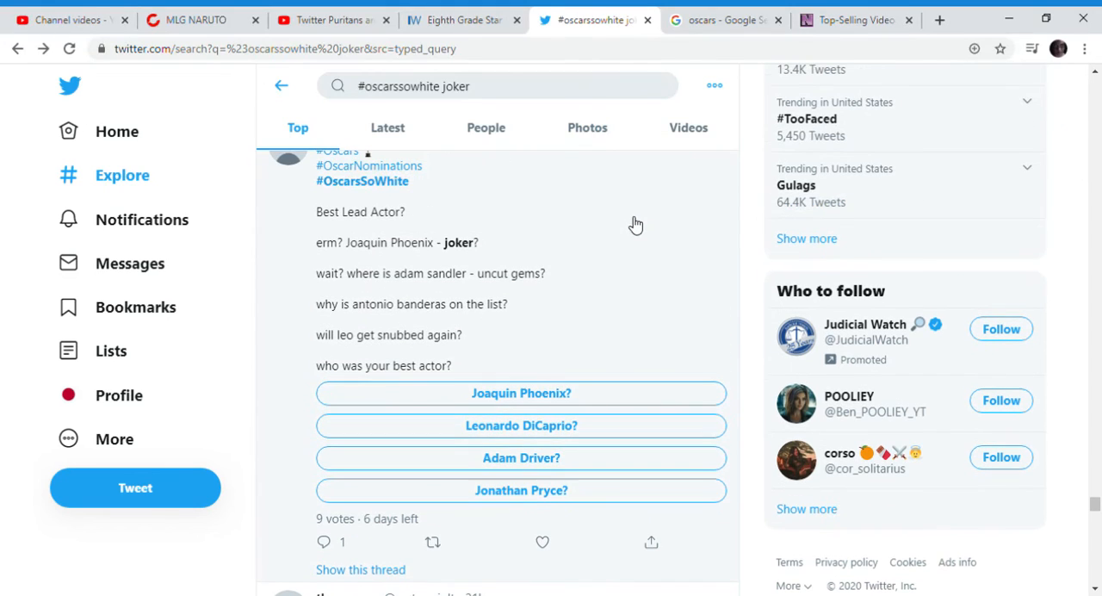
pyautogui.moveTo(640, 255)
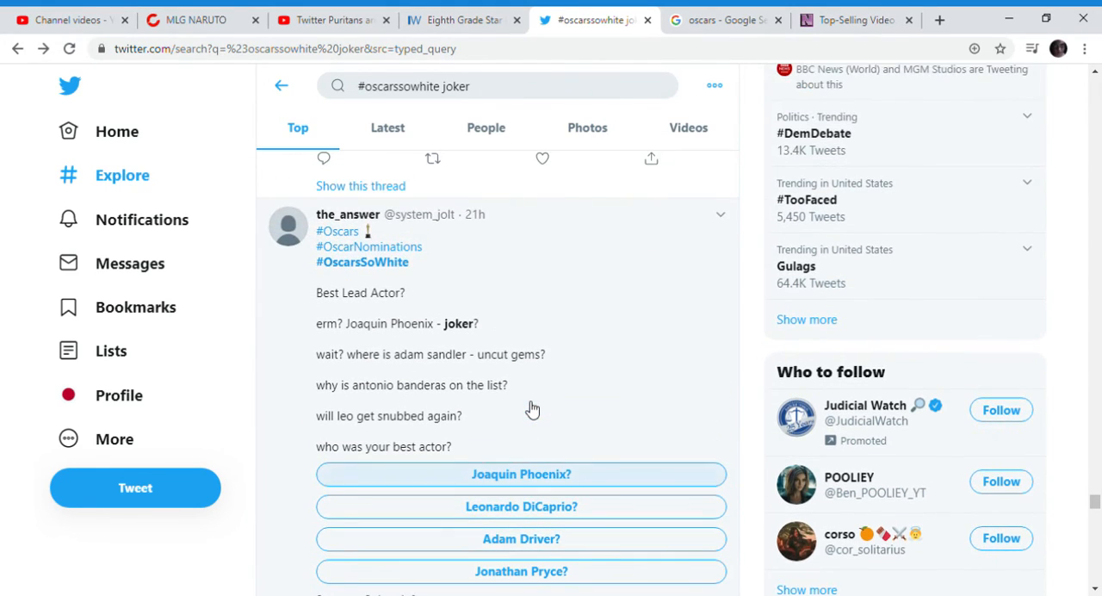
pyautogui.scroll(-3)
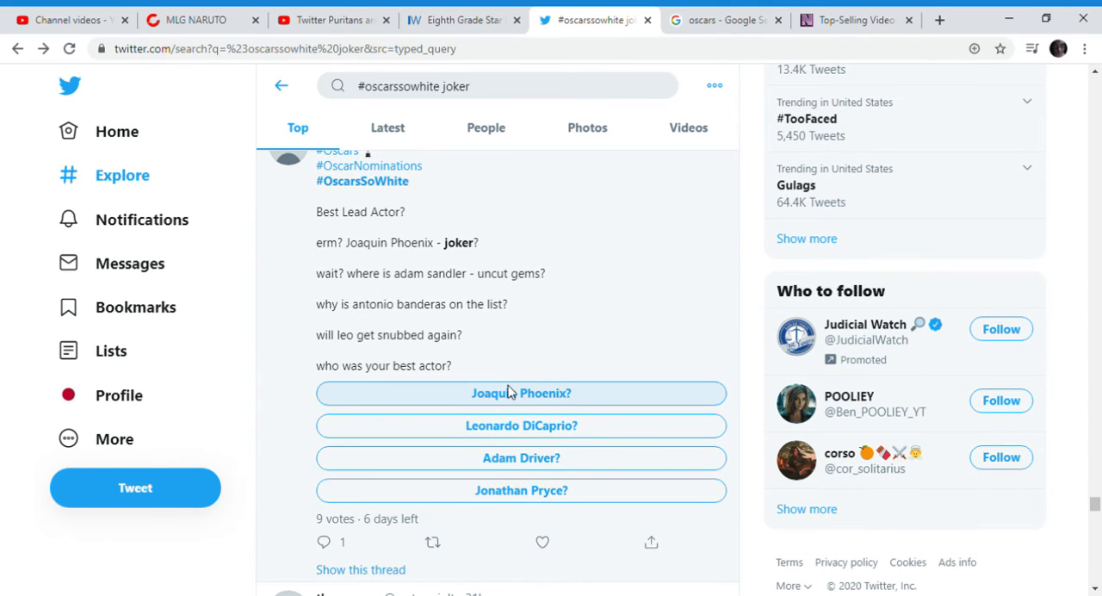
pyautogui.scroll(-3)
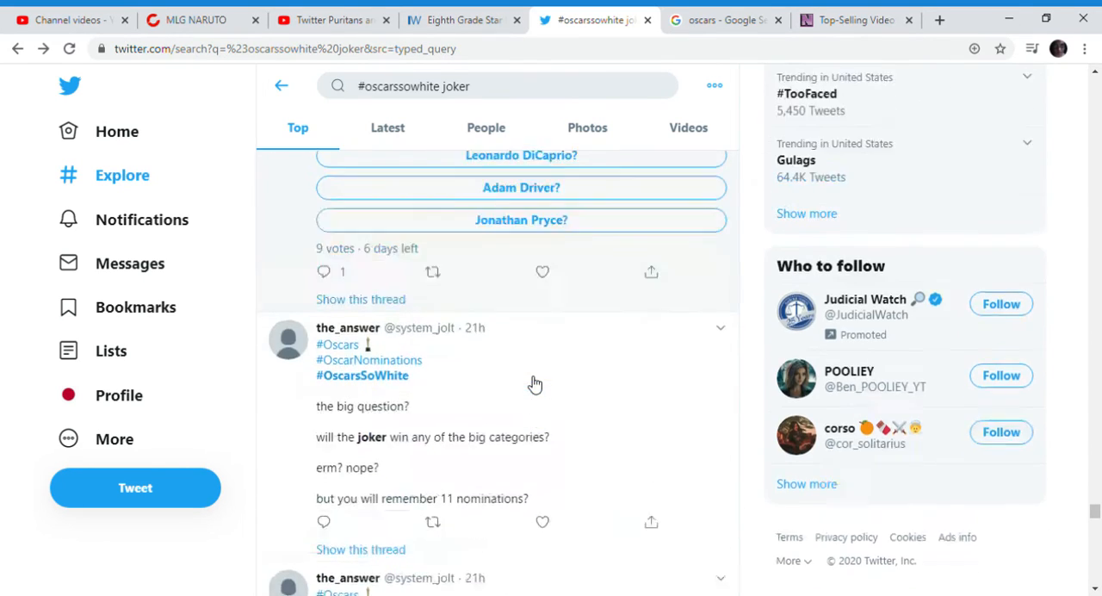
pyautogui.scroll(-3)
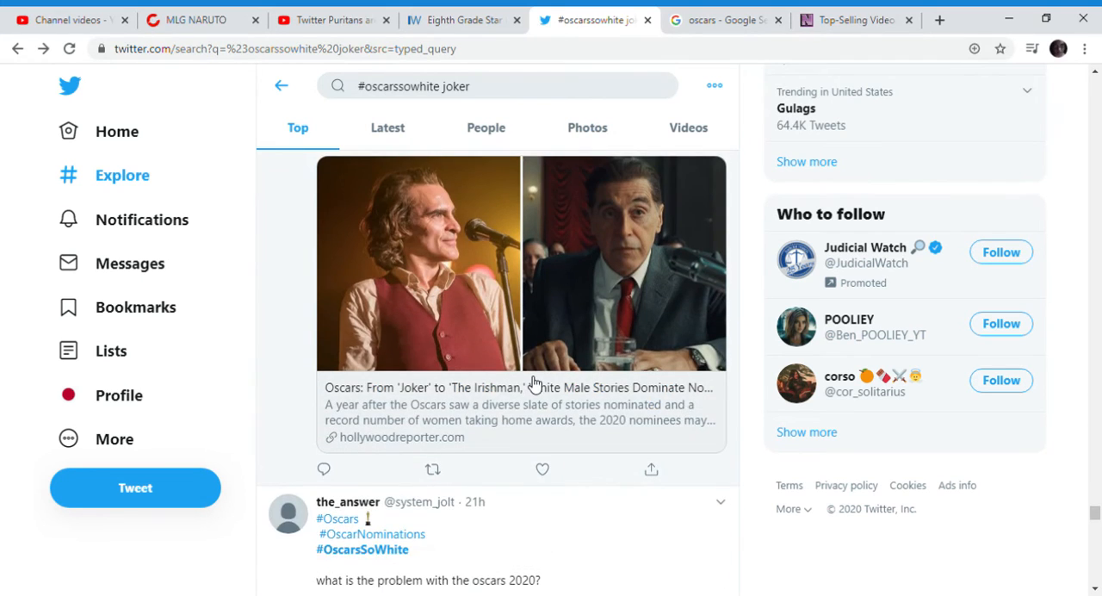
pyautogui.scroll(-3)
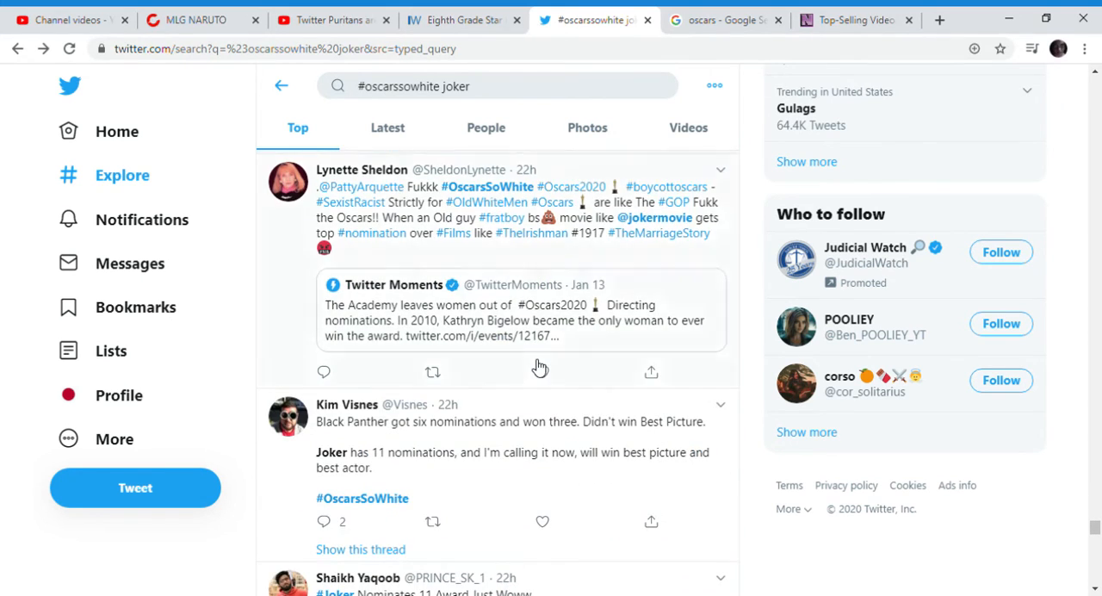
pyautogui.scroll(-3)
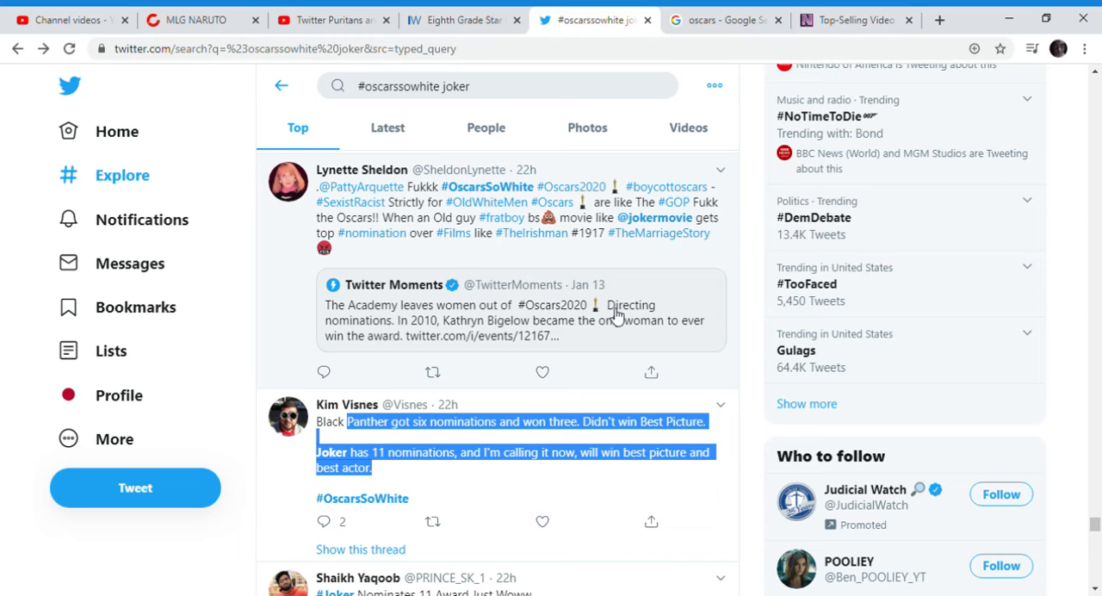
# Continue reading the joker tweets past the Guardian article tweet.
pyautogui.scroll(-3)
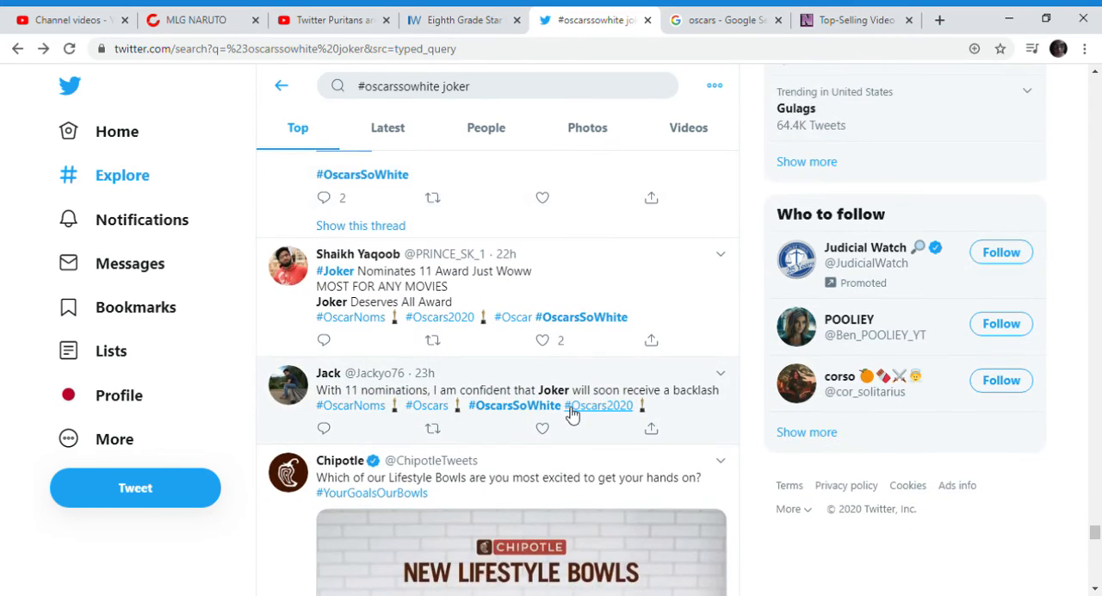
pyautogui.scroll(-3)
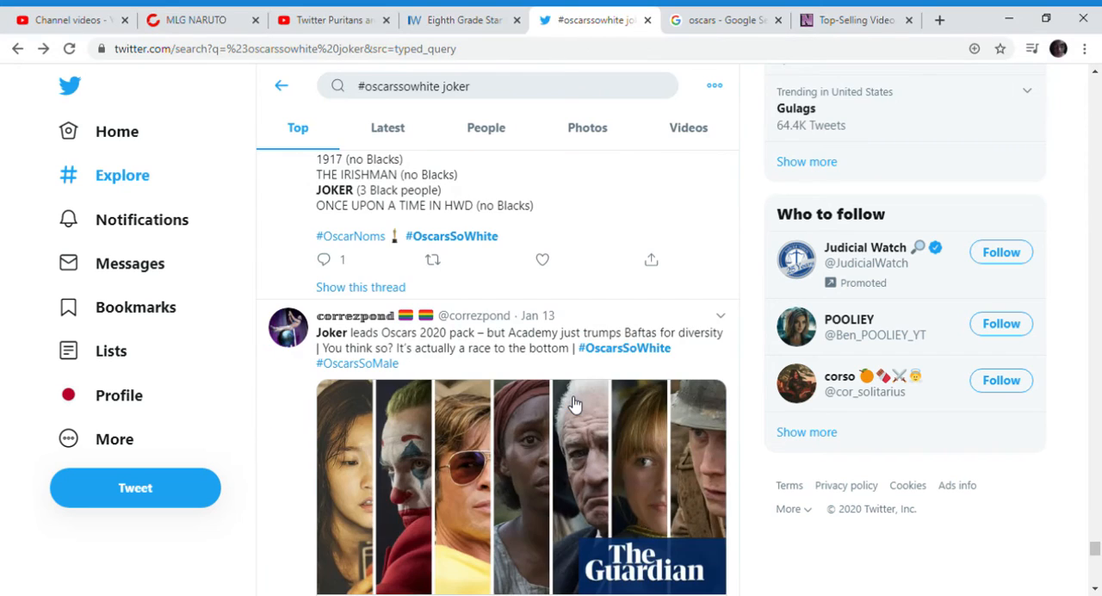
pyautogui.moveTo(641, 336)
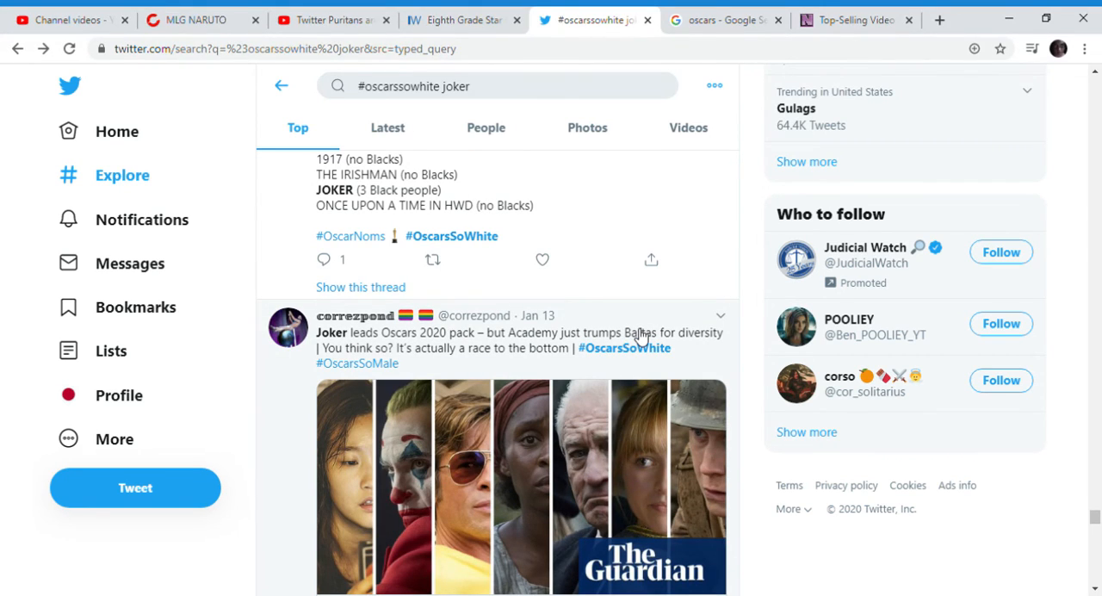
pyautogui.scroll(-3)
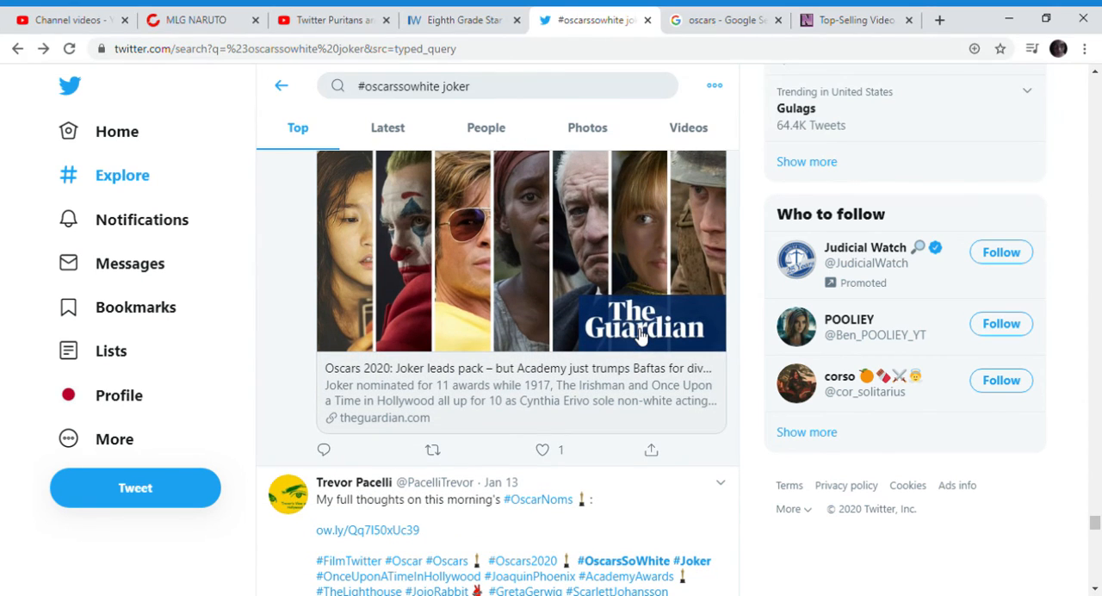
pyautogui.scroll(-3)
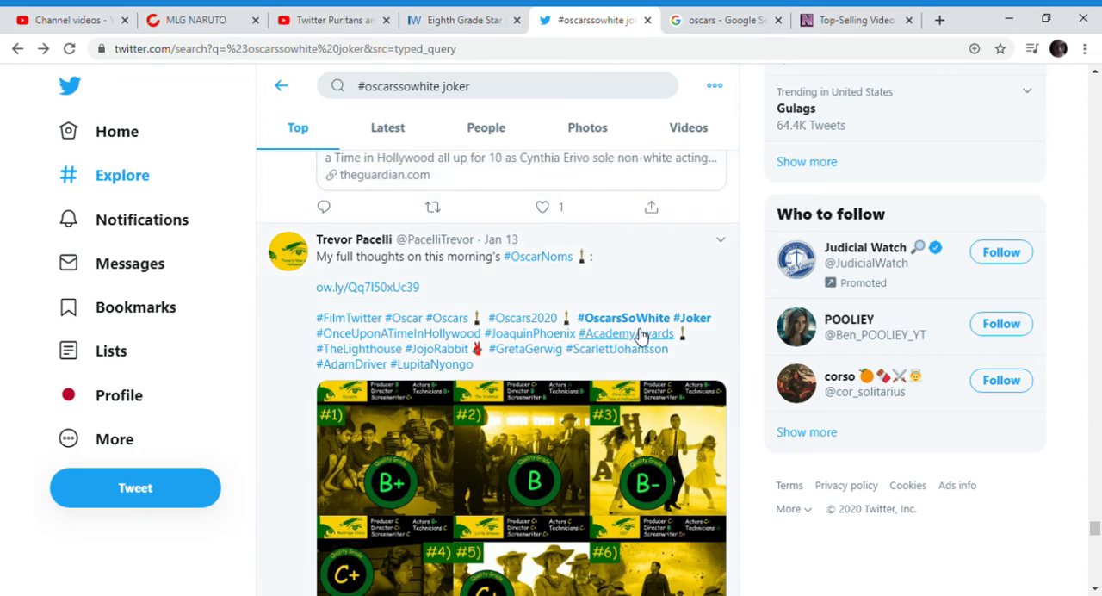
pyautogui.scroll(-3)
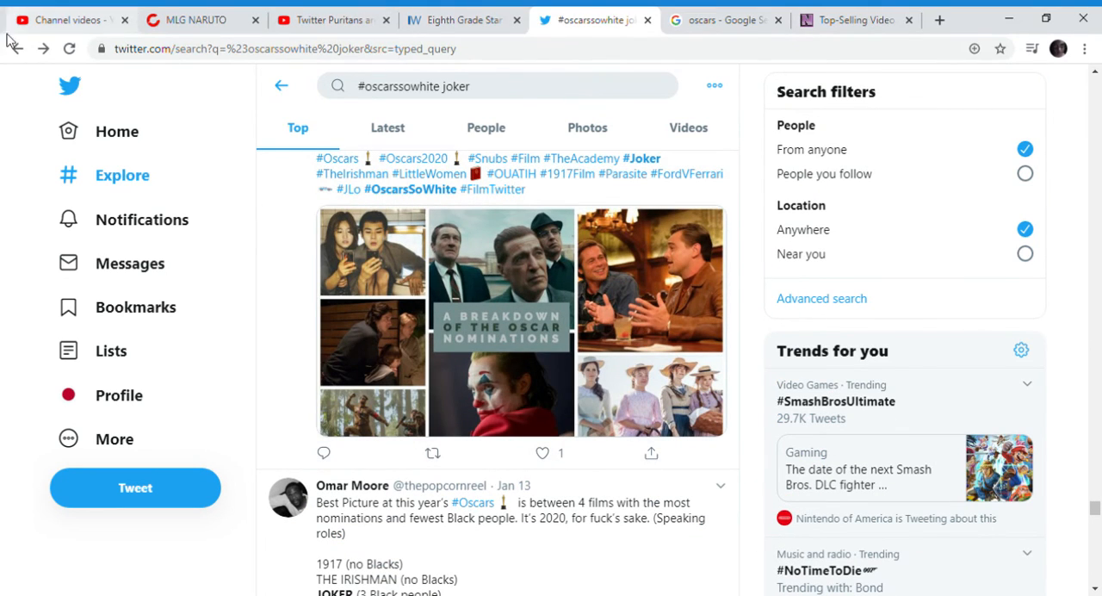
pyautogui.scroll(-3)
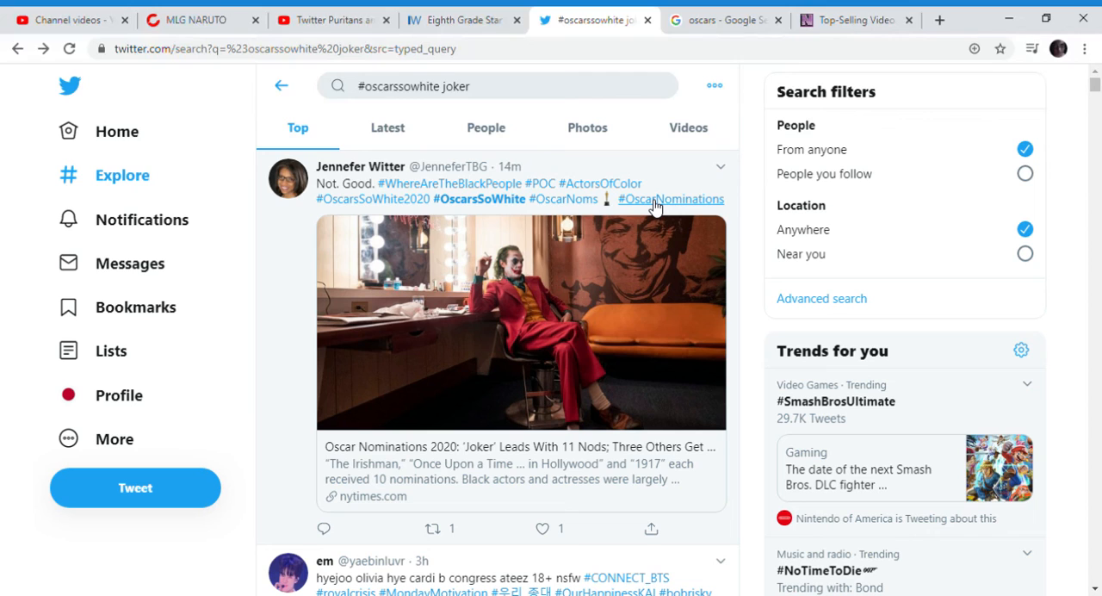
pyautogui.moveTo(696, 428)
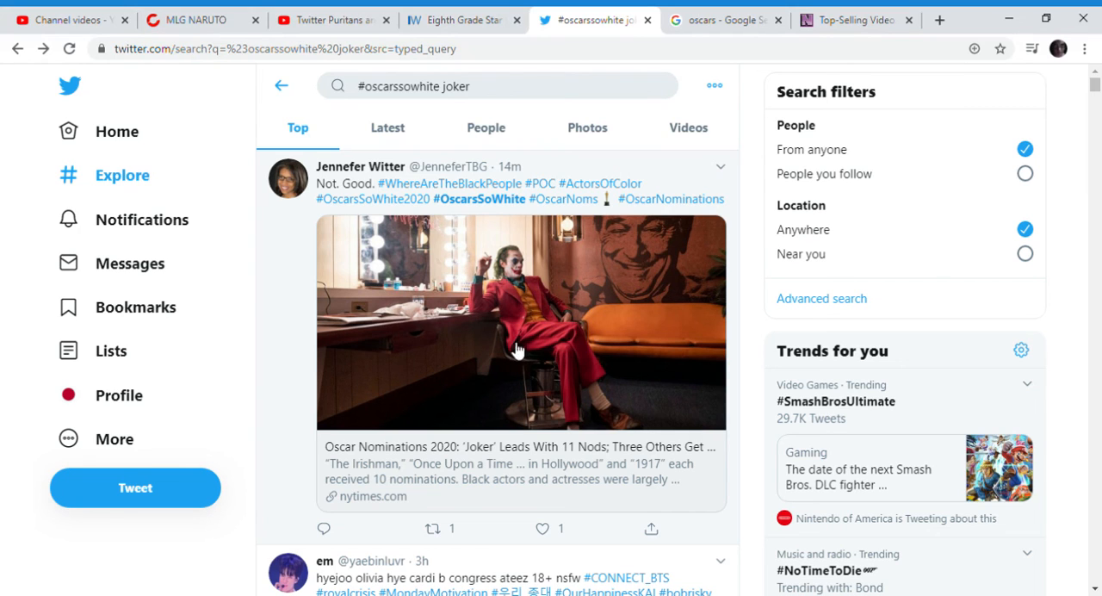
pyautogui.moveTo(317, 184); pyautogui.dragTo(430, 200)
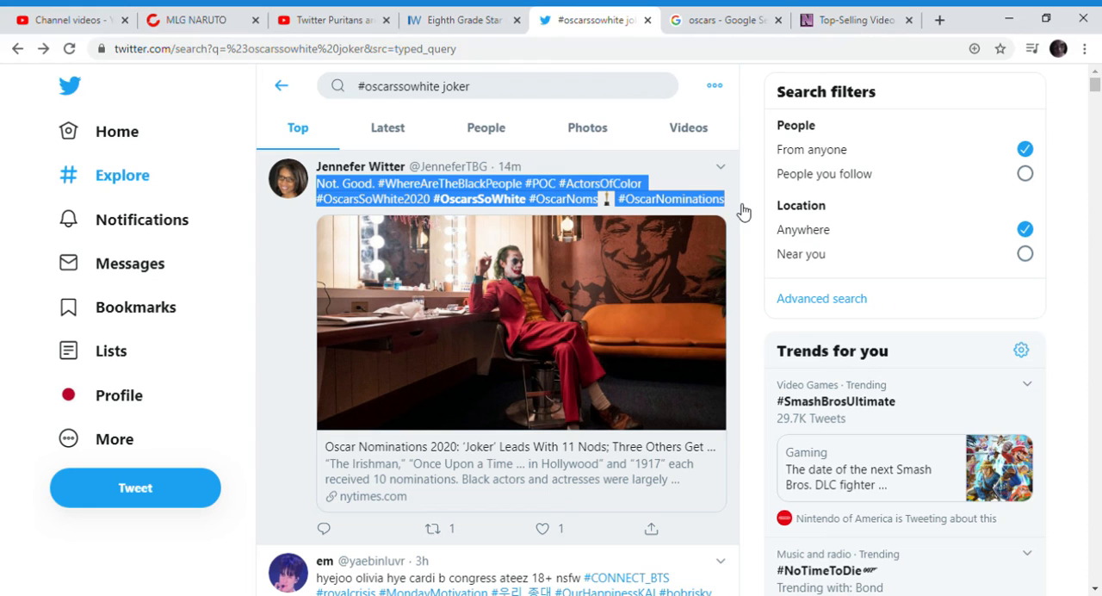
pyautogui.click(331, 184)
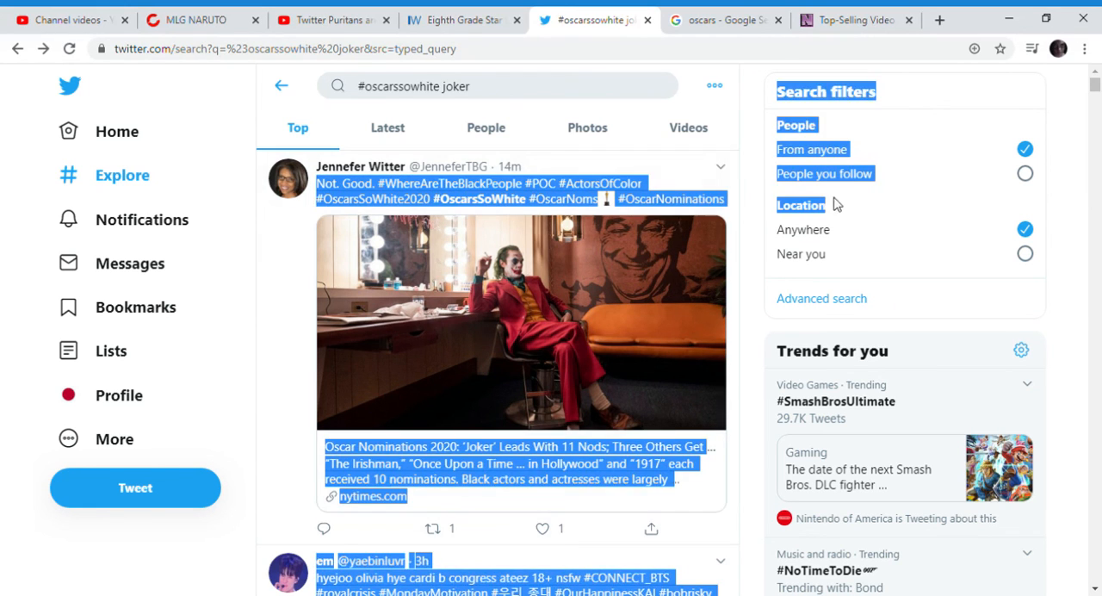
pyautogui.click(730, 220)
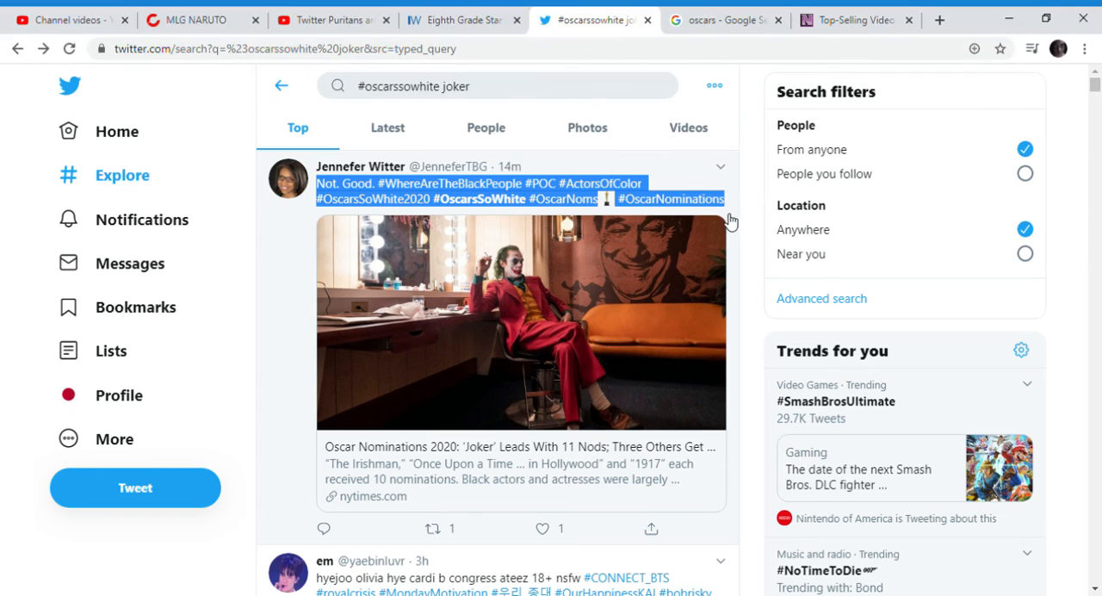
pyautogui.moveTo(661, 341)
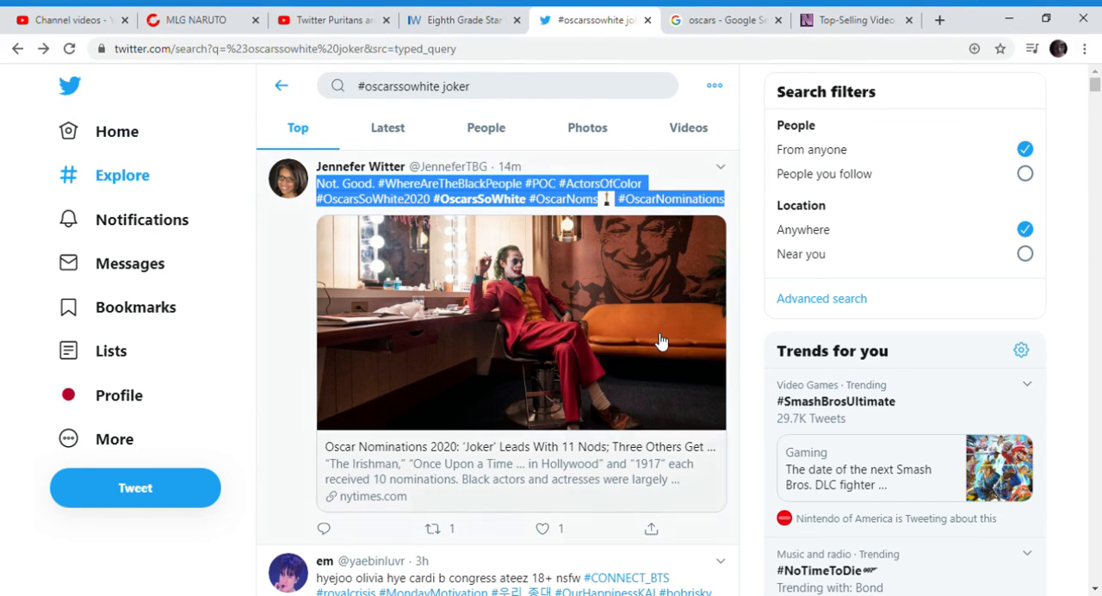
pyautogui.moveTo(672, 312)
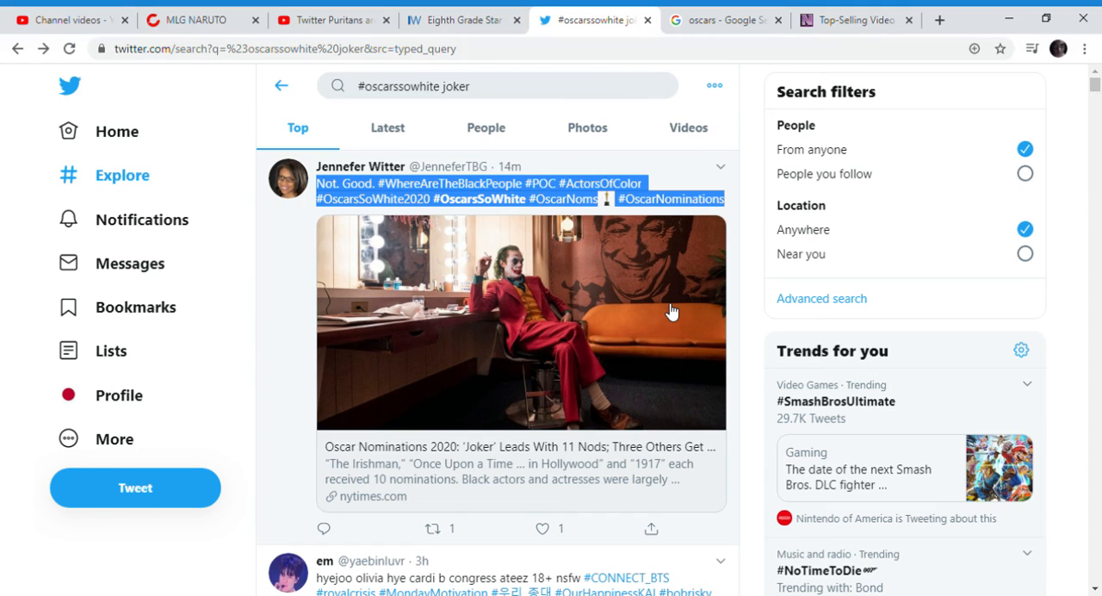
pyautogui.moveTo(680, 316)
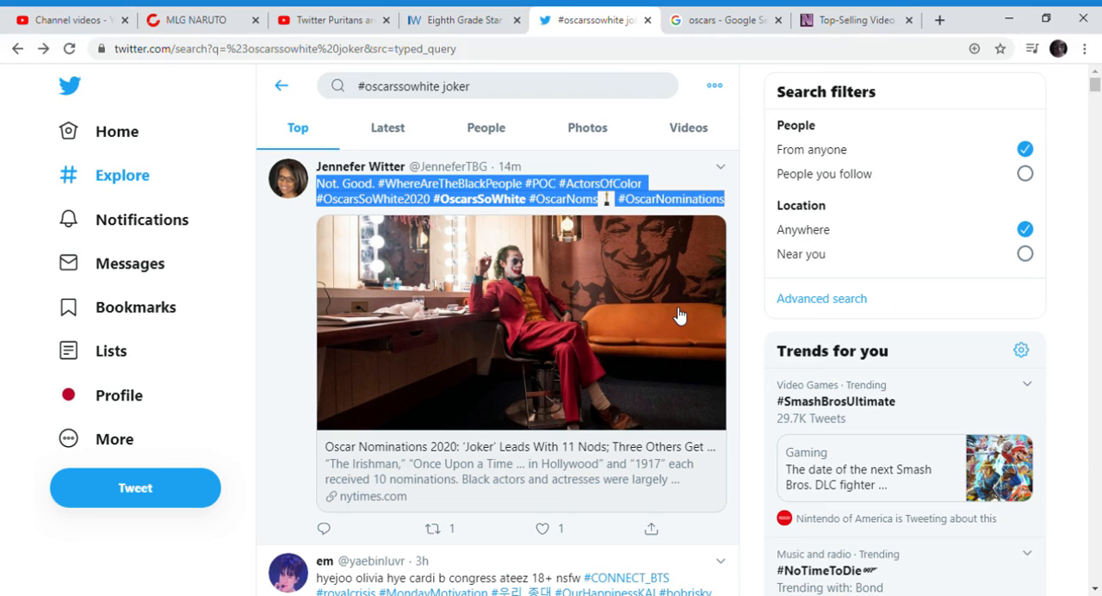
pyautogui.moveTo(675, 216)
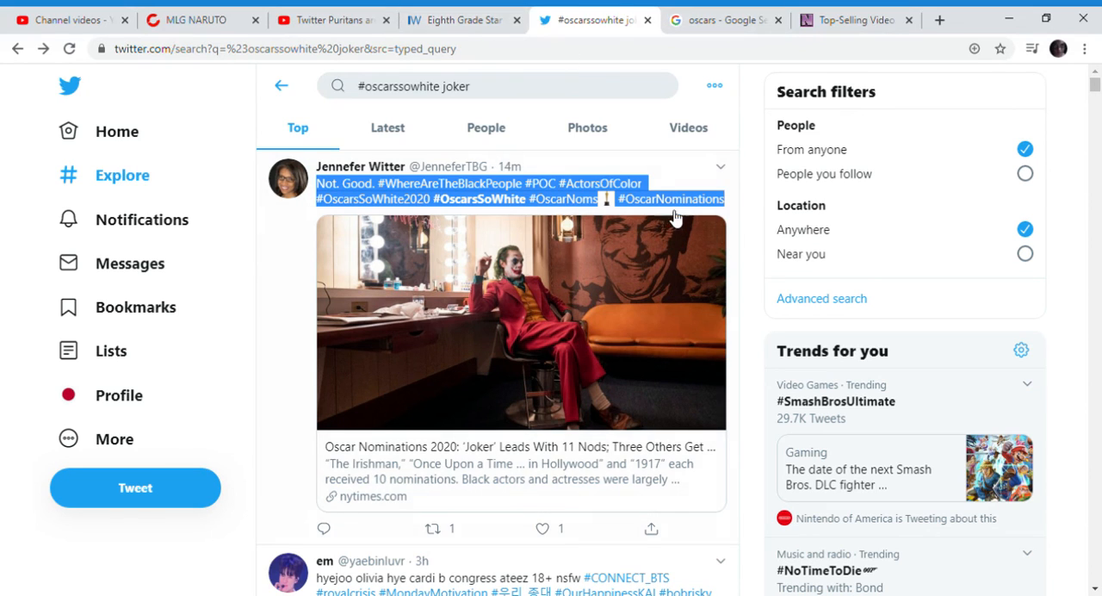